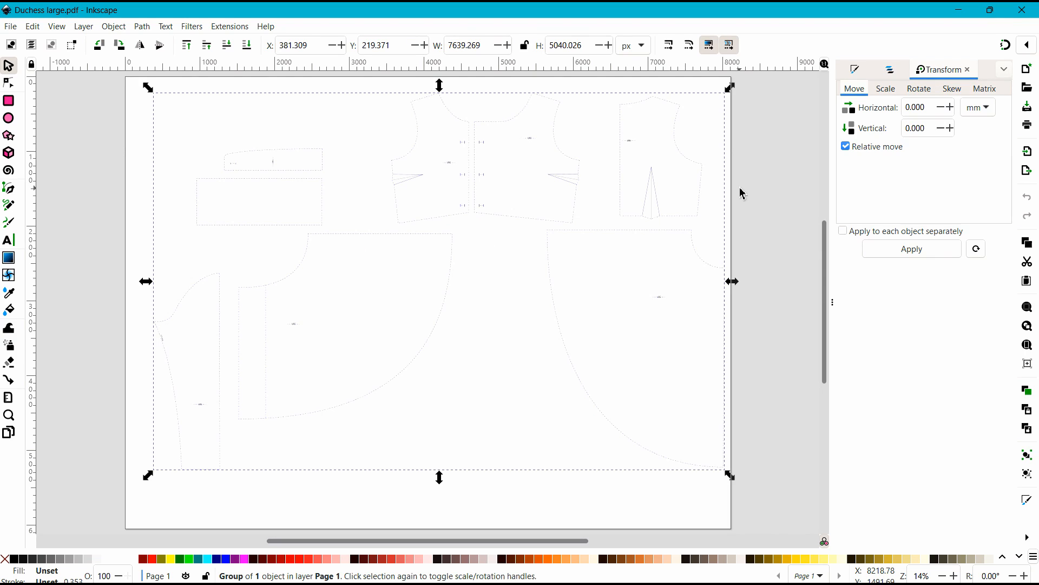
pyautogui.moveTo(746, 127)
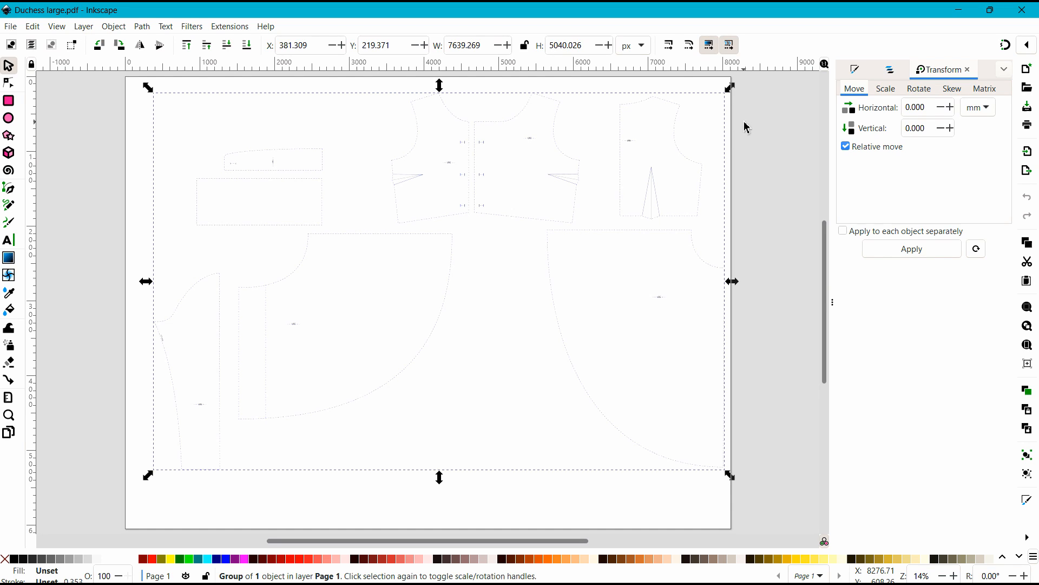
pyautogui.moveTo(776, 26)
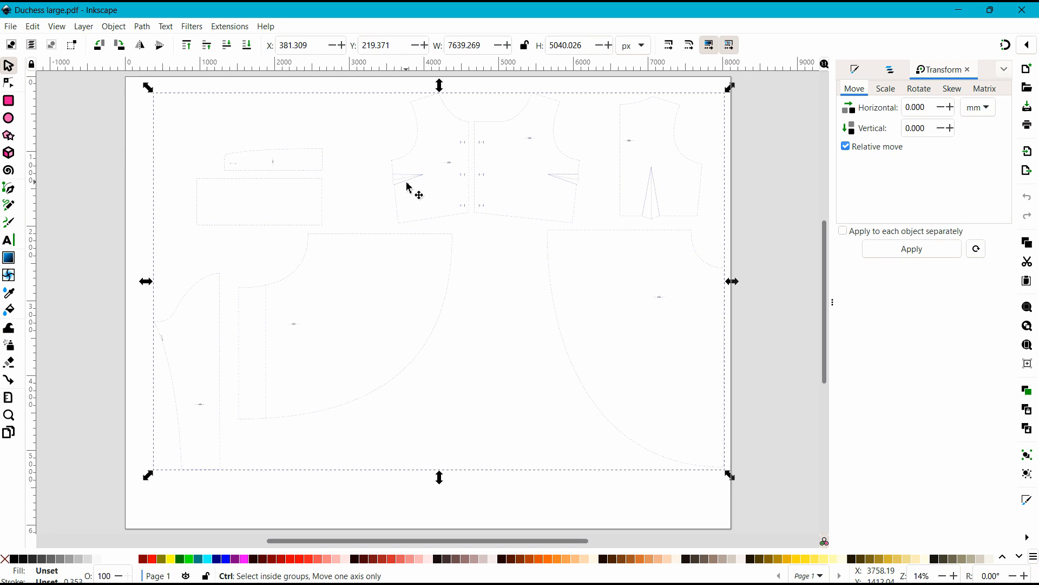
# Ungroup the pattern sheet repeatedly, then select the left bodice front piece.
pyautogui.press('Ctrl+Shift+G')
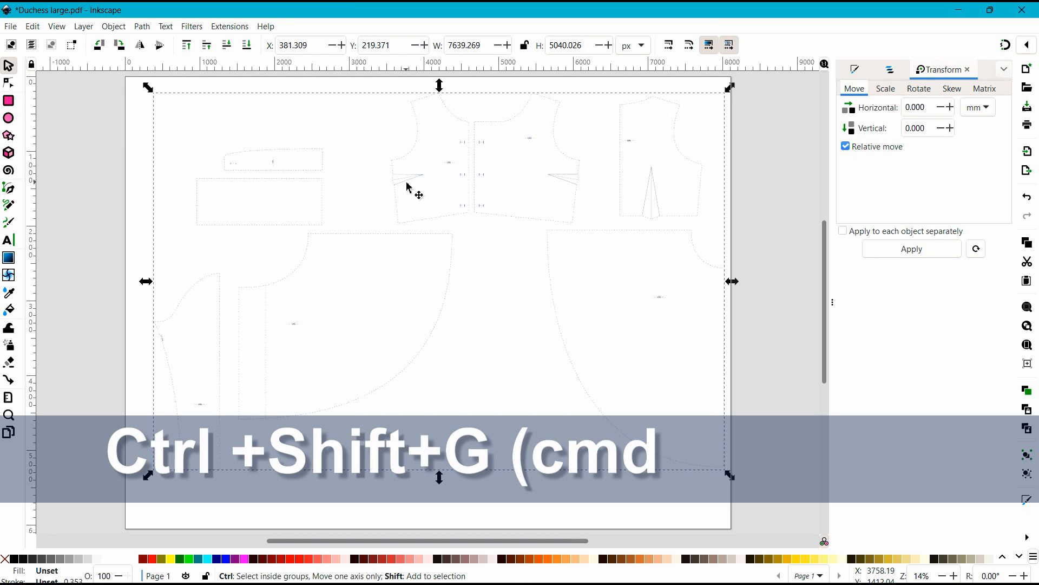
pyautogui.press('ctrl+shift+g')
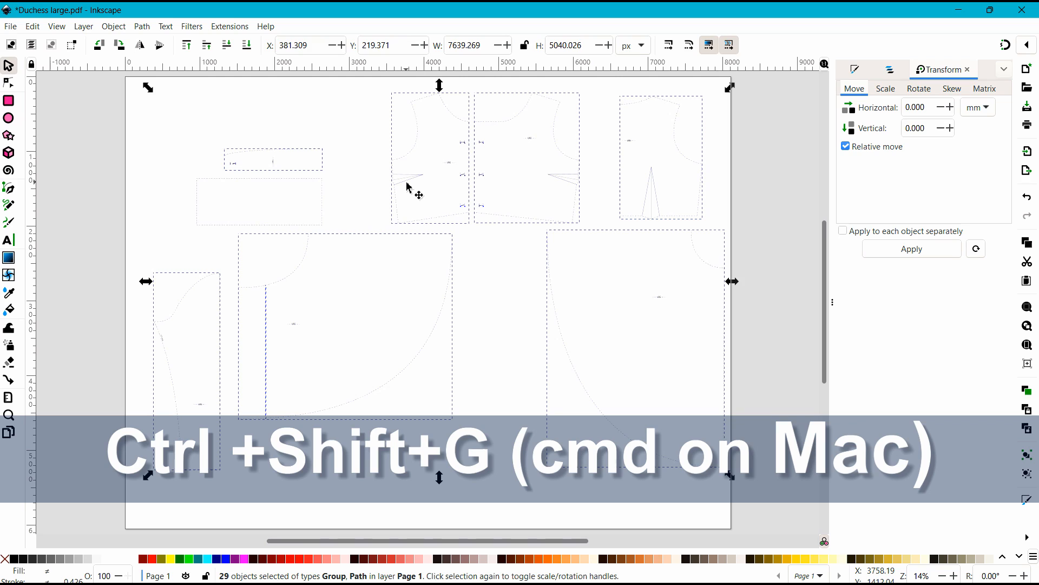
pyautogui.press('ctrl+shift+g')
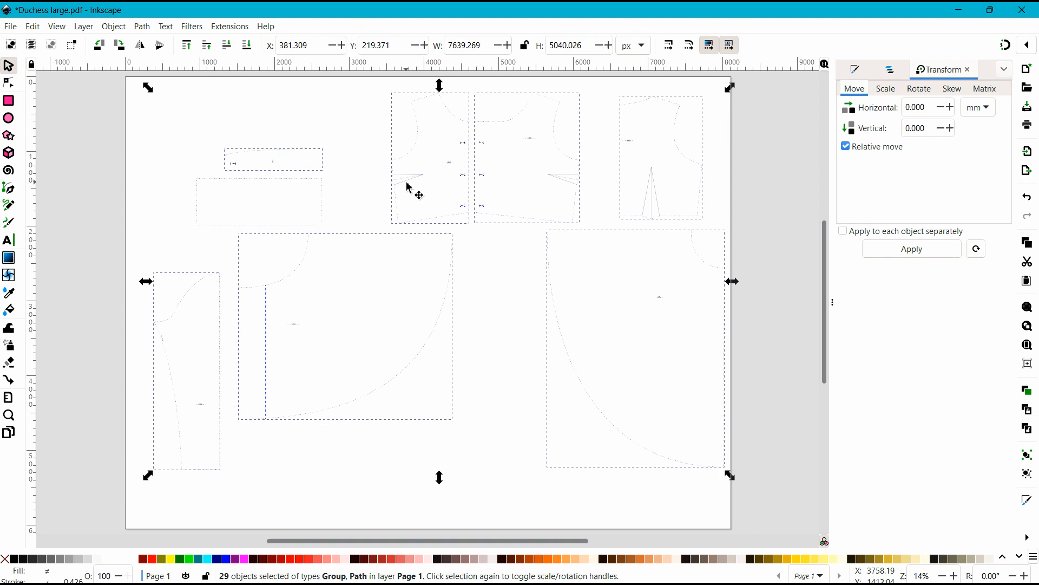
pyautogui.moveTo(401, 177)
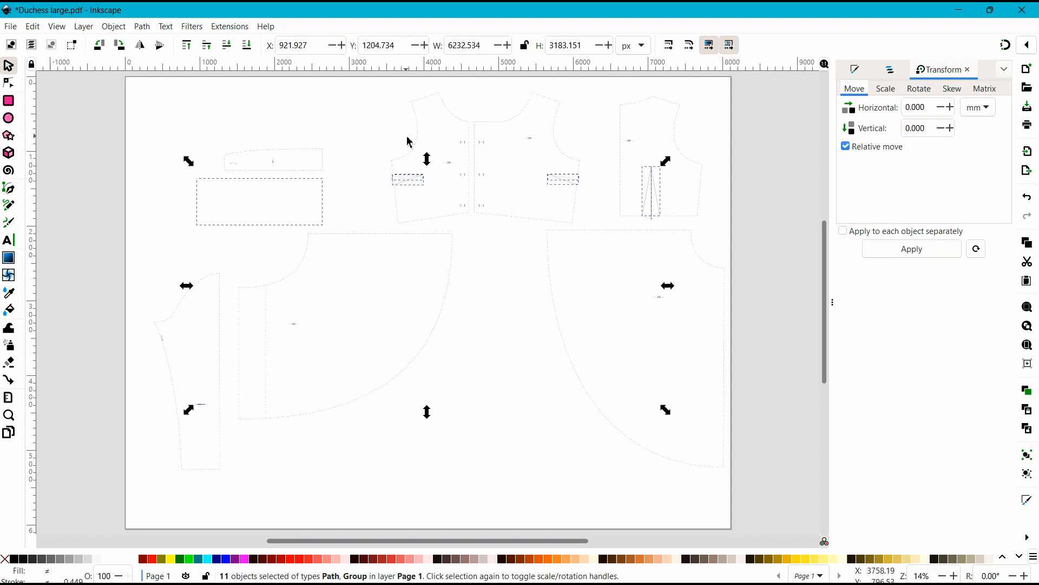
pyautogui.click(429, 156)
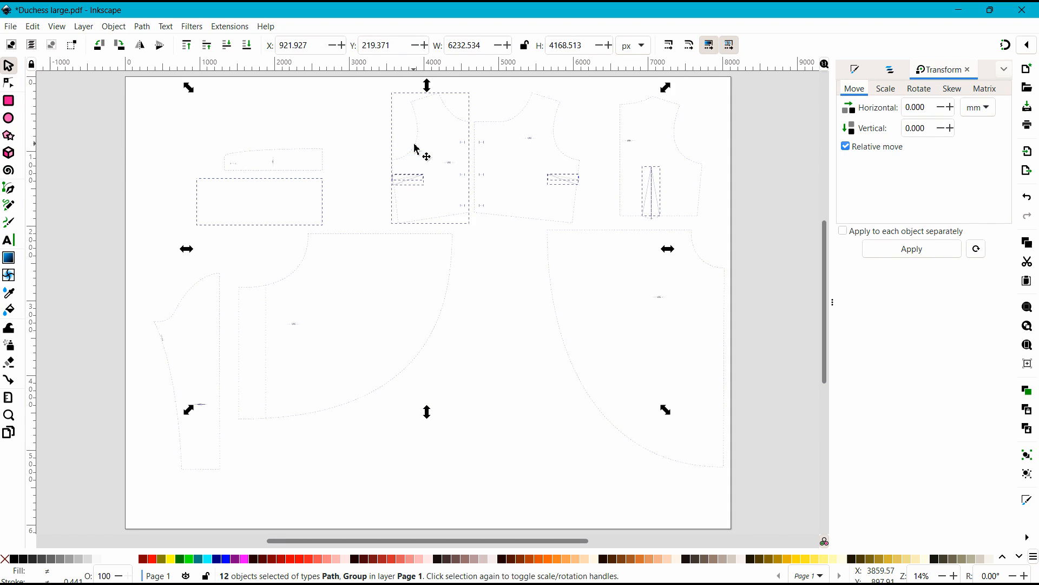
pyautogui.click(593, 186)
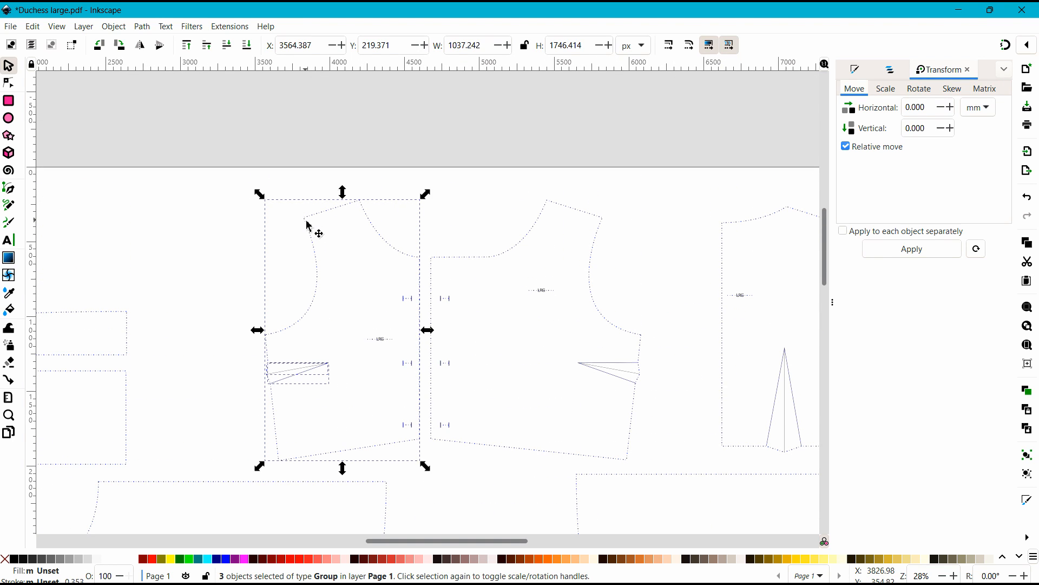
pyautogui.moveTo(277, 137)
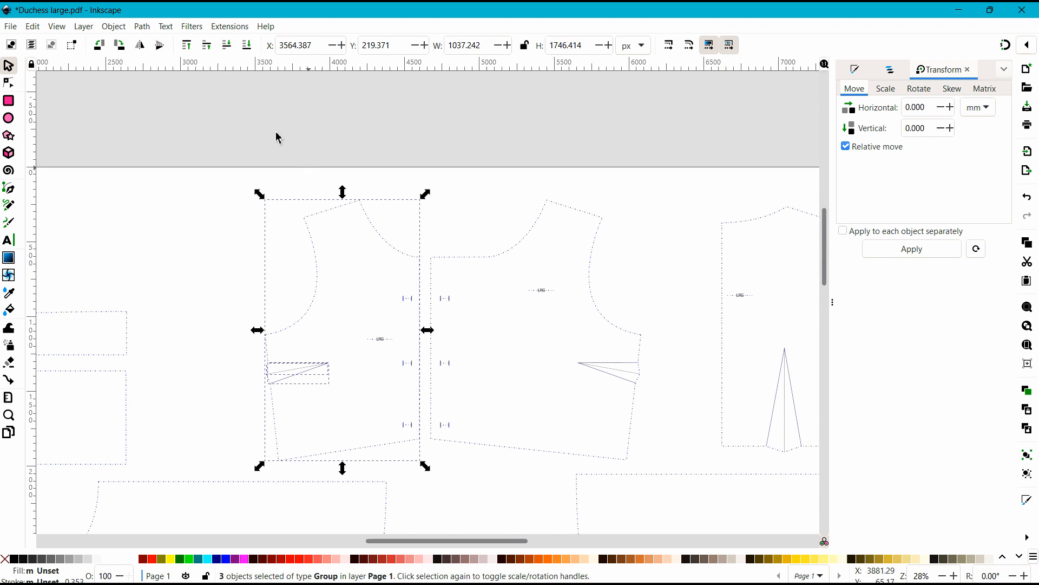
# In Document Properties, set page and display units to inches and size to 60.
pyautogui.click(11, 26)
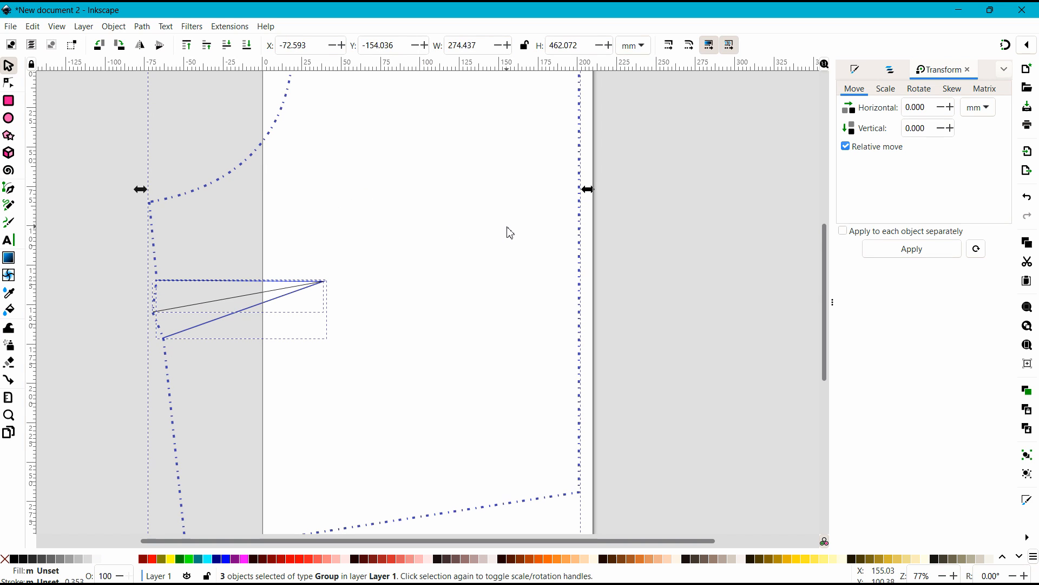
pyautogui.moveTo(13, 33)
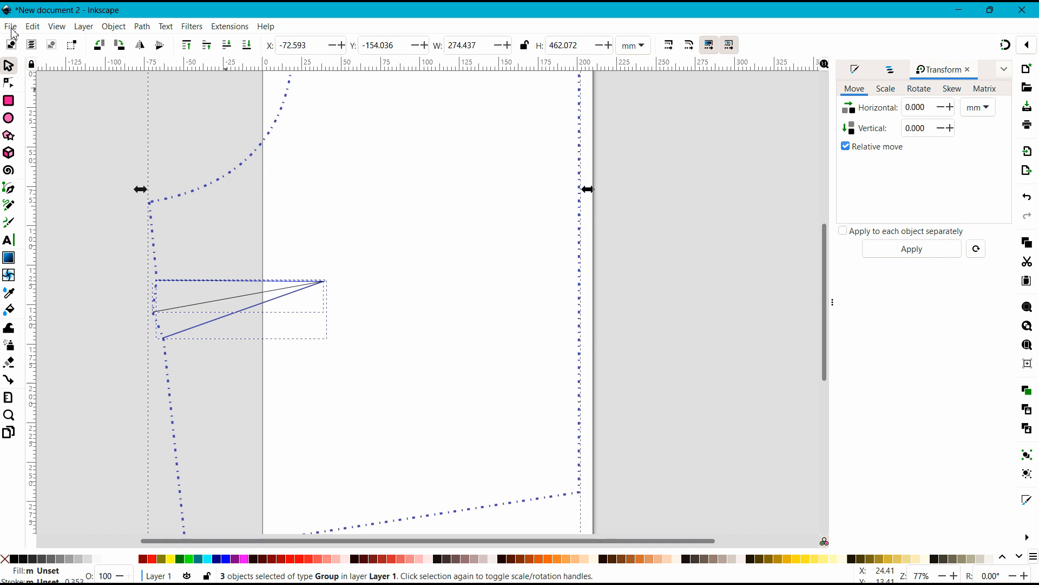
pyautogui.click(10, 25)
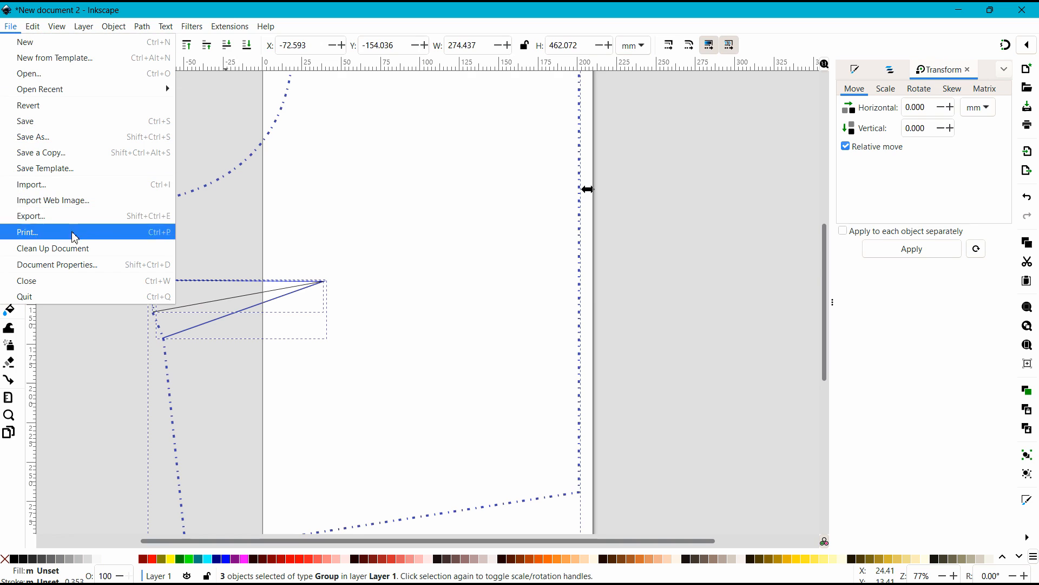
pyautogui.click(56, 265)
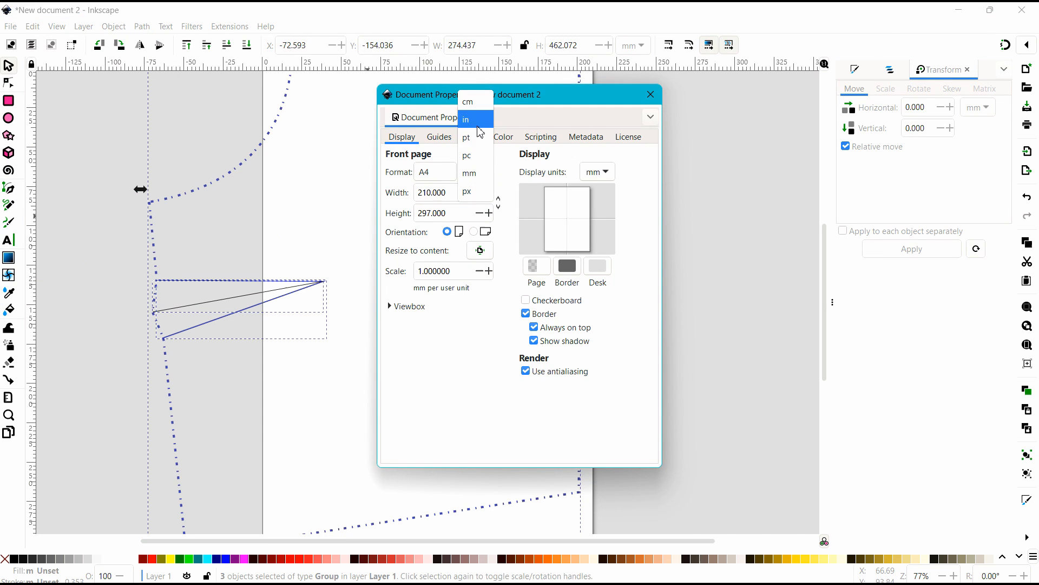
pyautogui.click(466, 119)
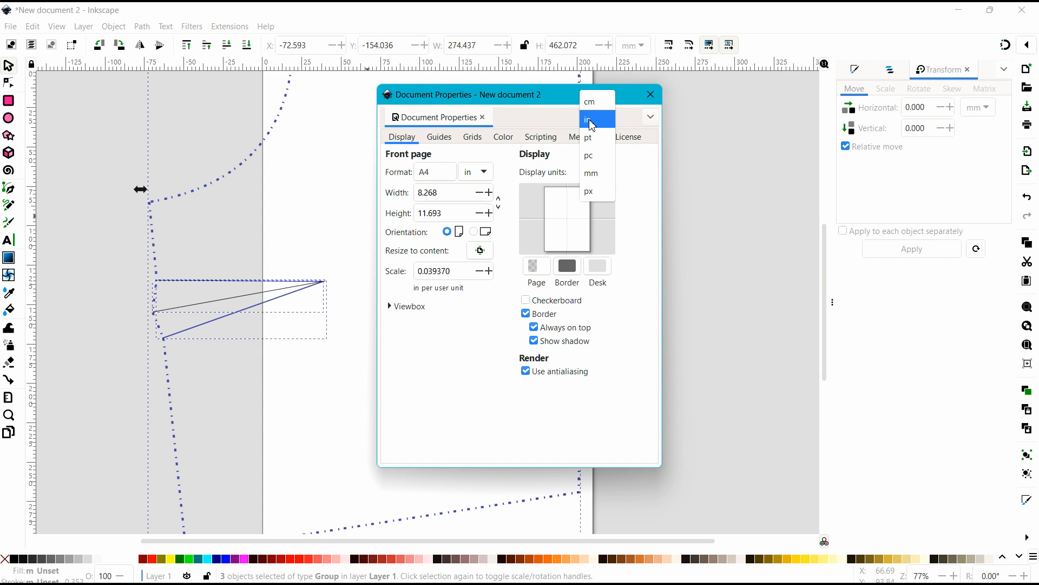
pyautogui.click(588, 119)
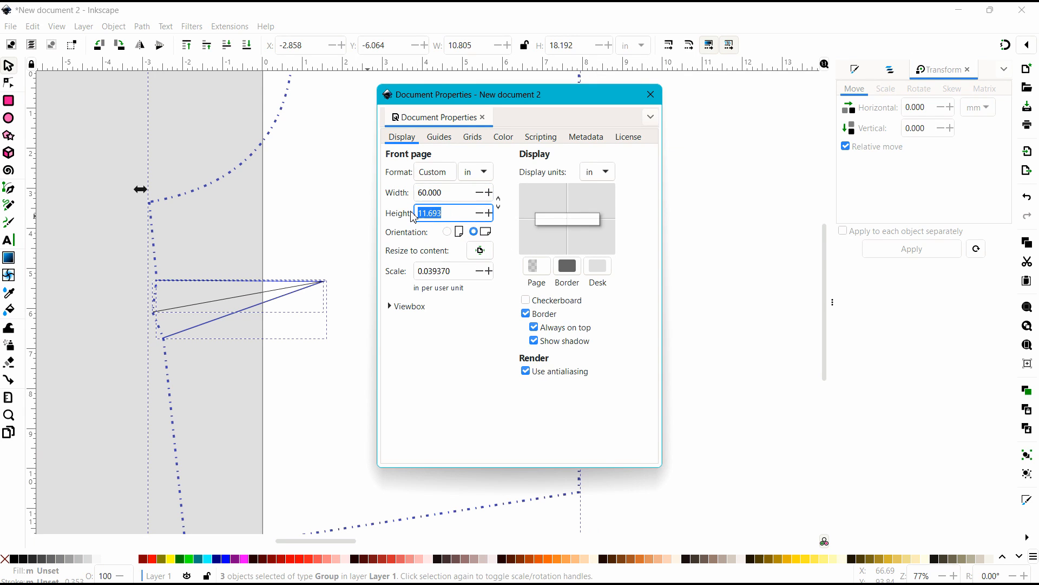
pyautogui.write('60')
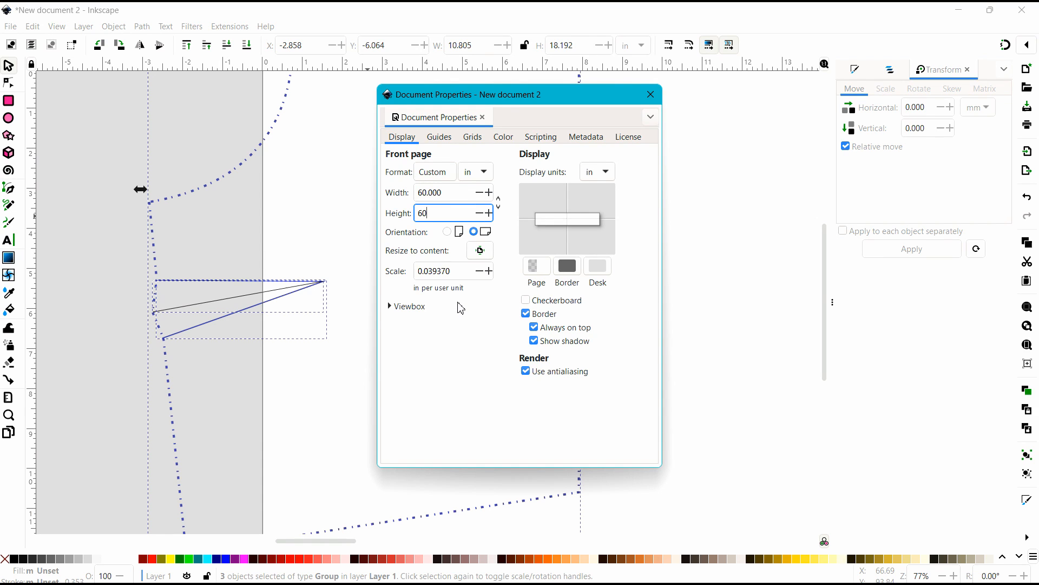
pyautogui.moveTo(446, 331)
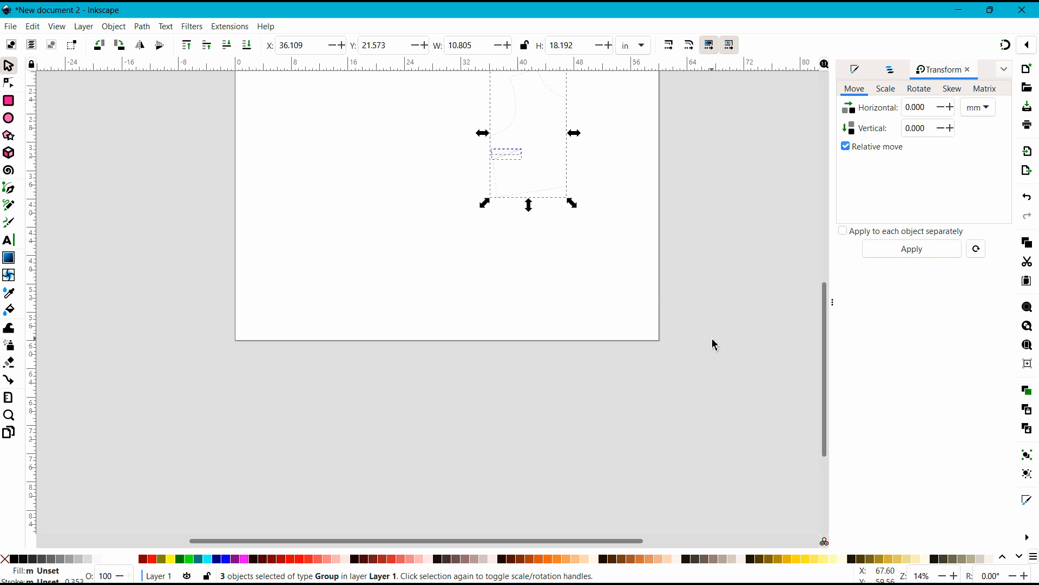
# Give the bodice front a flat blue fill with opacity lowered to about 64%.
pyautogui.scroll(-3)
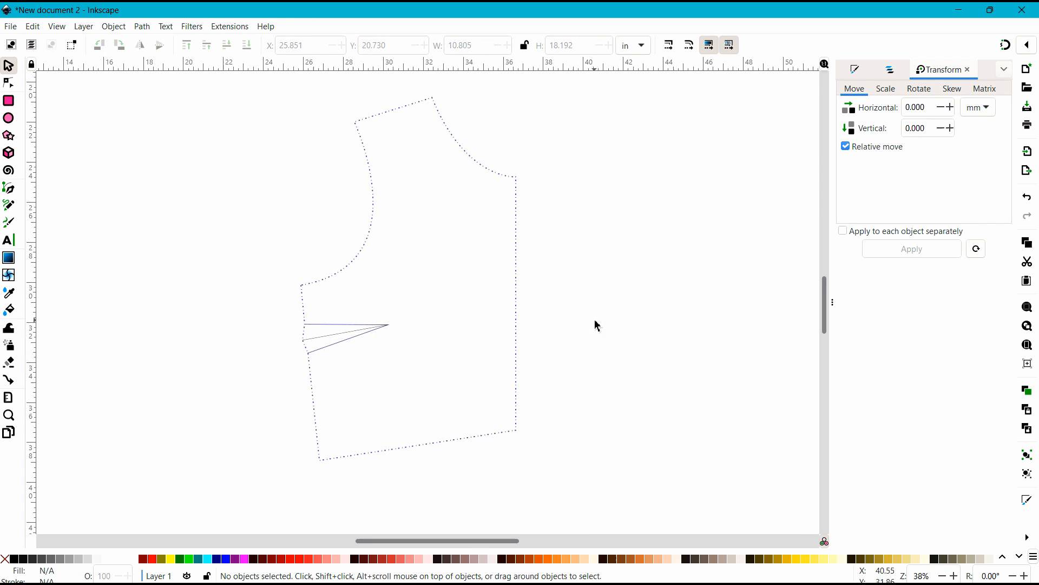
pyautogui.moveTo(593, 372)
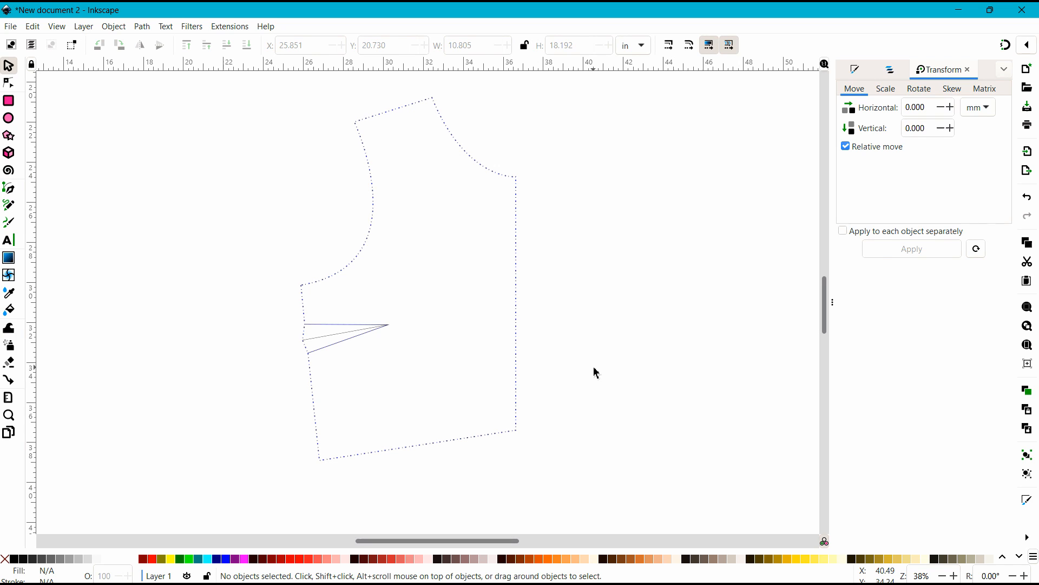
pyautogui.moveTo(405, 143)
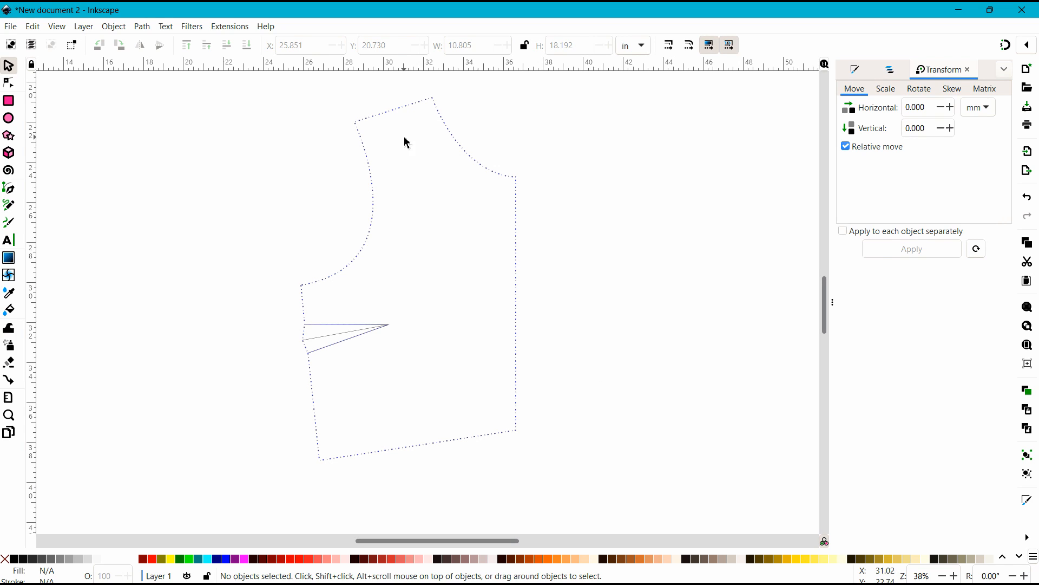
pyautogui.click(404, 142)
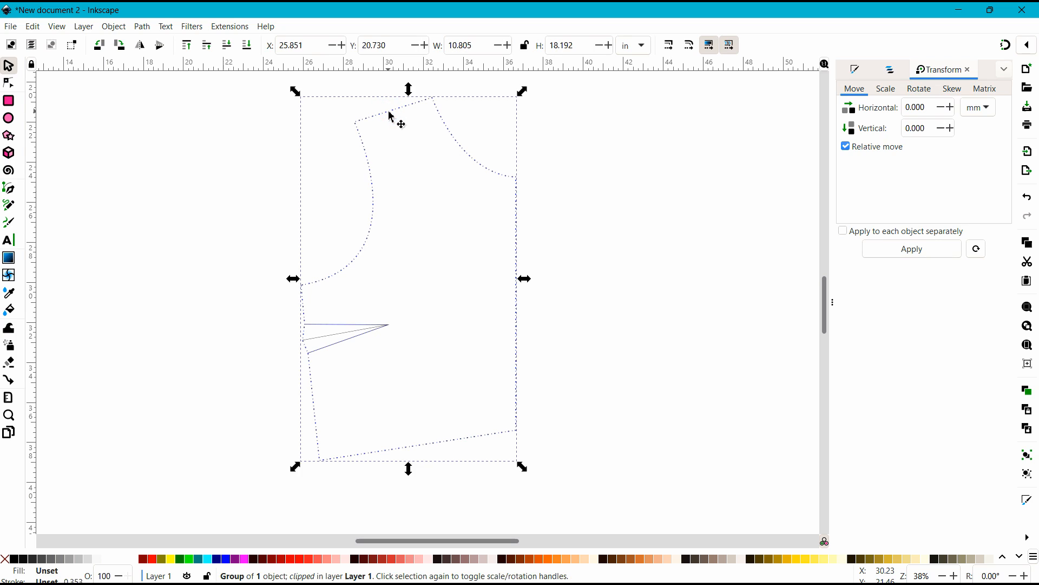
pyautogui.moveTo(400, 113)
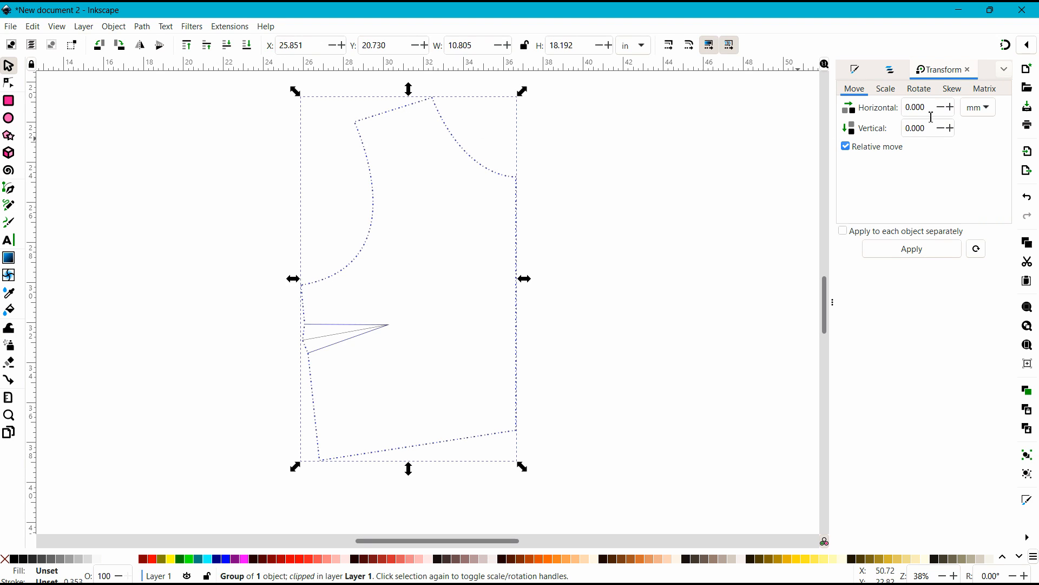
pyautogui.click(856, 68)
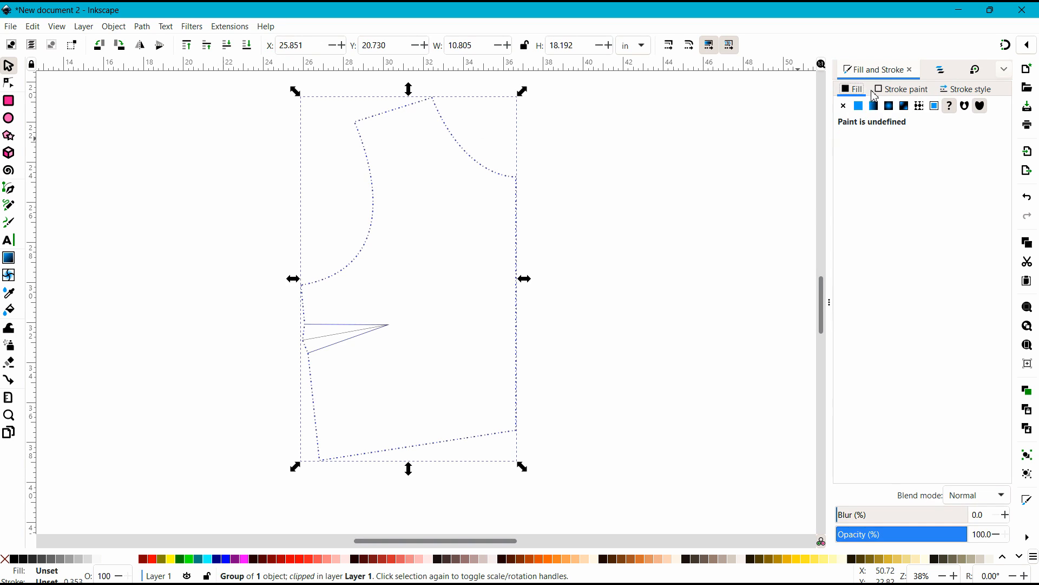
pyautogui.click(859, 106)
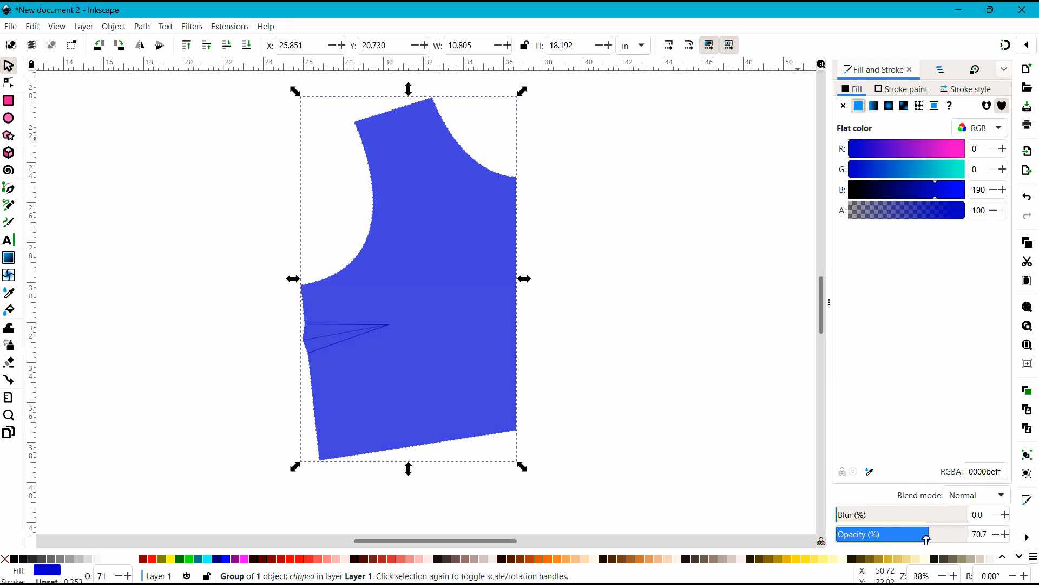
pyautogui.moveTo(927, 539); pyautogui.dragTo(921, 538)
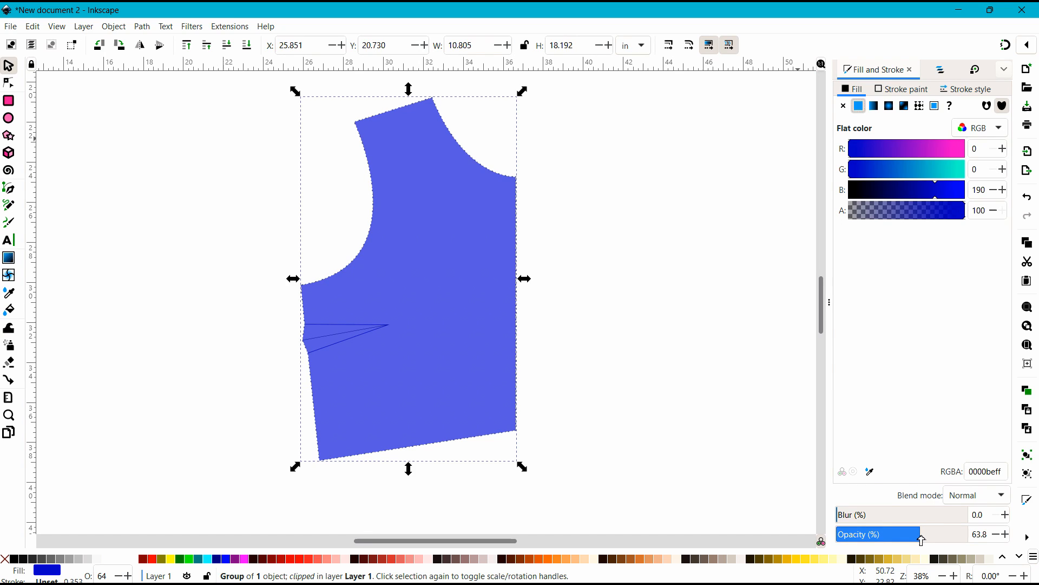
pyautogui.click(658, 318)
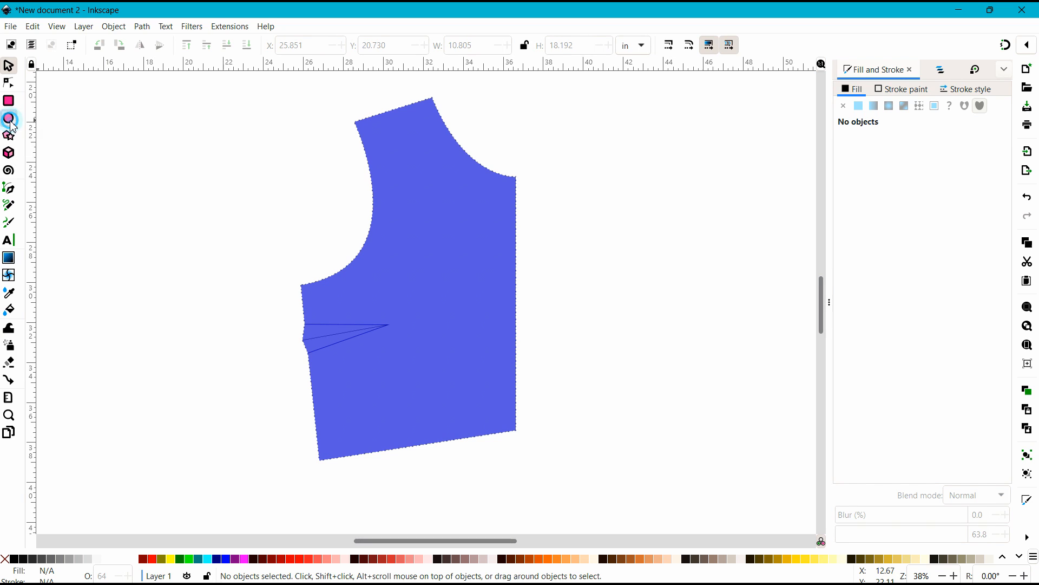
# Place a vertical guide and a horizontal guide crossing at the bust point.
pyautogui.click(9, 118)
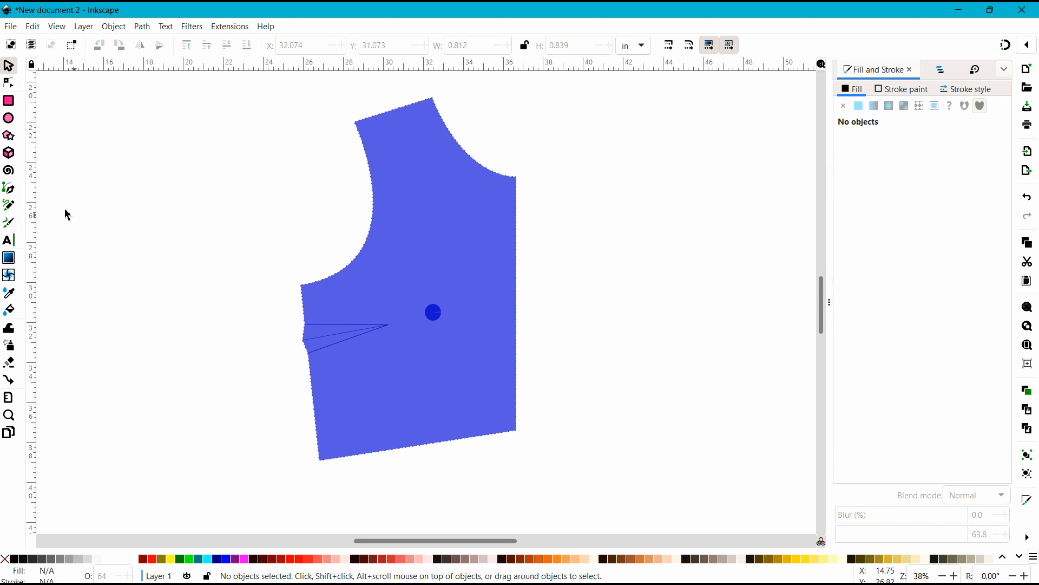
pyautogui.moveTo(33, 209)
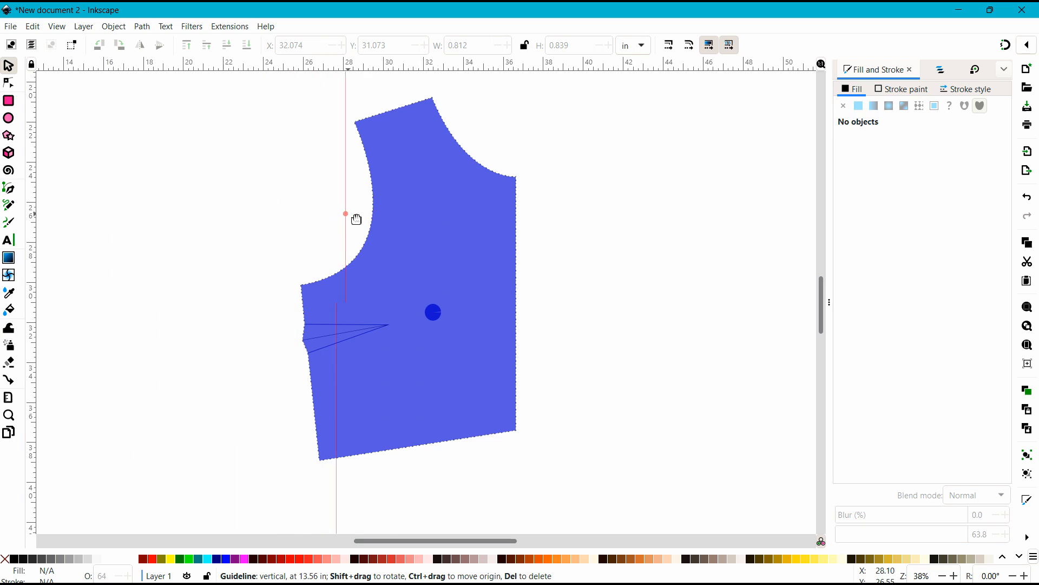
pyautogui.moveTo(345, 213); pyautogui.dragTo(433, 225)
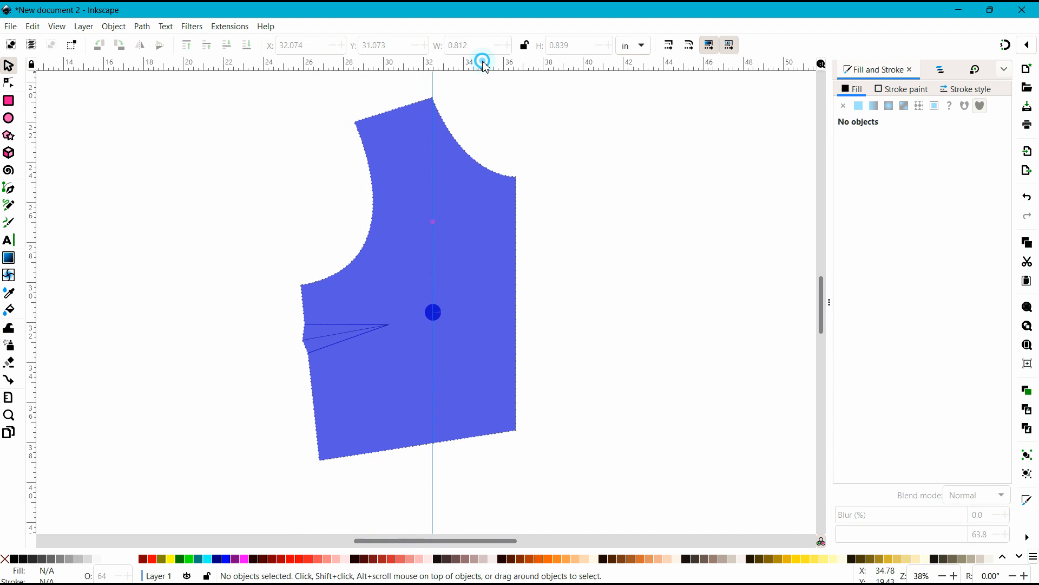
pyautogui.moveTo(482, 62); pyautogui.dragTo(467, 308)
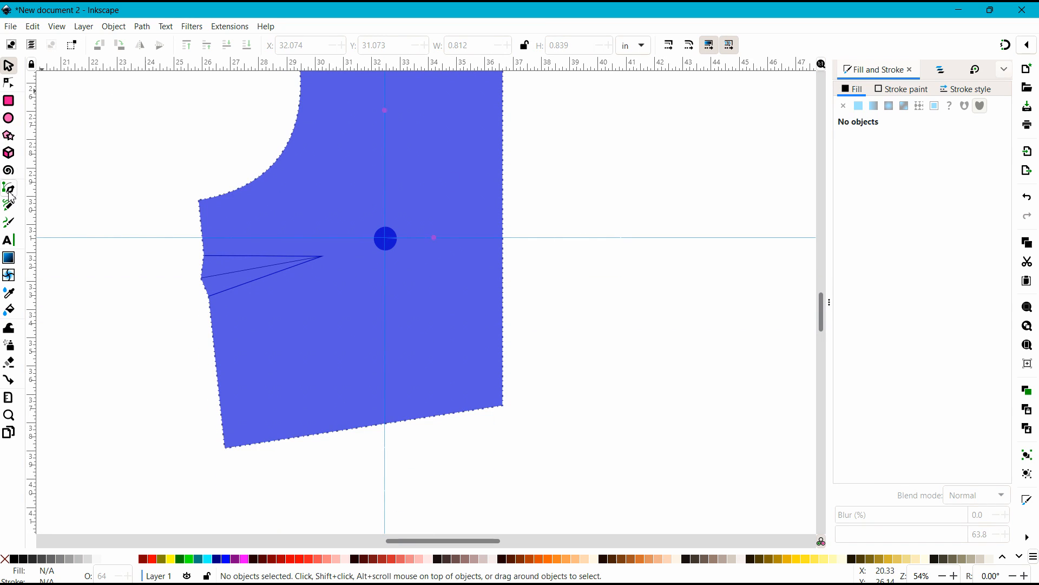
# Draw a pen path from the hem up to the bust point, angling to the armhole.
pyautogui.click(9, 193)
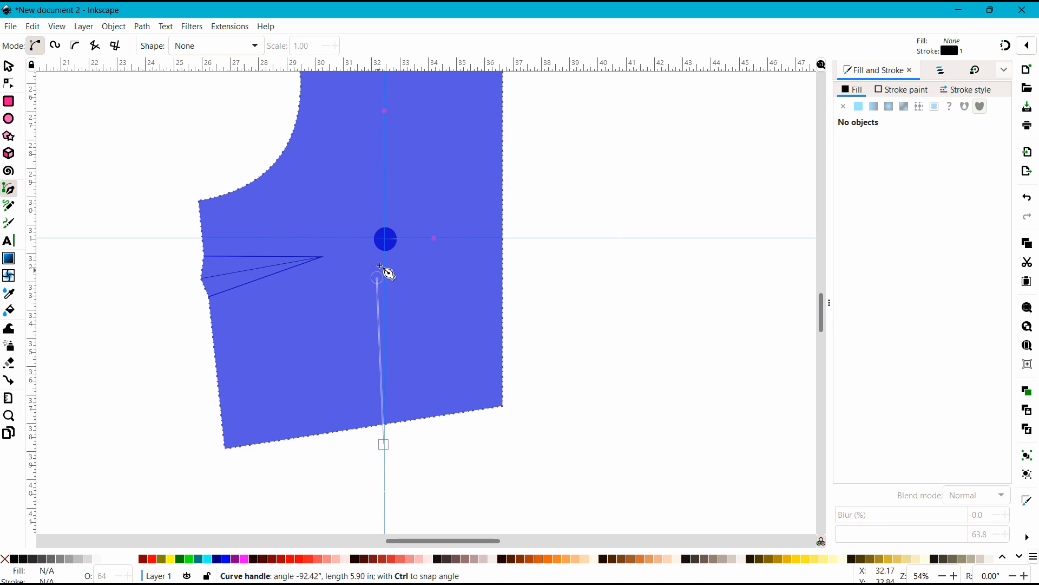
pyautogui.moveTo(384, 272); pyautogui.dragTo(384, 239)
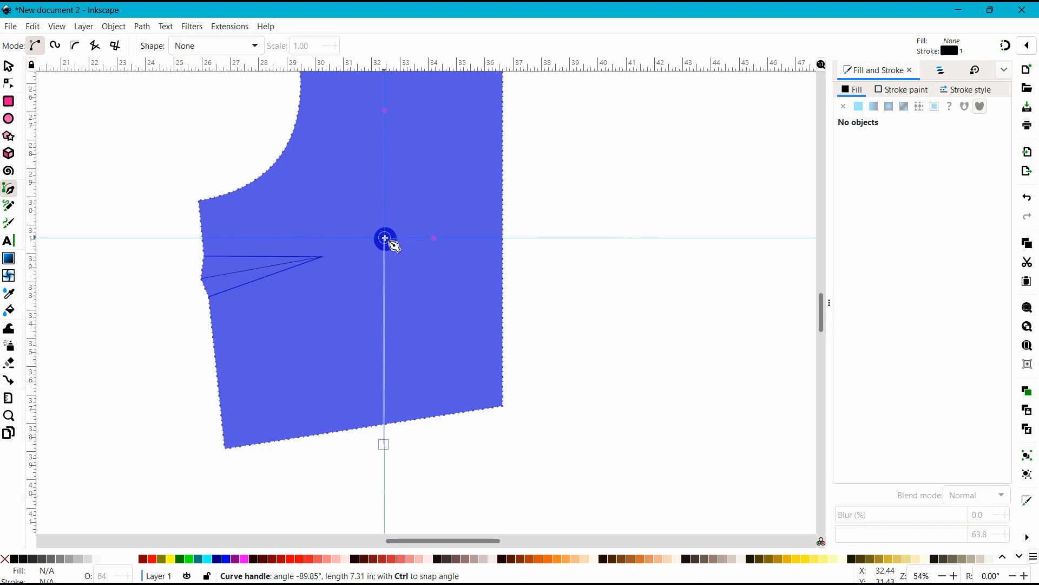
pyautogui.click(384, 239)
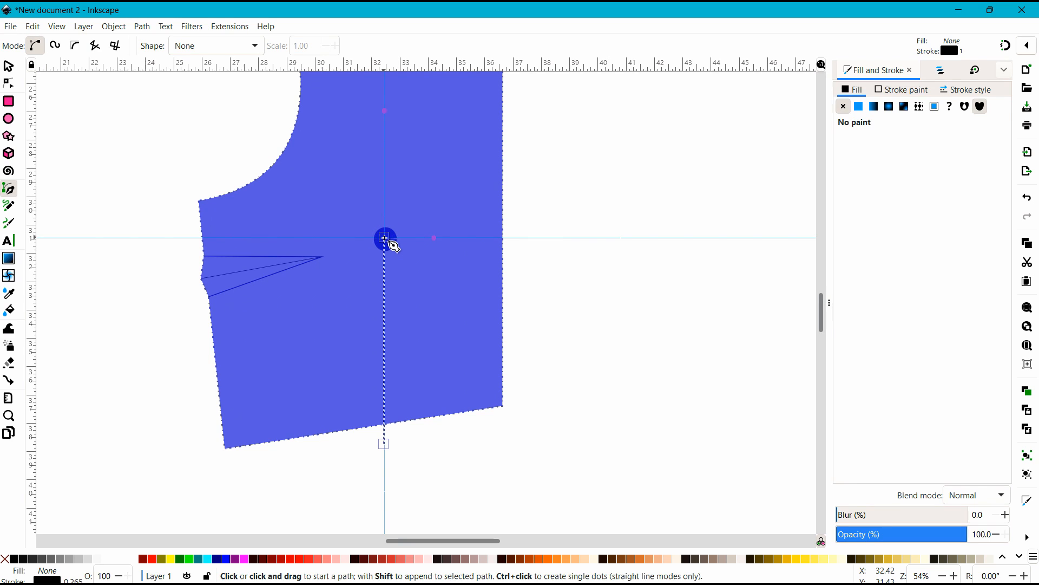
pyautogui.moveTo(425, 252)
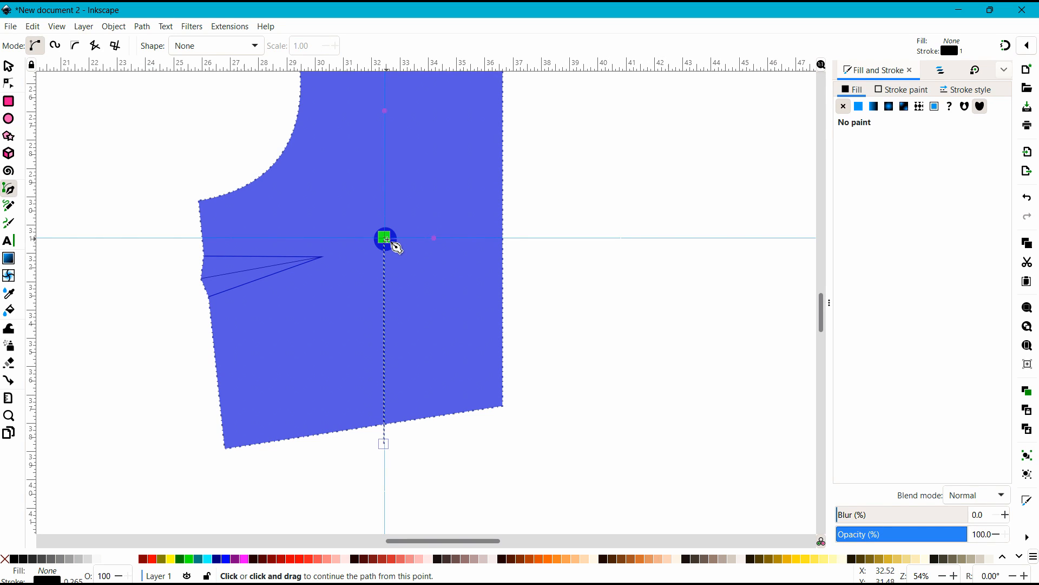
pyautogui.moveTo(384, 239); pyautogui.dragTo(295, 189)
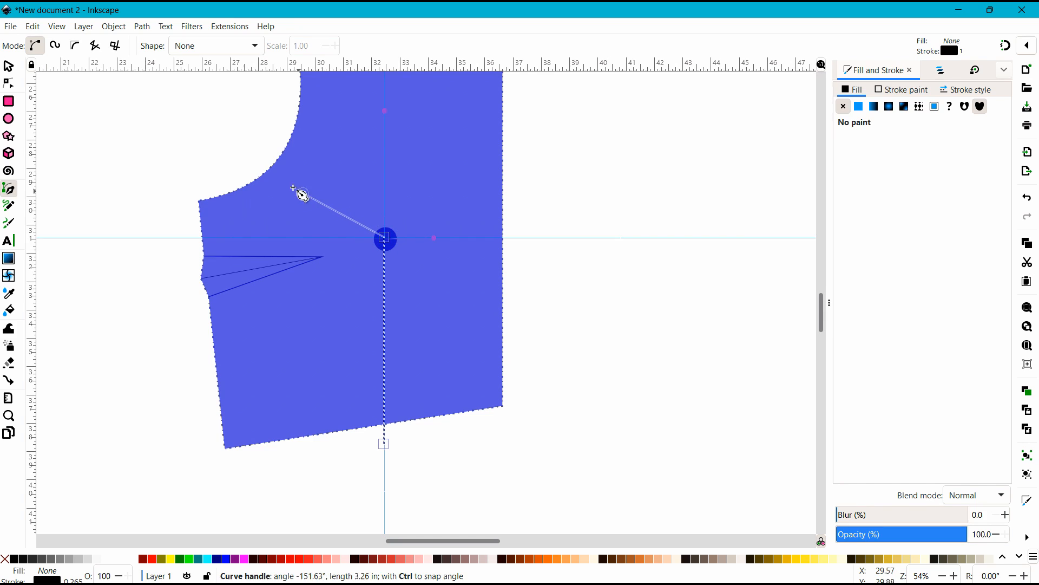
pyautogui.moveTo(298, 192); pyautogui.dragTo(249, 155)
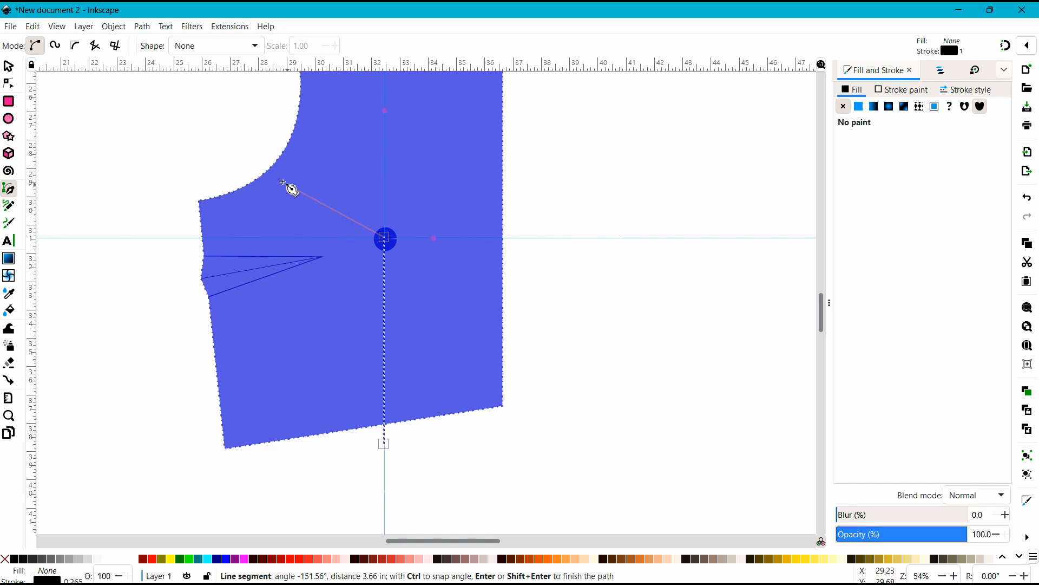
pyautogui.moveTo(257, 172)
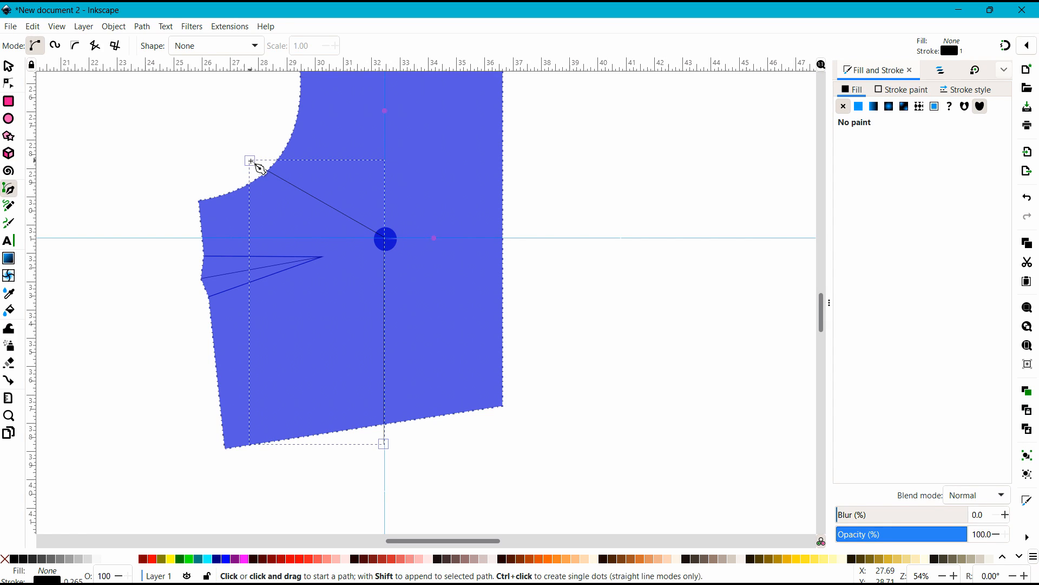
pyautogui.click(250, 161)
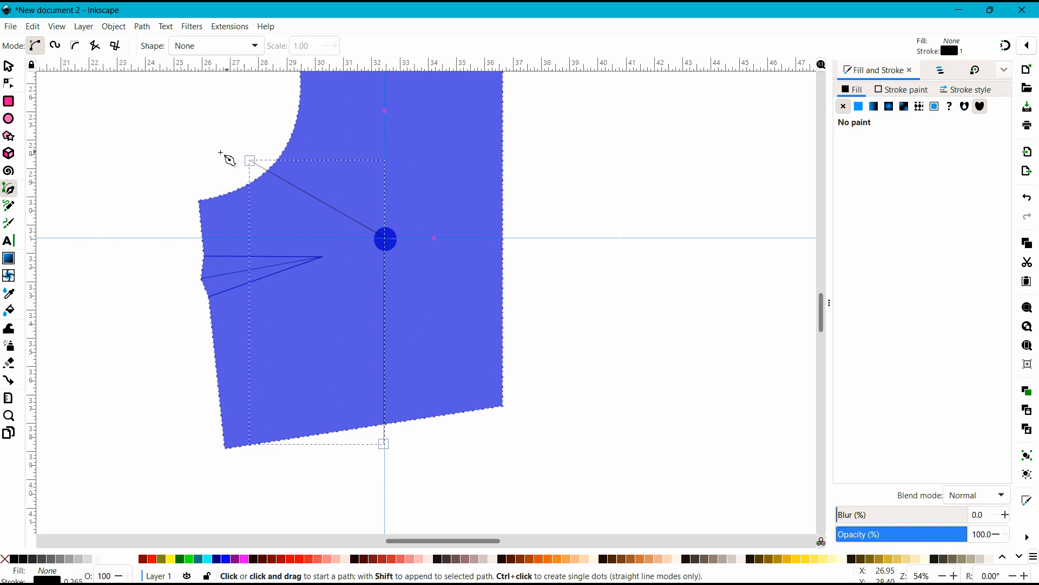
pyautogui.click(248, 161)
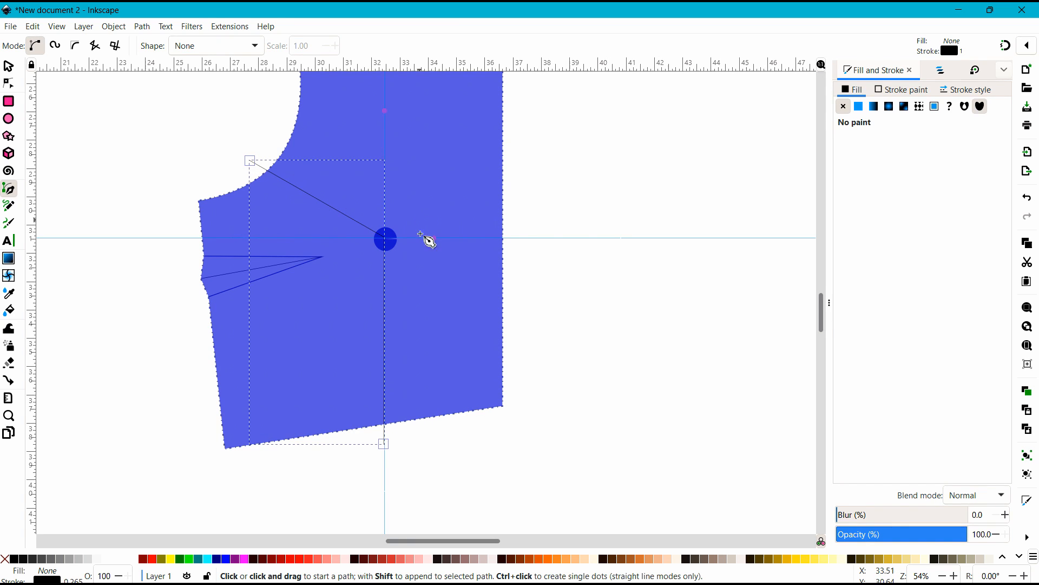
pyautogui.moveTo(402, 296)
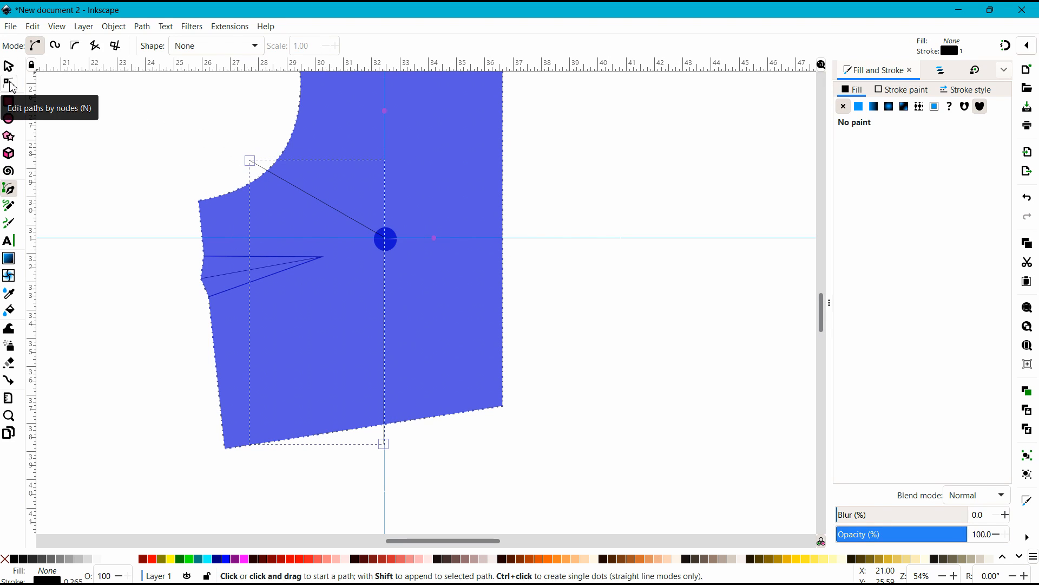
# Select the bodice with the slash line and apply Path > Division.
pyautogui.click(9, 82)
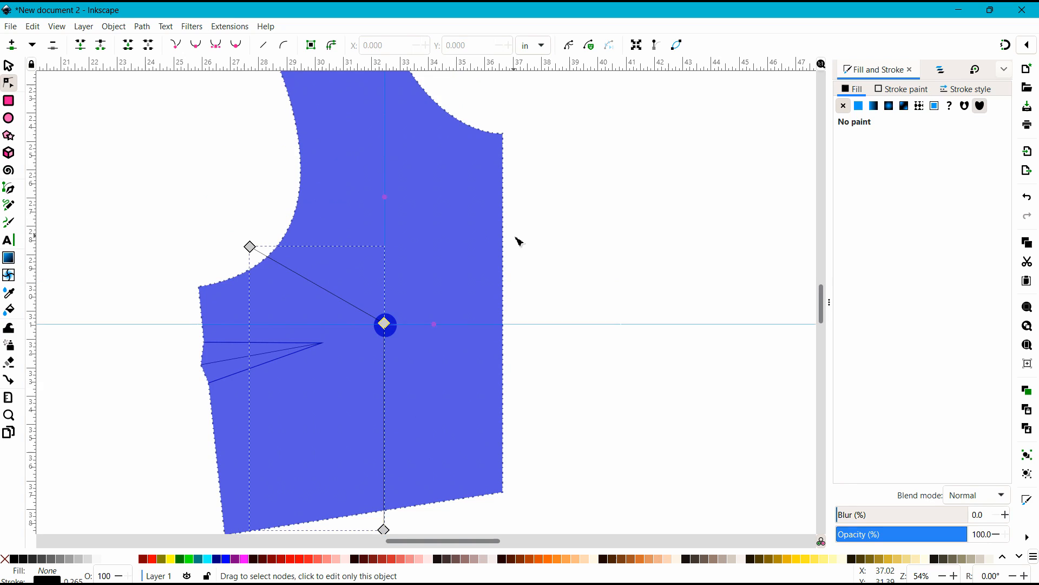
pyautogui.scroll(-3)
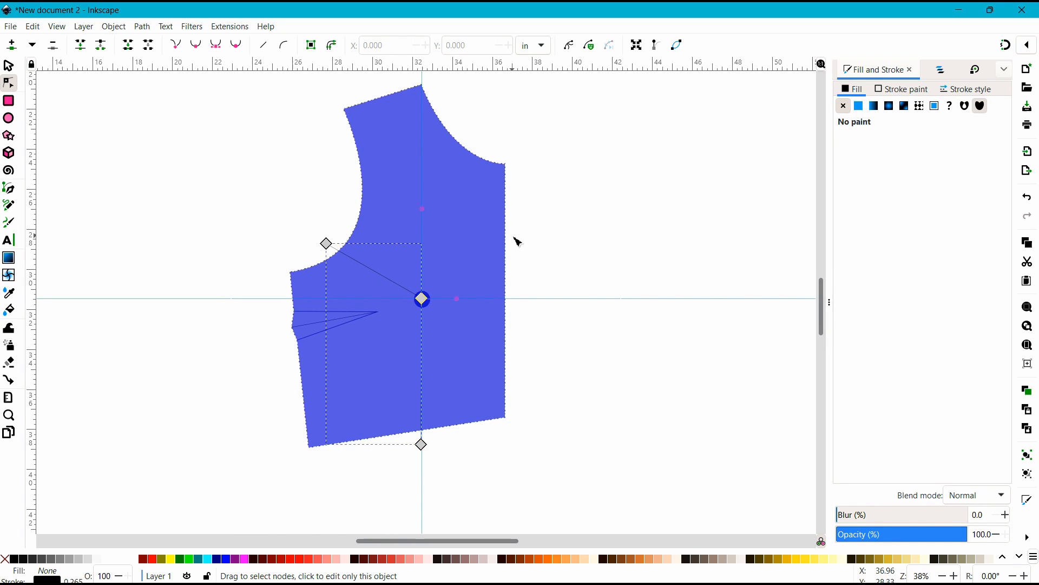
pyautogui.moveTo(363, 145)
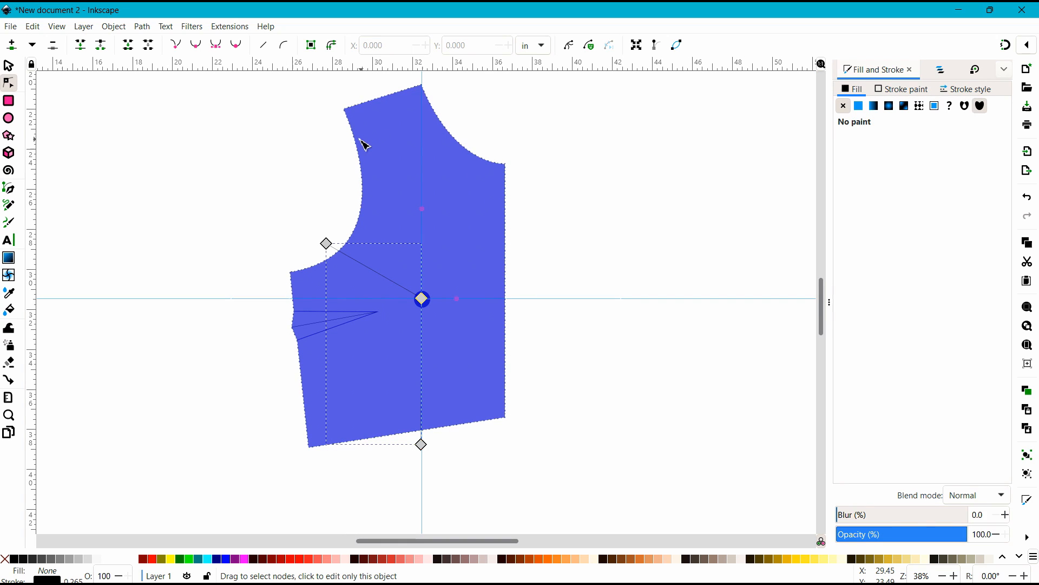
pyautogui.click(373, 137)
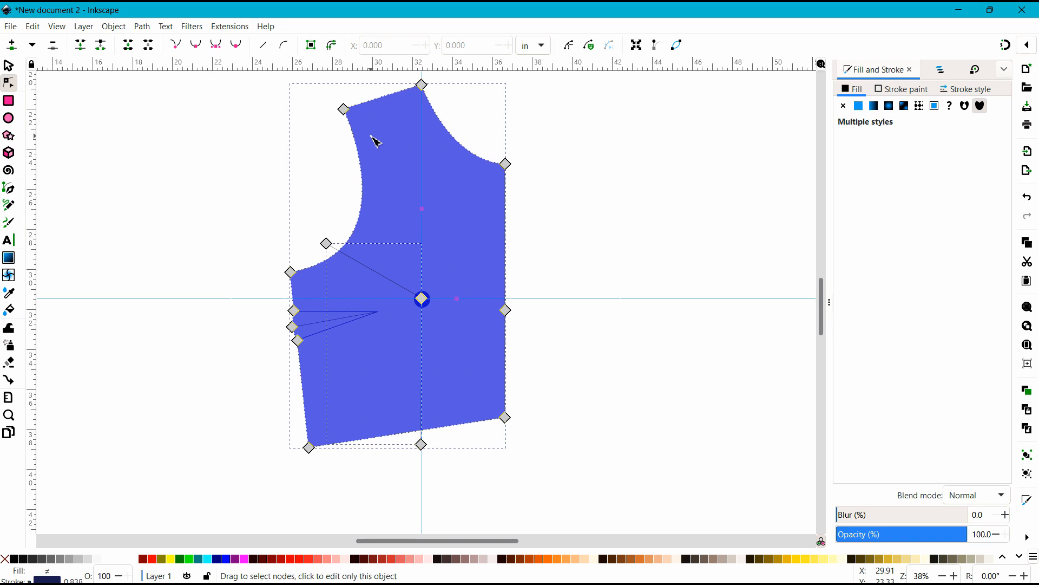
pyautogui.moveTo(142, 27)
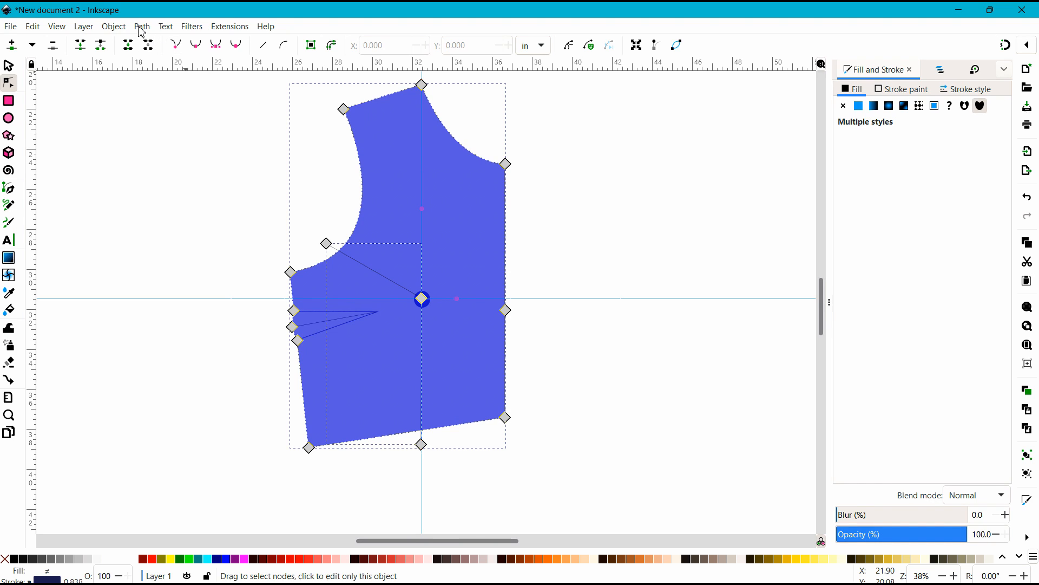
pyautogui.click(141, 26)
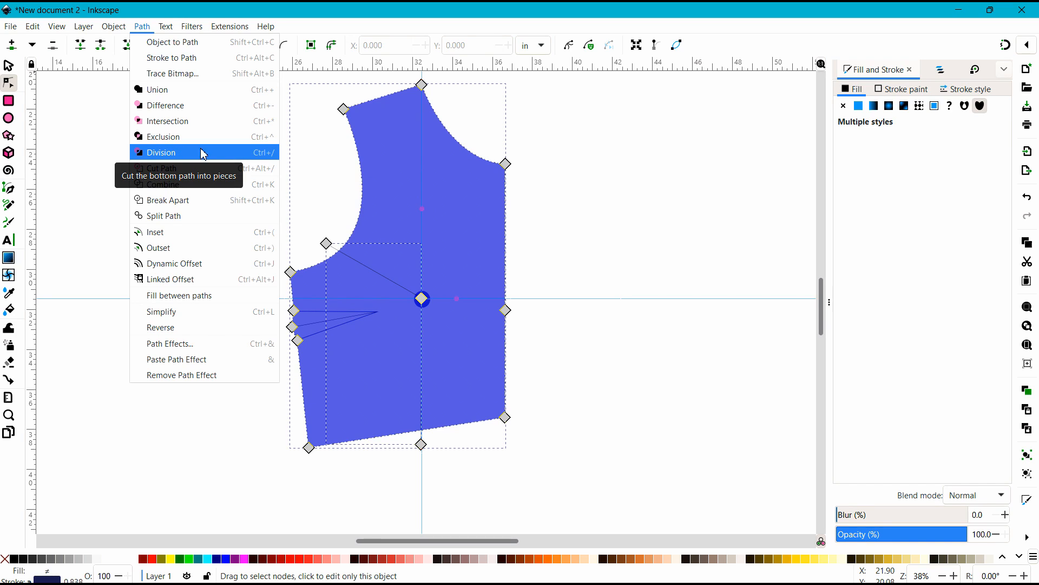
pyautogui.moveTo(263, 158)
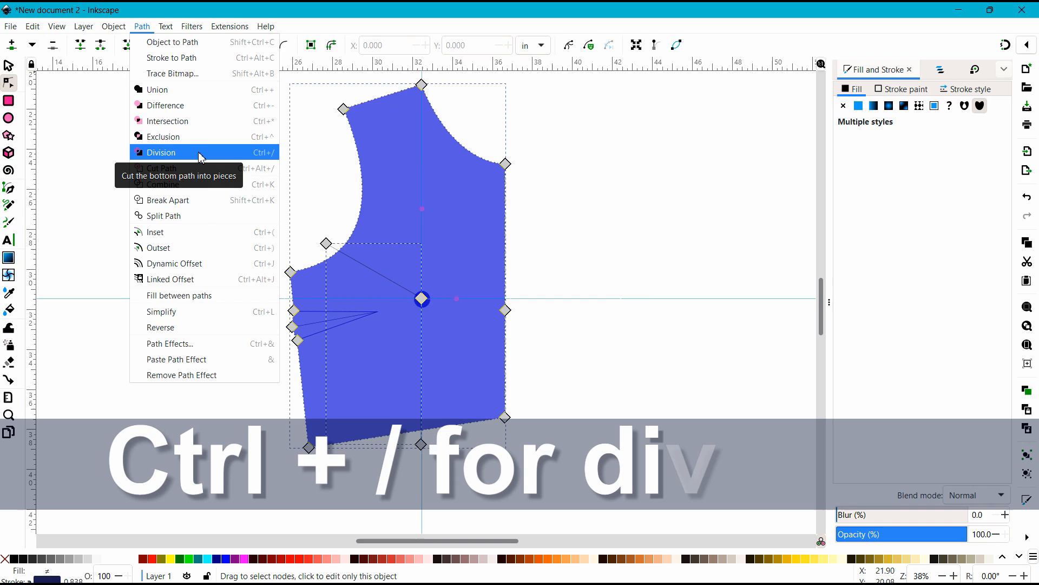
pyautogui.click(162, 153)
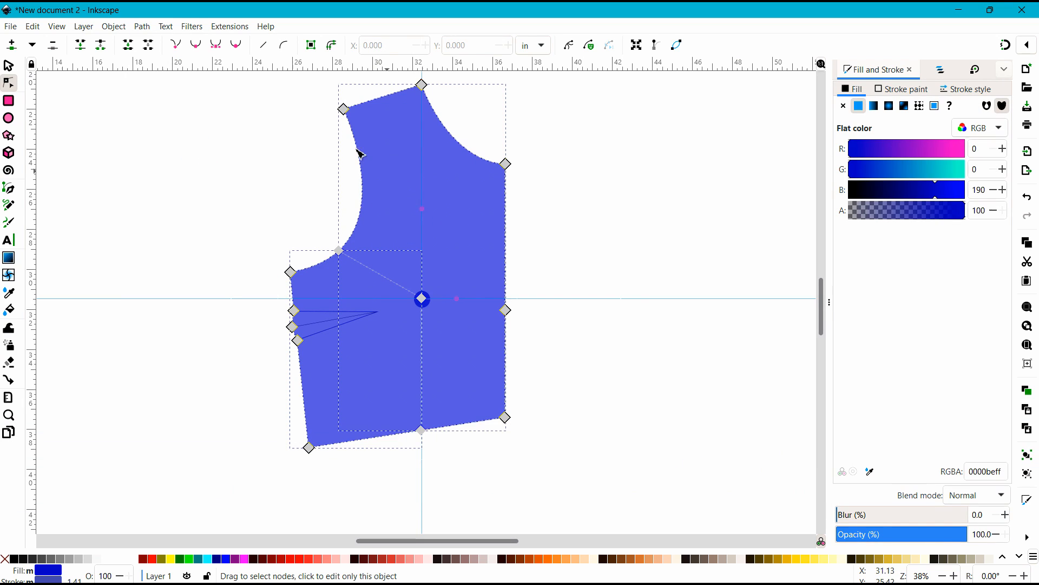
pyautogui.moveTo(249, 166)
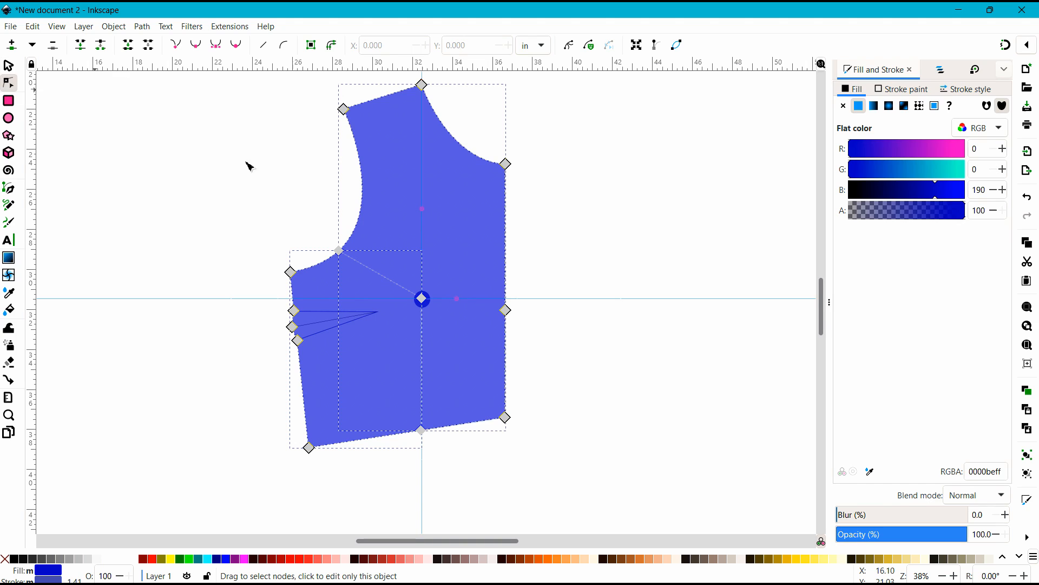
pyautogui.moveTo(391, 322)
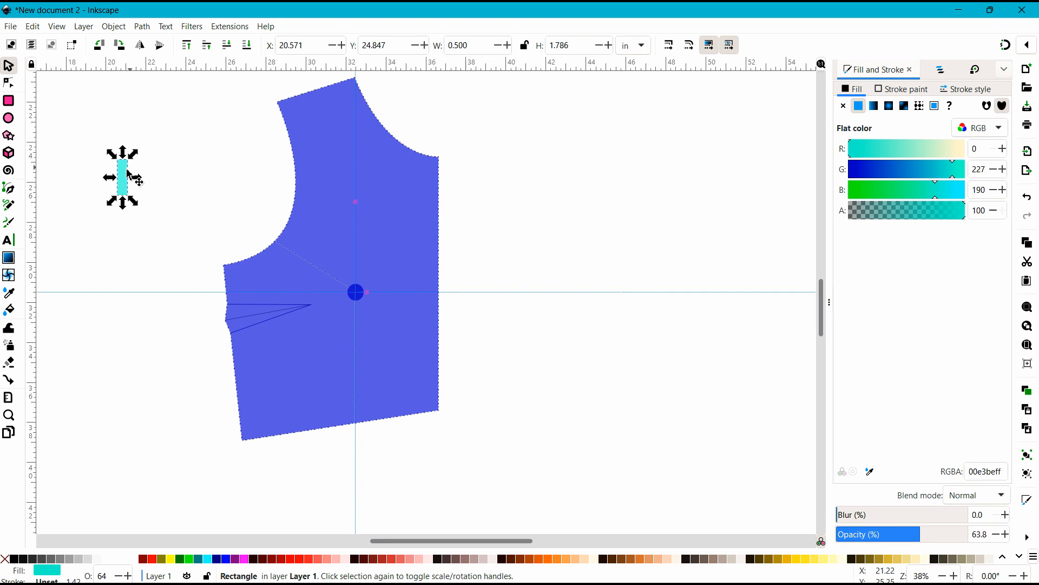
# Draw a 0.5-inch-wide rectangle and move it onto the bust point.
pyautogui.click(122, 177)
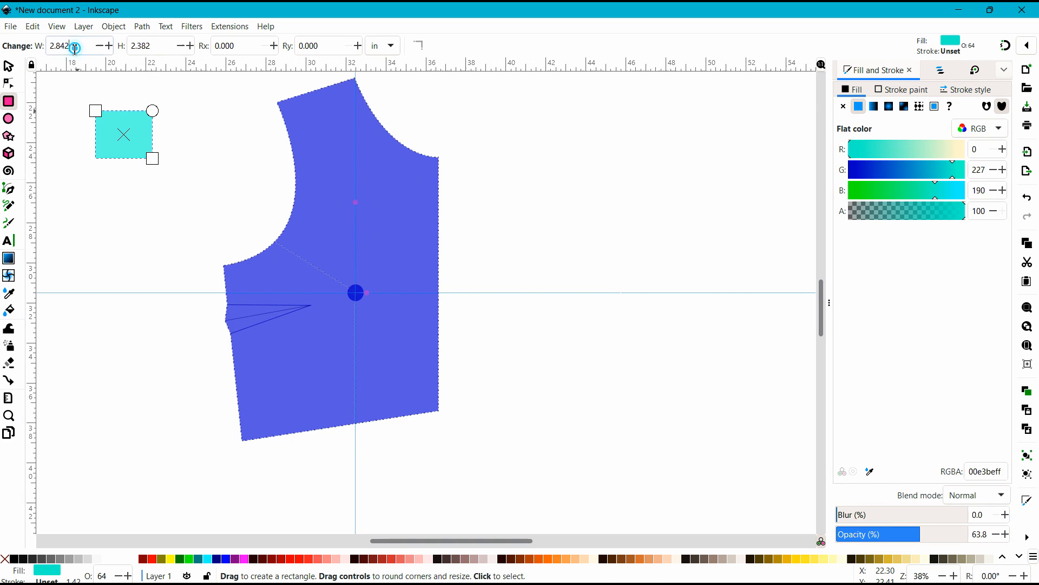
pyautogui.write('0.500')
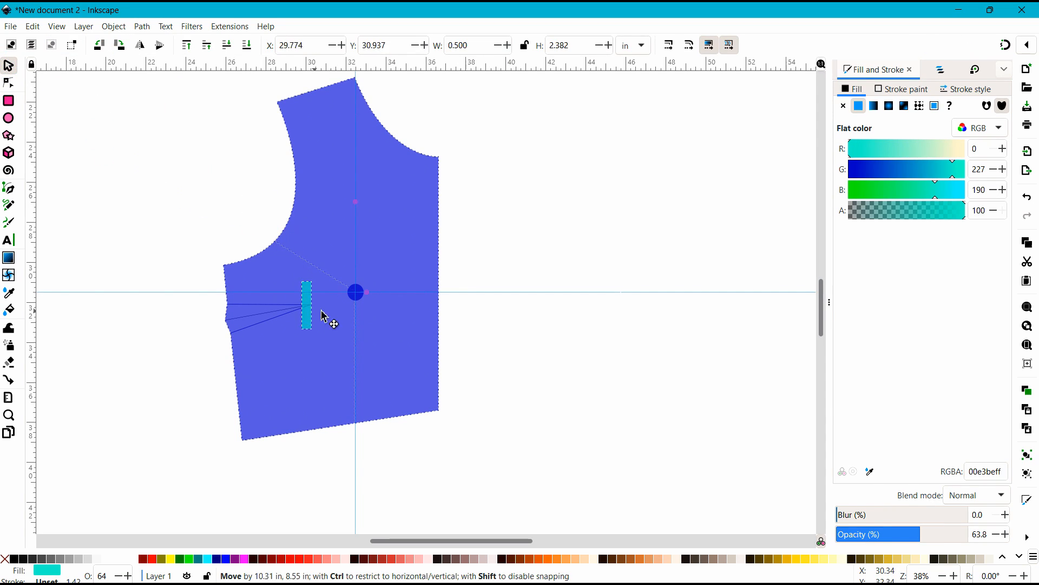
pyautogui.moveTo(307, 301); pyautogui.dragTo(360, 301)
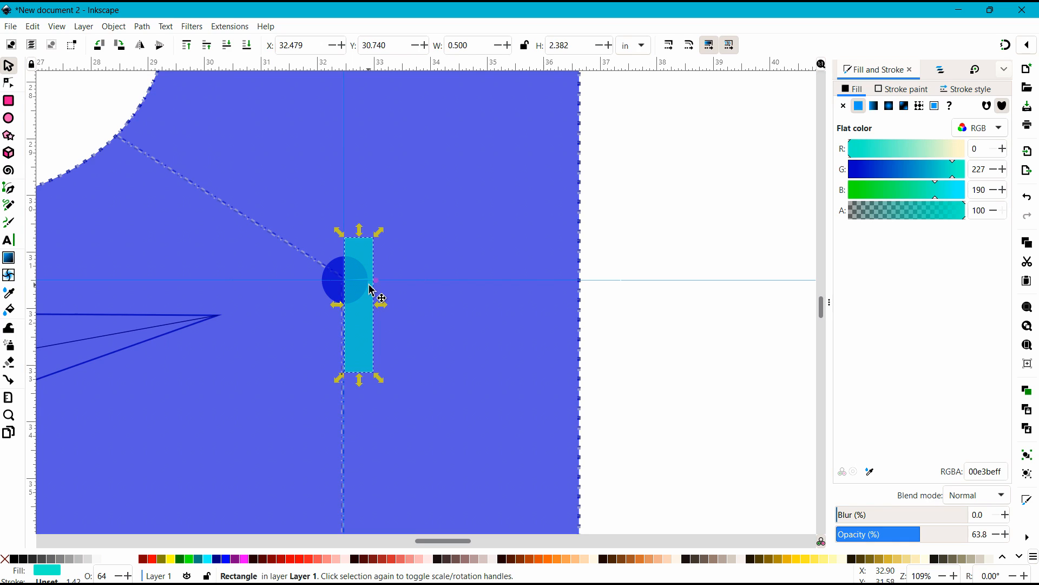
pyautogui.scroll(-3)
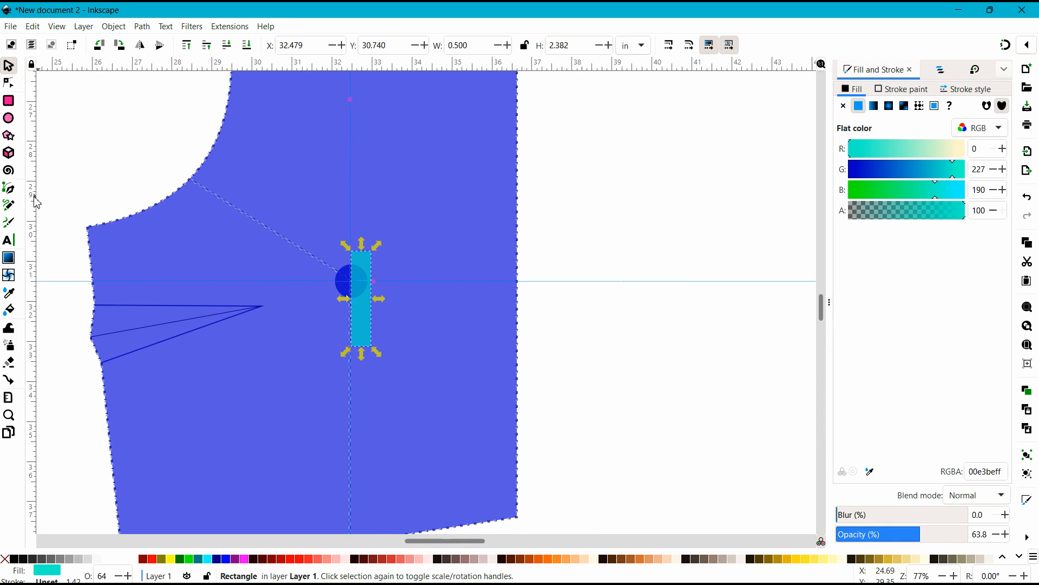
pyautogui.moveTo(351, 189)
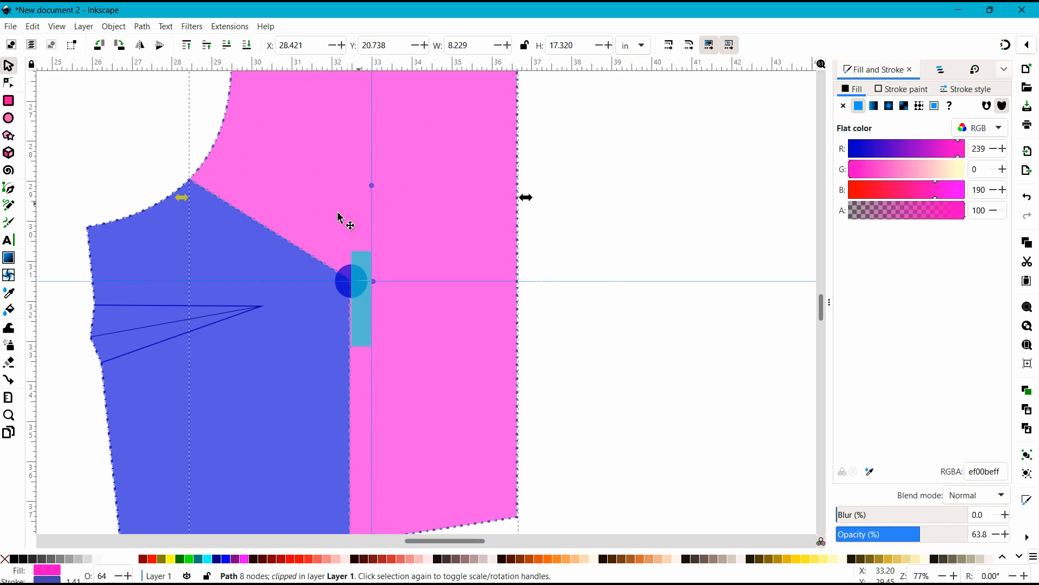
pyautogui.moveTo(257, 236)
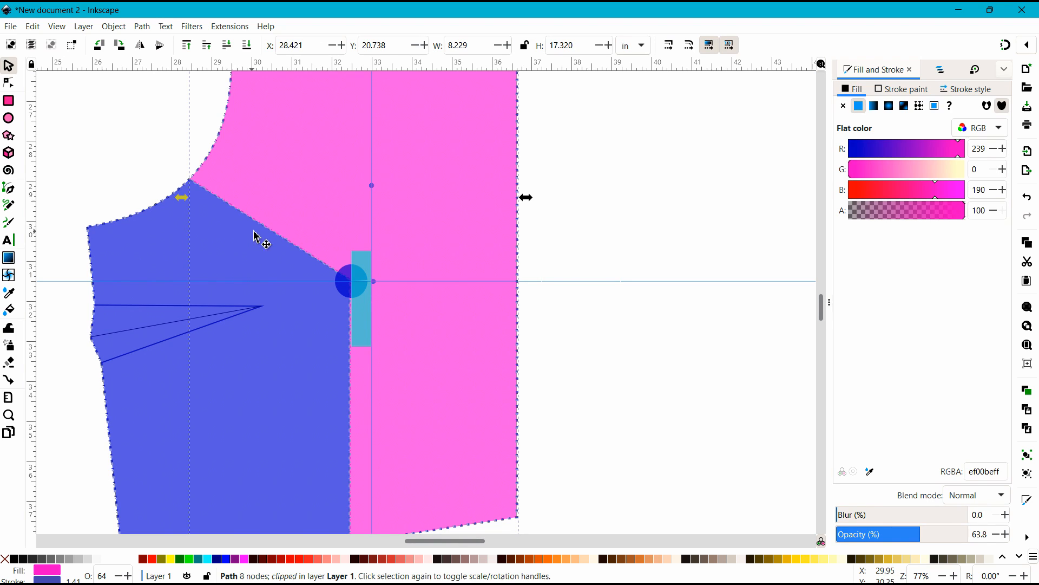
pyautogui.moveTo(334, 209)
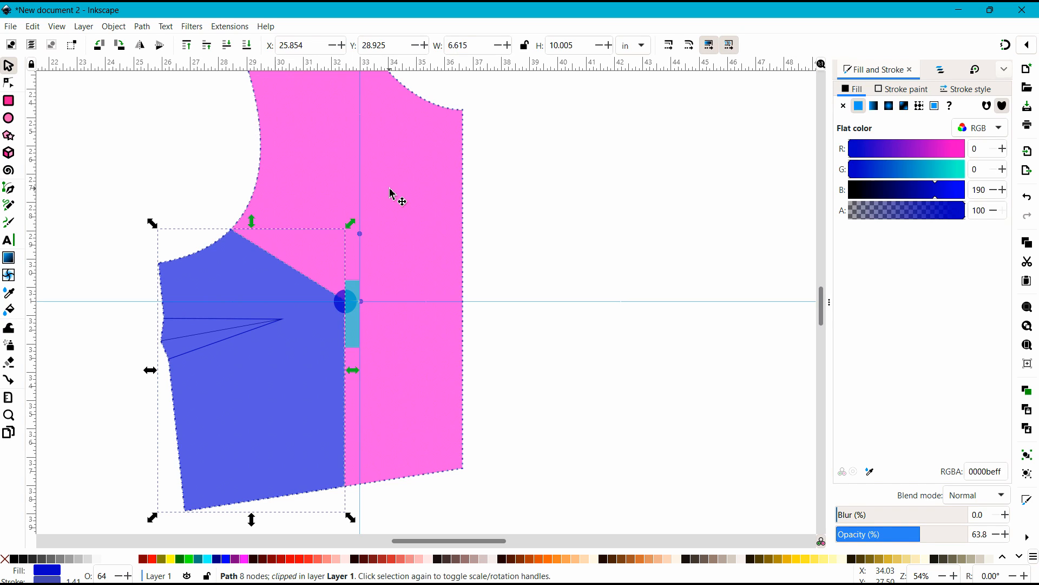
pyautogui.moveTo(378, 183)
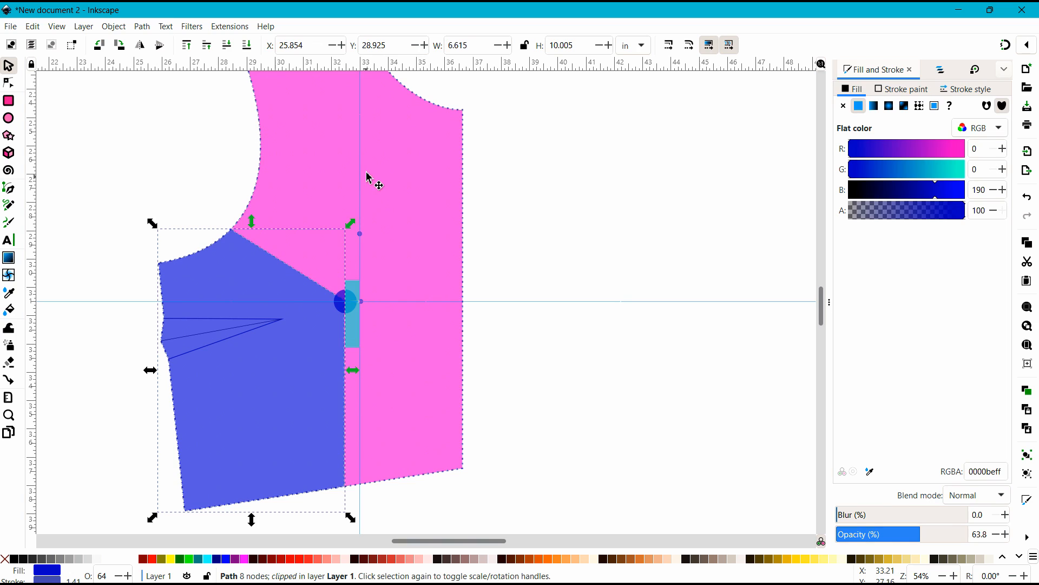
pyautogui.moveTo(354, 199)
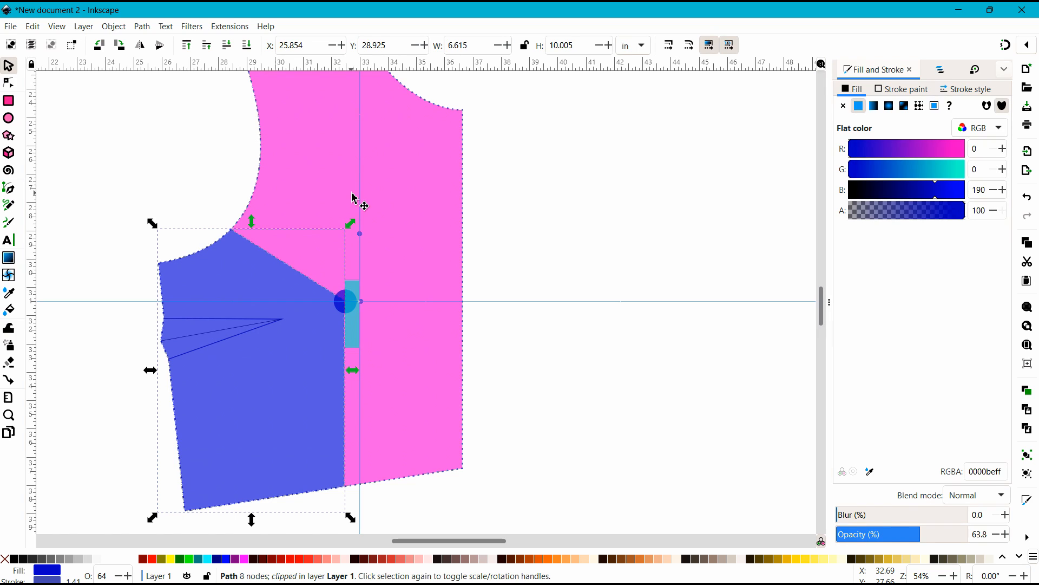
pyautogui.moveTo(255, 278)
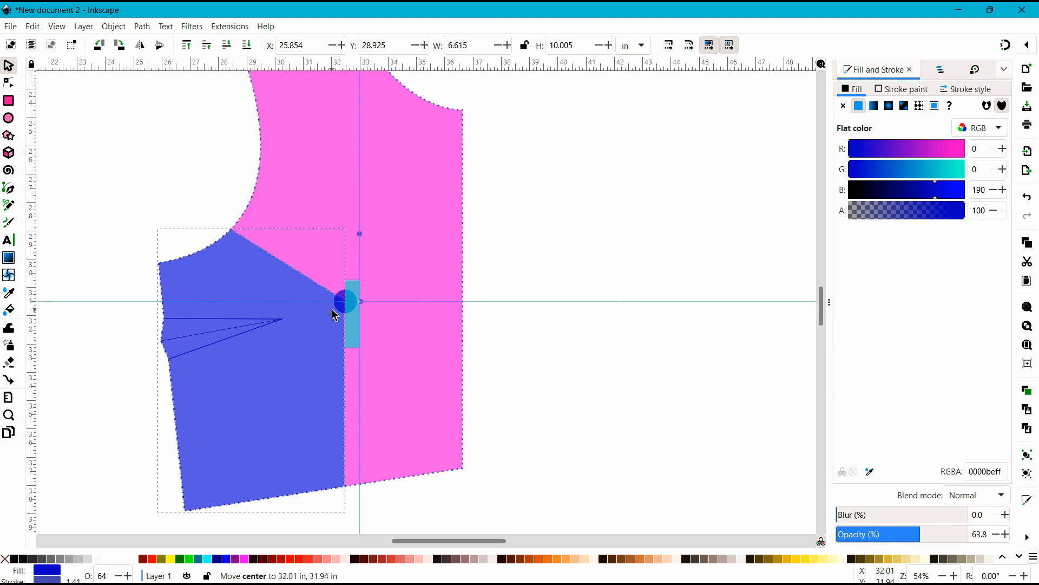
pyautogui.moveTo(242, 238)
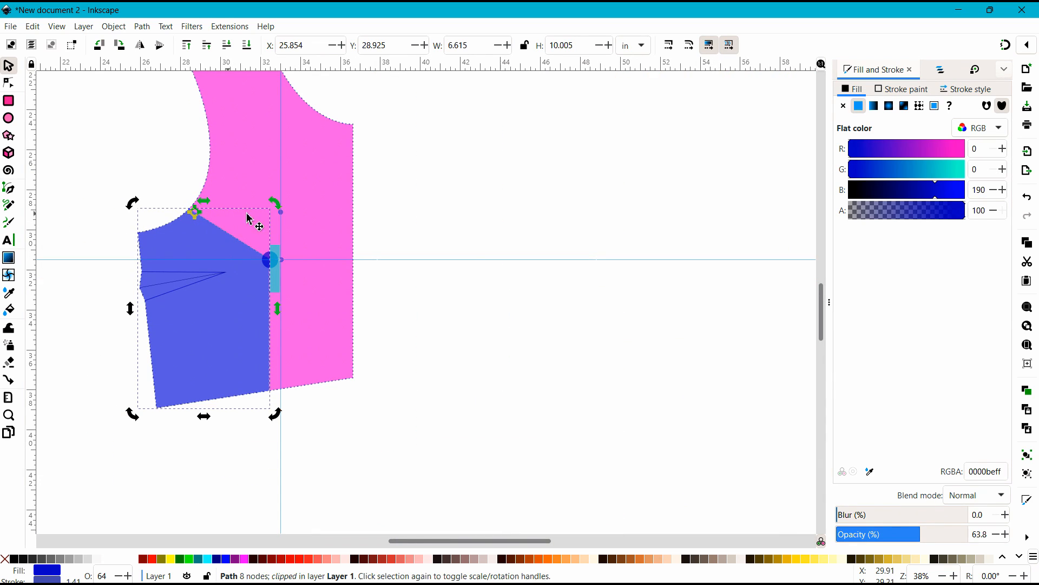
pyautogui.moveTo(271, 268)
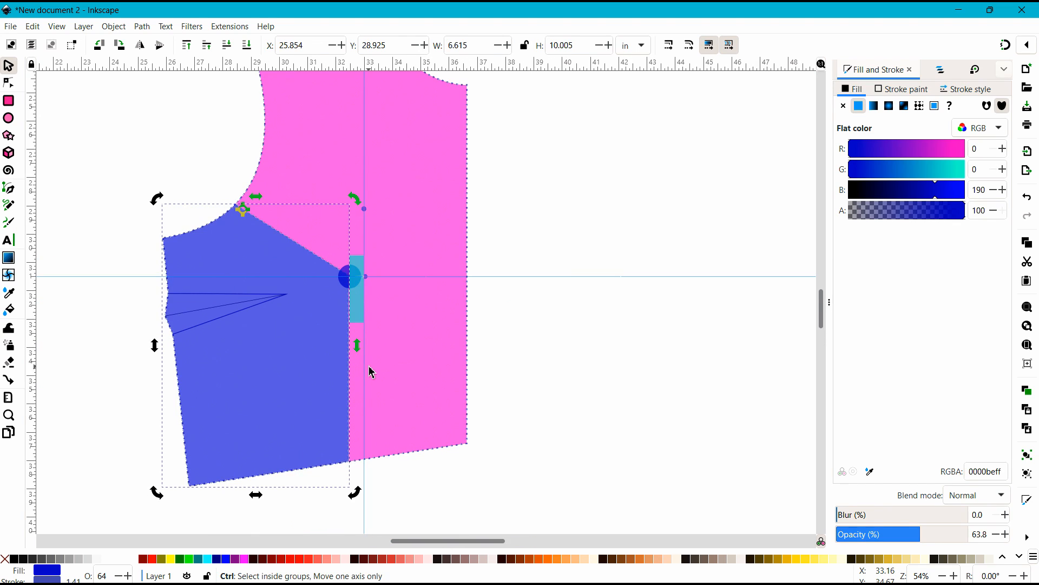
pyautogui.moveTo(354, 202)
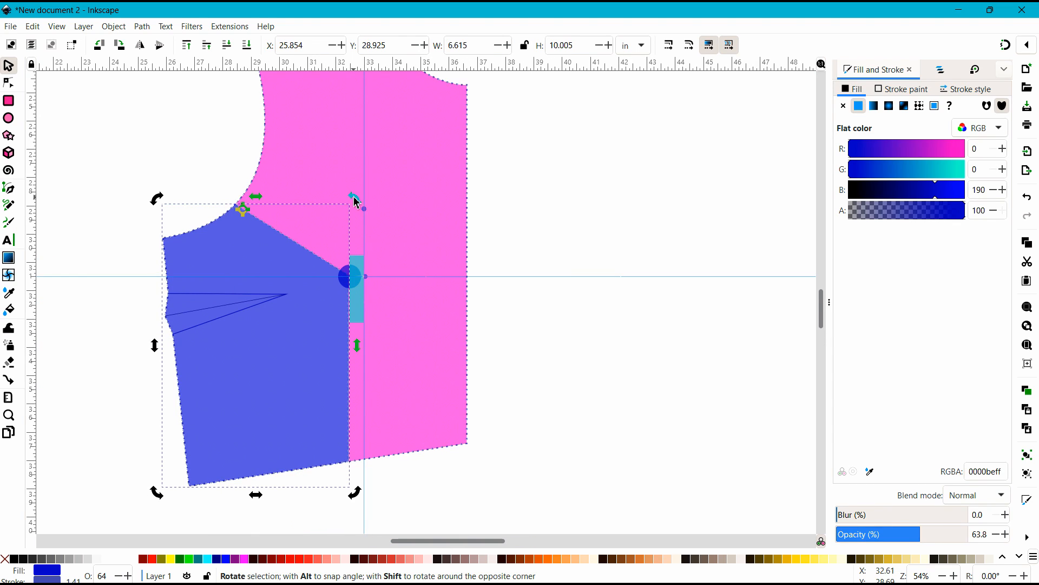
# Rotate the blue side piece around its armhole corner, then deselect it.
pyautogui.moveTo(363, 209); pyautogui.dragTo(331, 184)
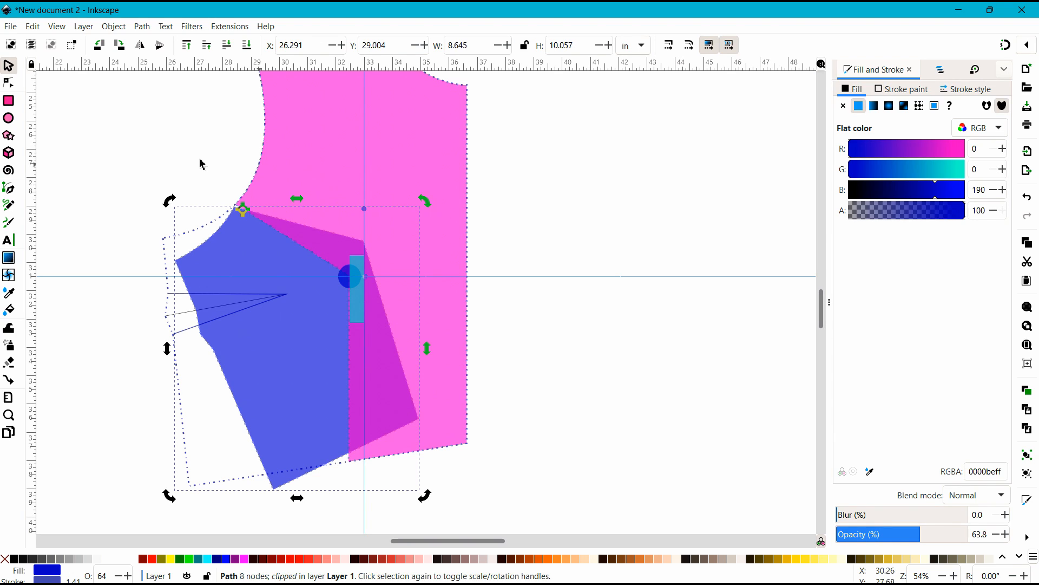
pyautogui.click(9, 189)
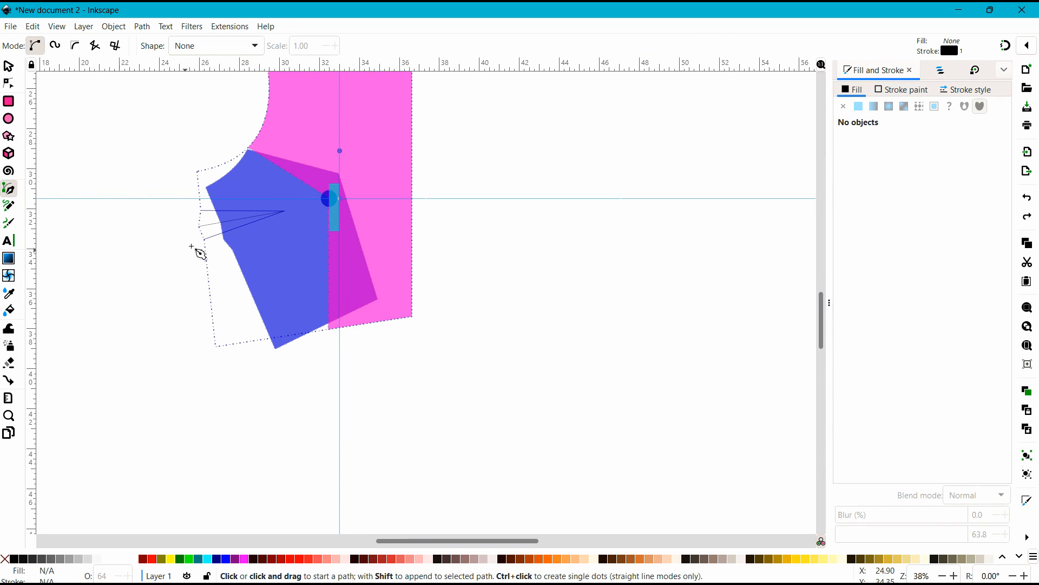
# Draw a cutting line across the blue piece and split it with Path > Division.
pyautogui.click(213, 245)
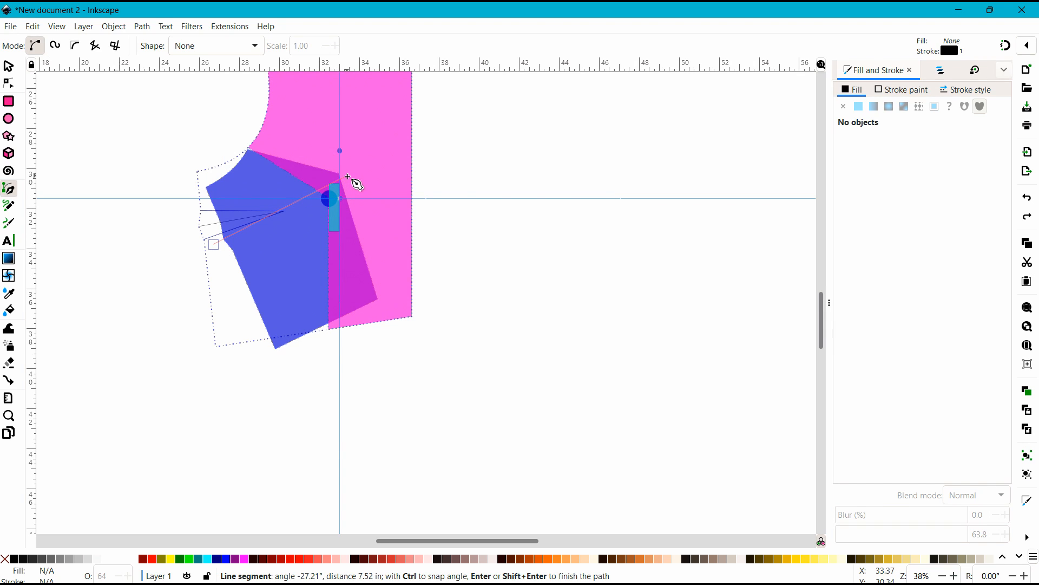
pyautogui.moveTo(338, 194)
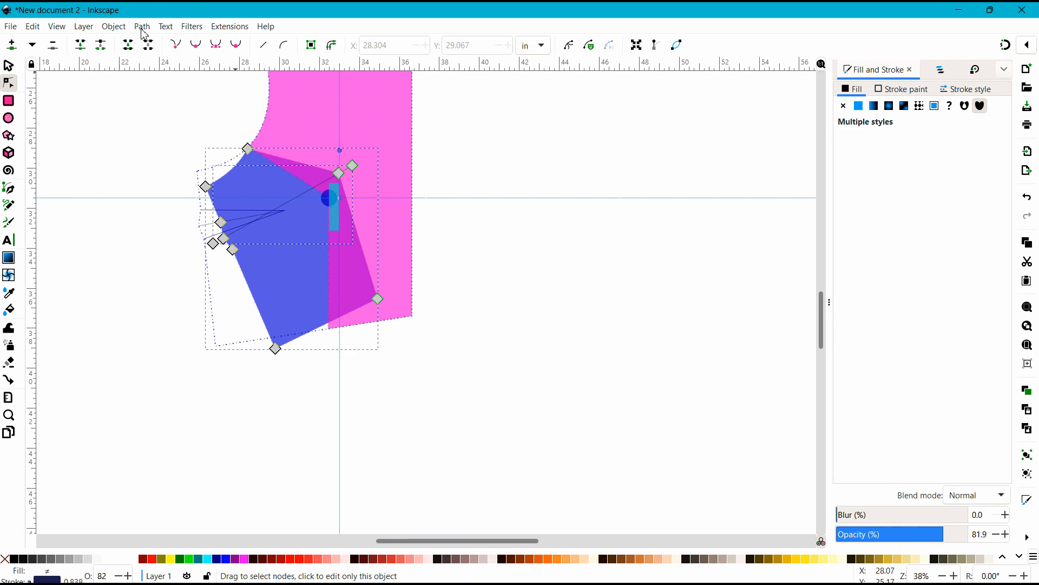
pyautogui.click(141, 26)
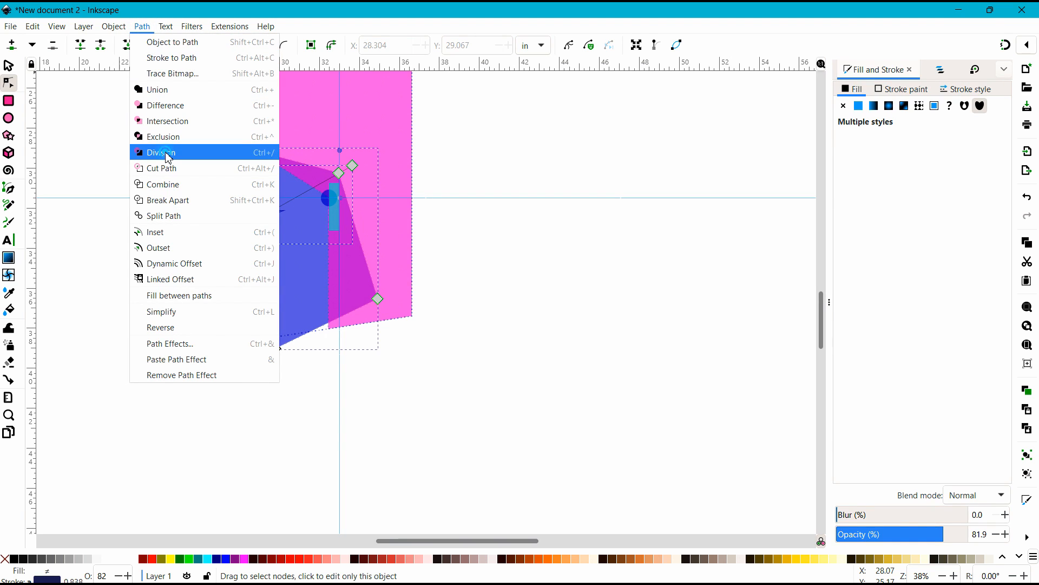
pyautogui.click(161, 151)
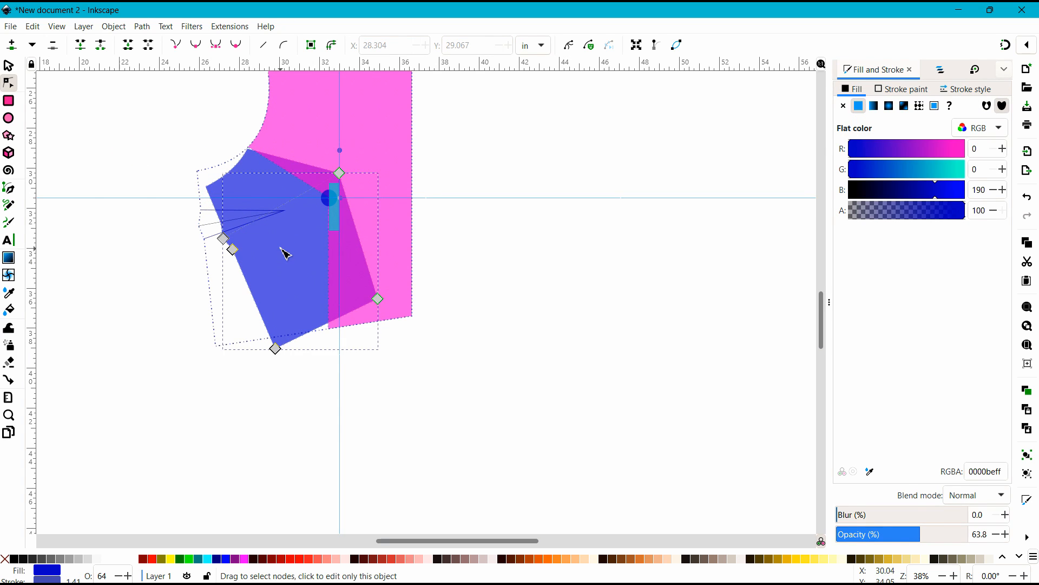
pyautogui.moveTo(57, 71)
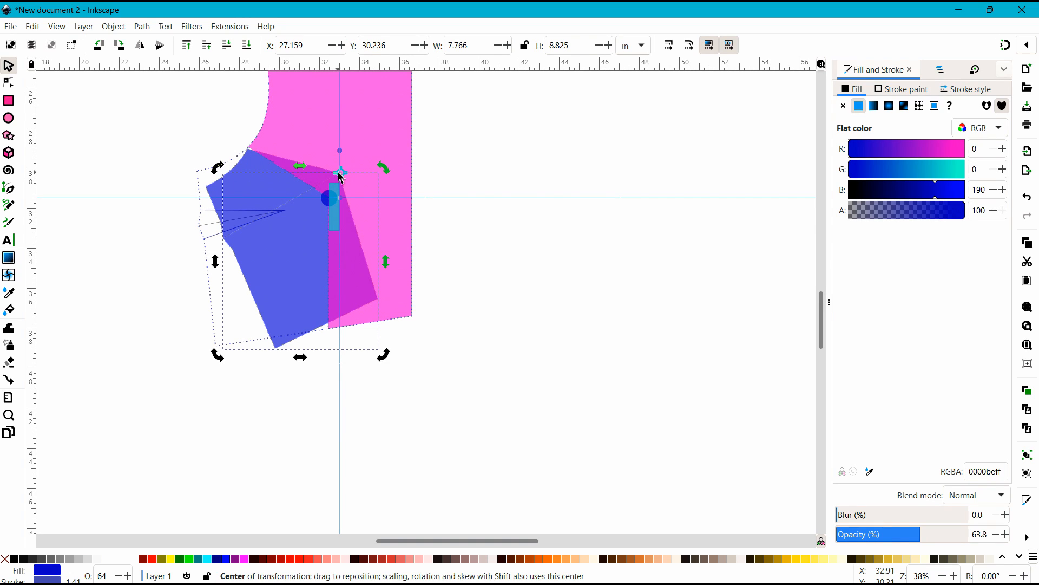
# Scroll the view to inspect the divided blue pieces beside the pink panel.
pyautogui.scroll(-3)
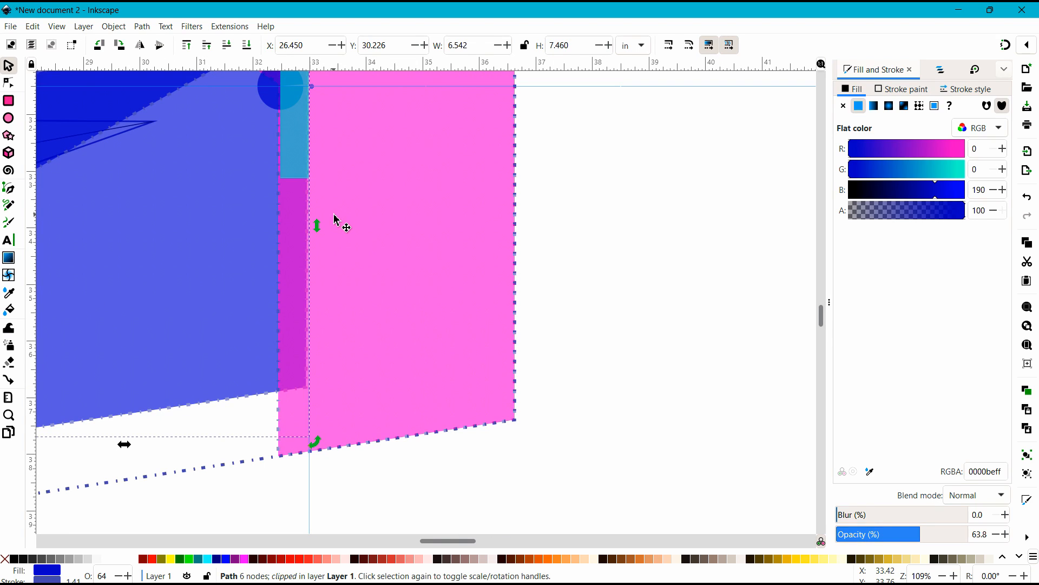
pyautogui.moveTo(345, 357)
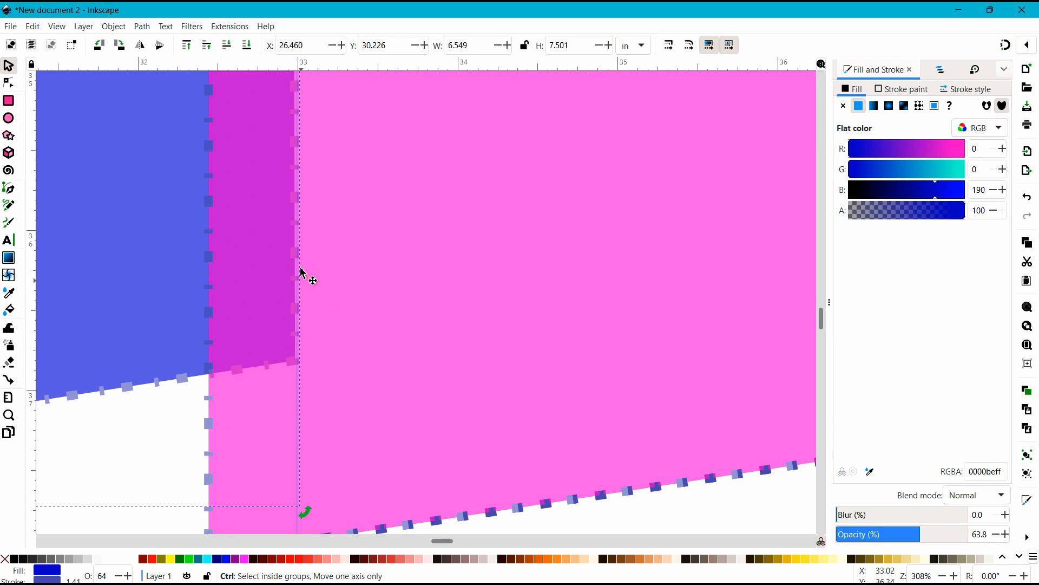
pyautogui.moveTo(352, 274)
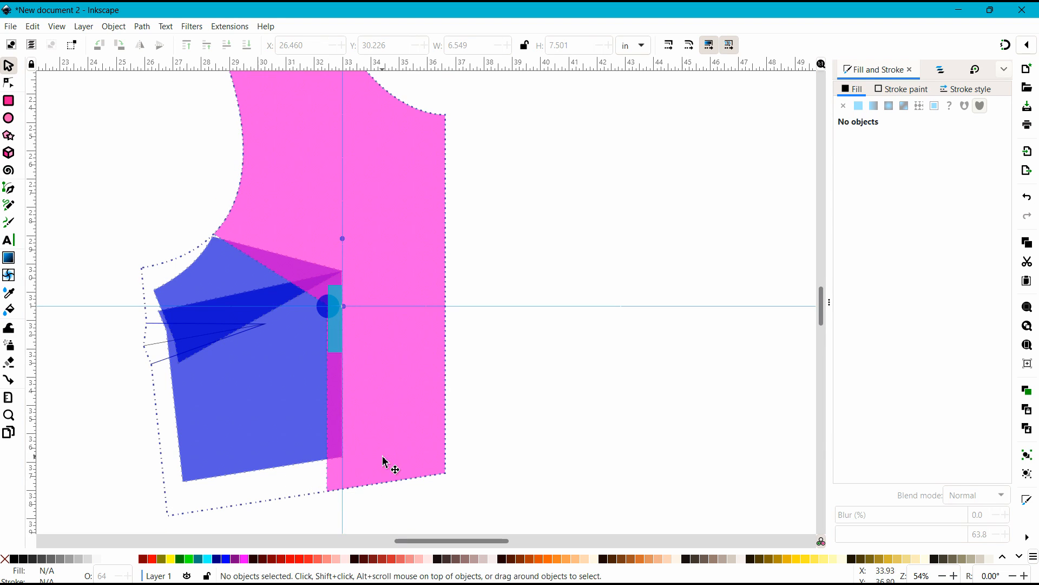
pyautogui.moveTo(428, 409)
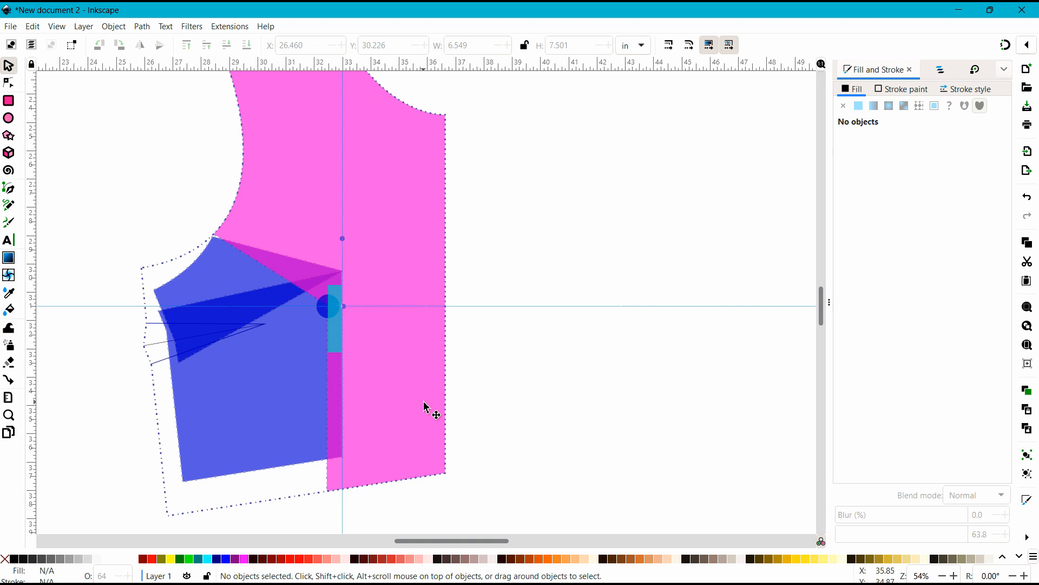
# Draw a straight horizontal line across the lower pink panel, then select it with the panel.
pyautogui.click(425, 407)
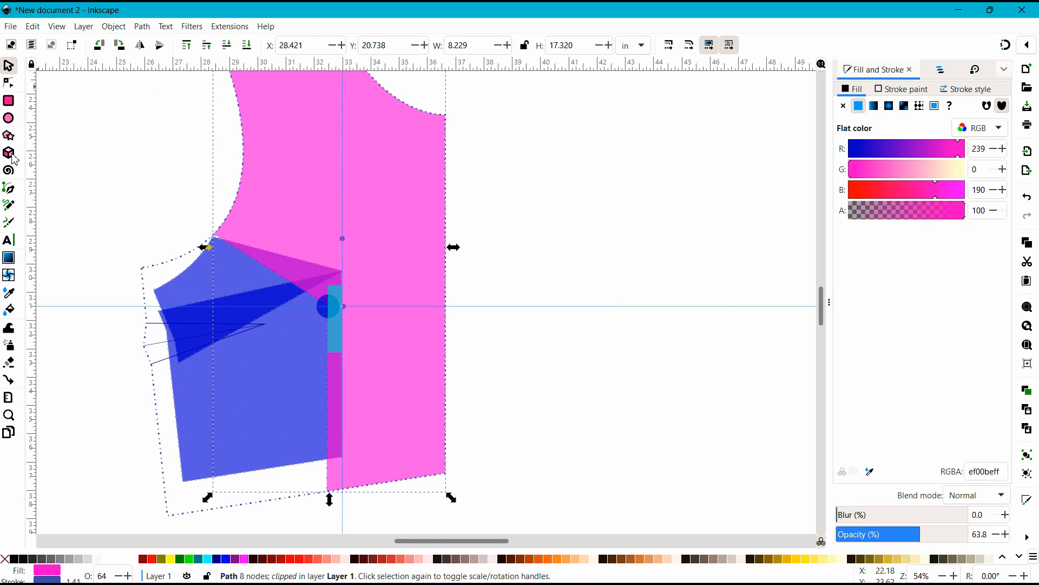
pyautogui.click(9, 187)
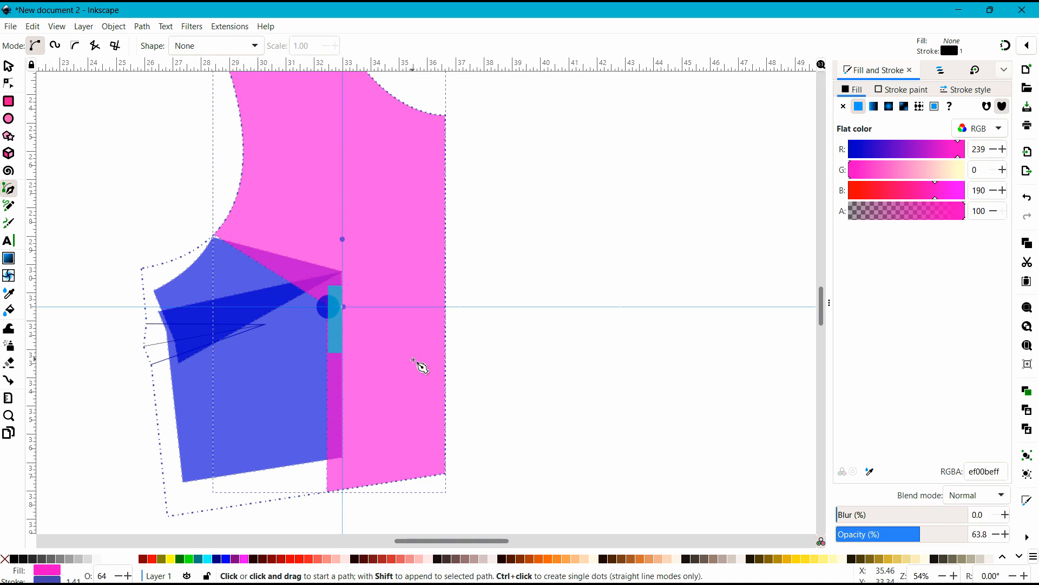
pyautogui.moveTo(469, 379)
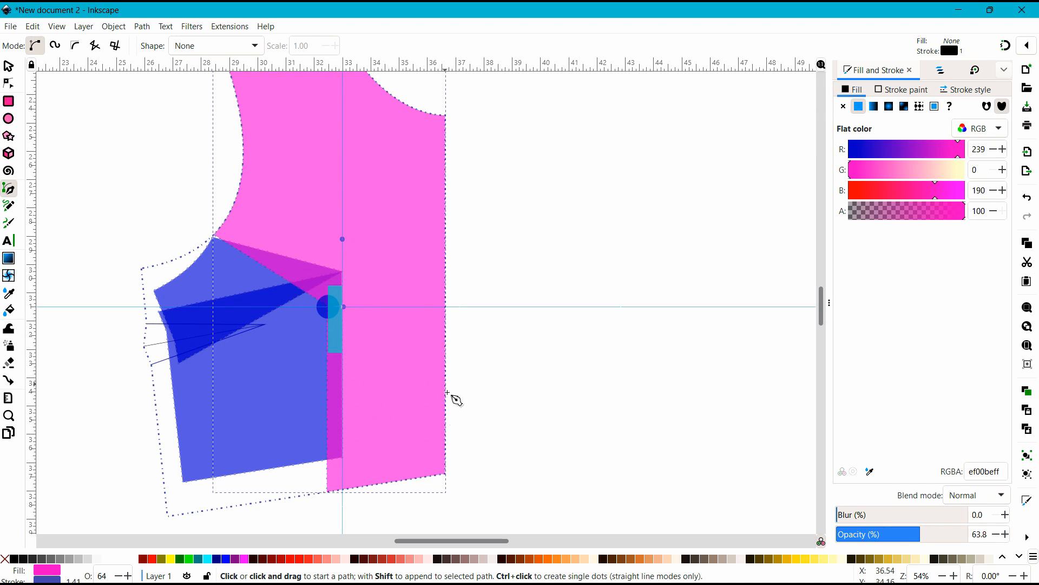
pyautogui.moveTo(359, 281)
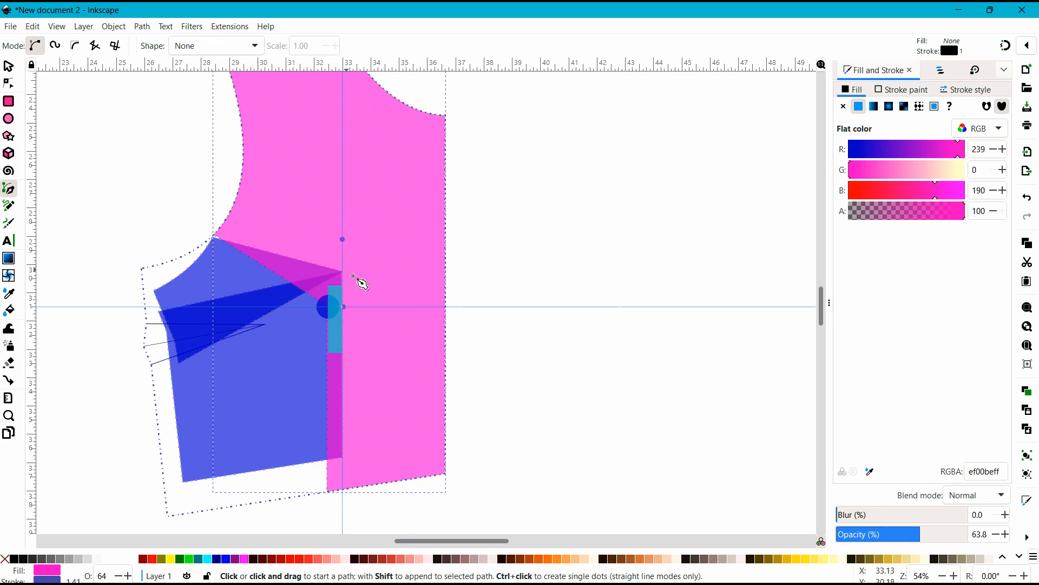
pyautogui.moveTo(460, 427)
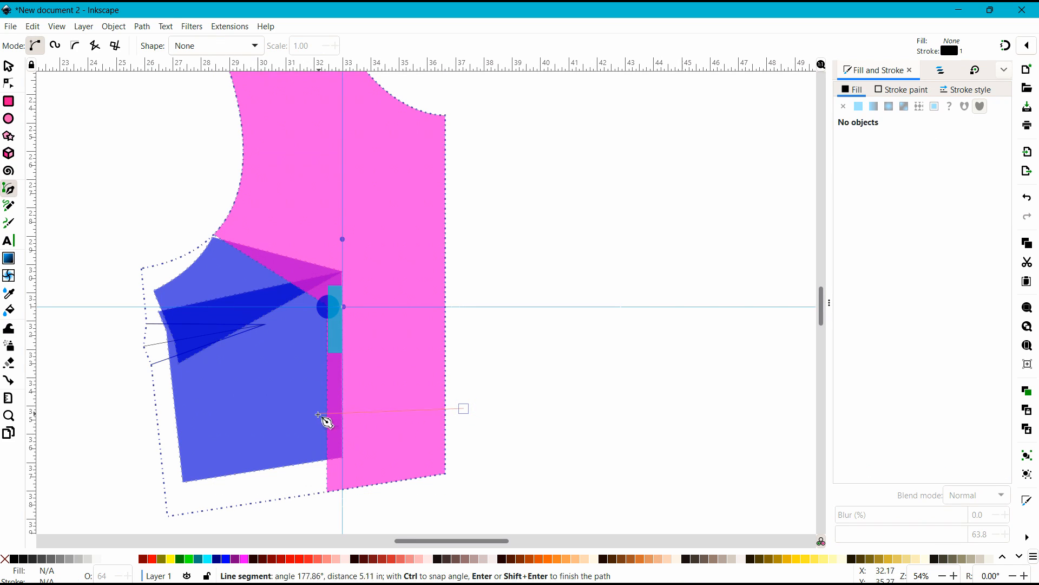
pyautogui.moveTo(314, 416)
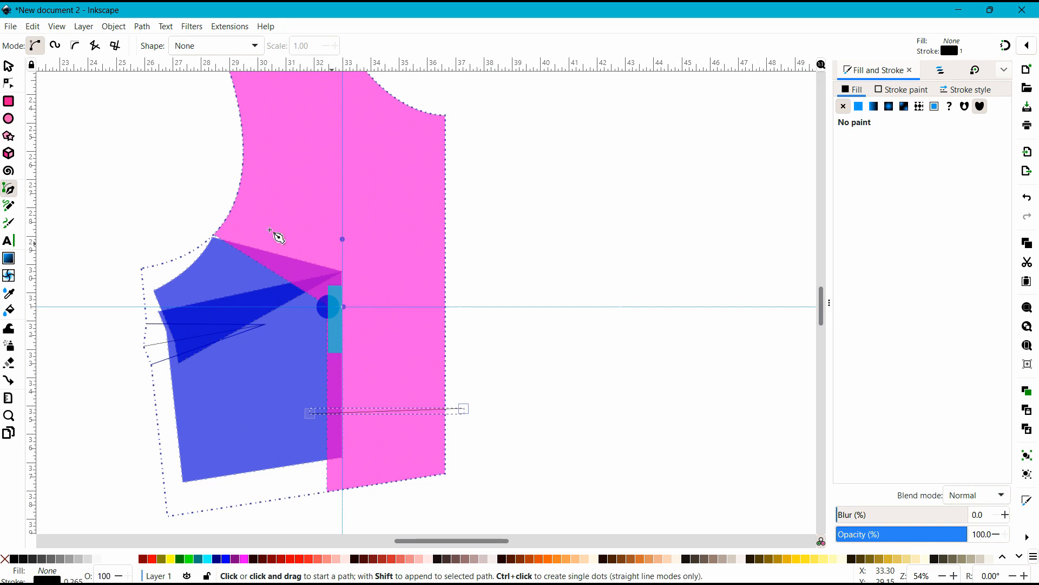
pyautogui.click(8, 82)
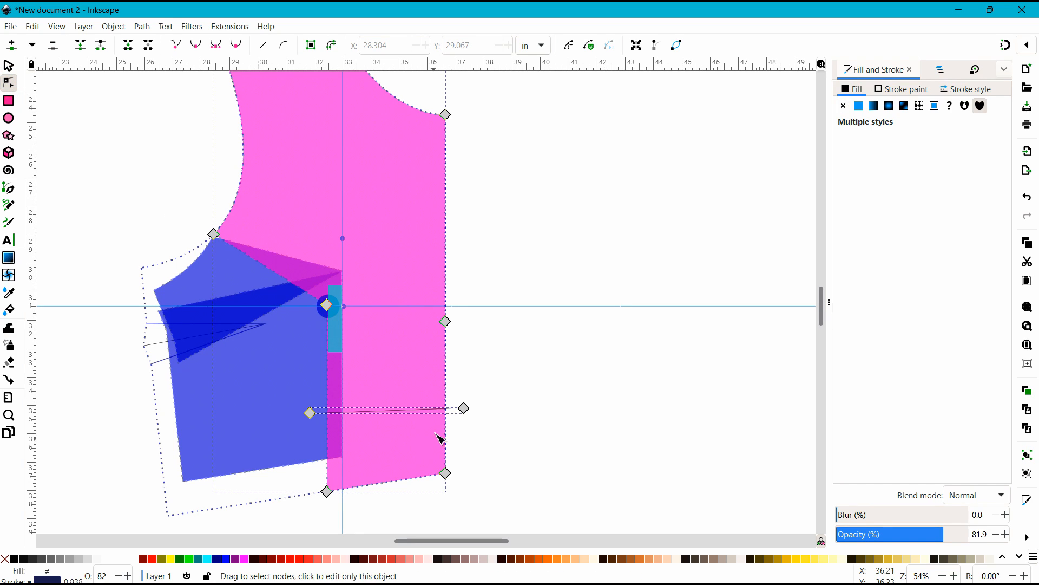
# Split the pink panel along the new line and raise the lower part to overlap.
pyautogui.click(142, 26)
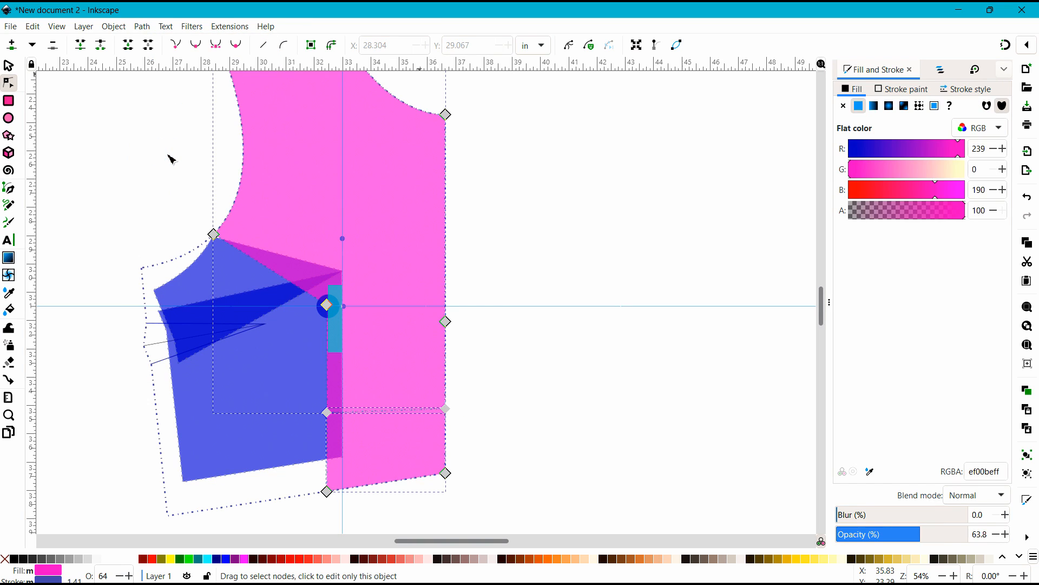
pyautogui.moveTo(427, 435)
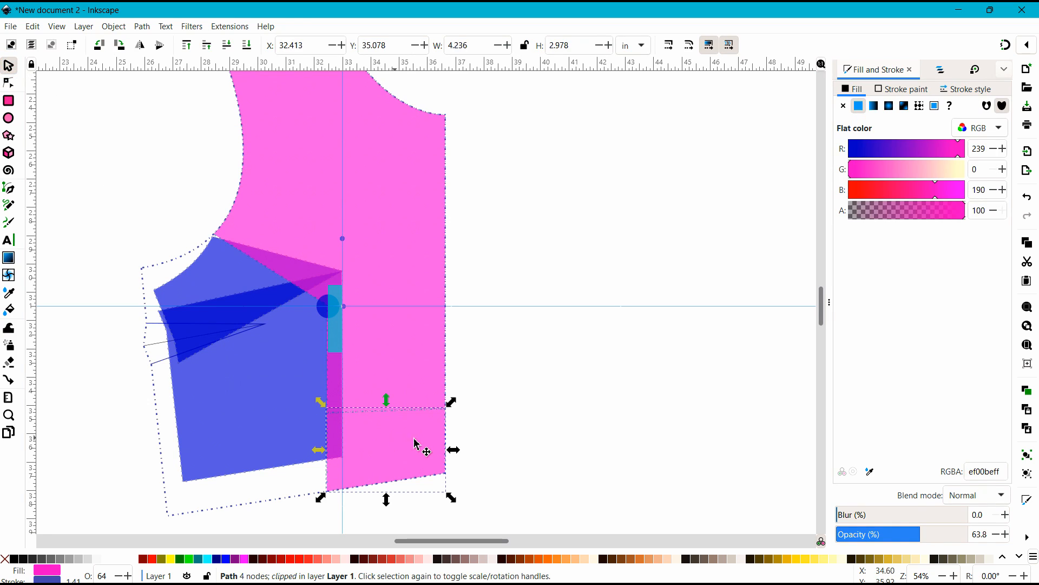
pyautogui.click(387, 448)
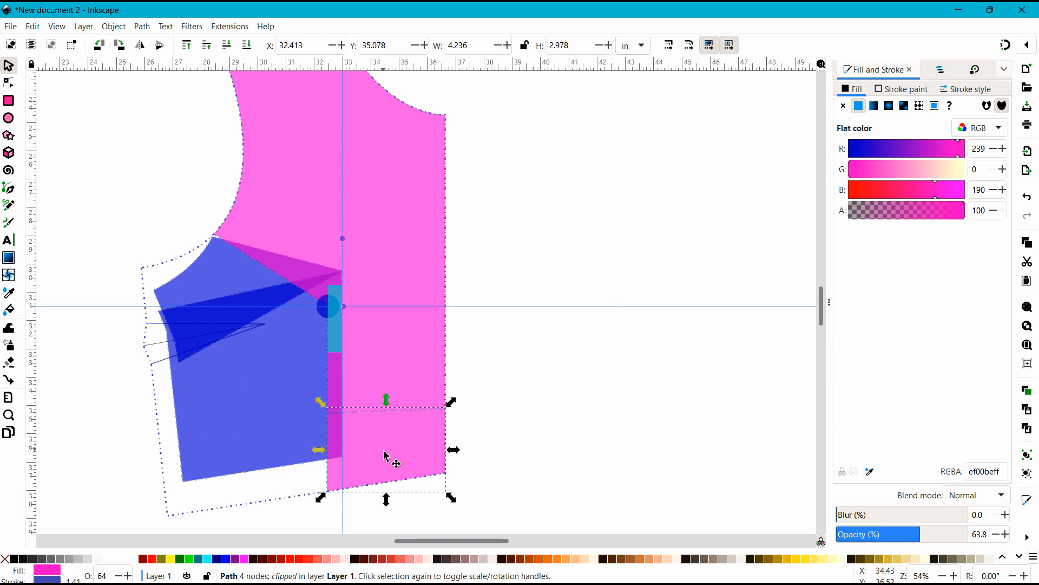
pyautogui.moveTo(391, 451); pyautogui.dragTo(395, 431)
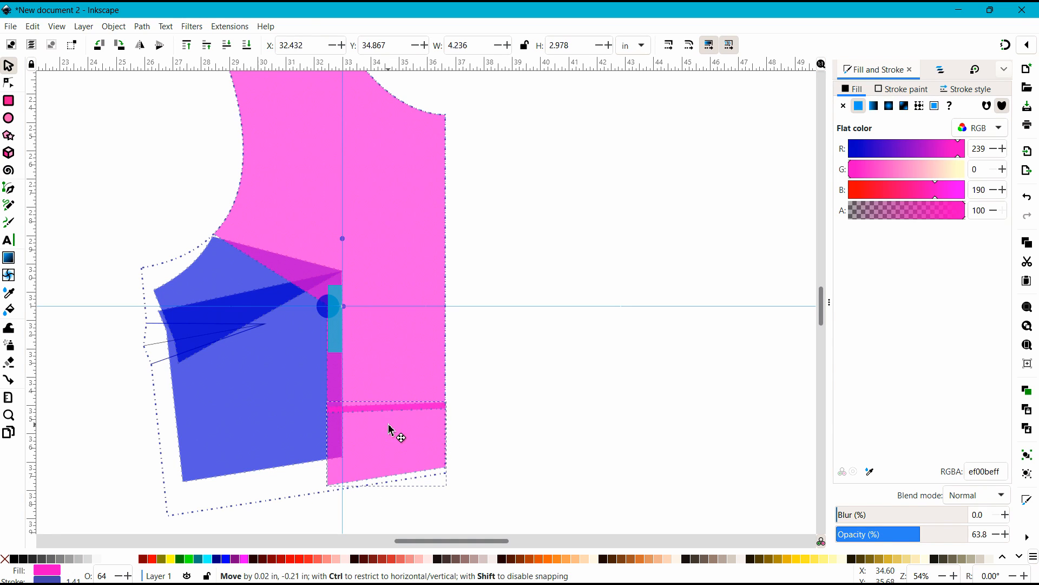
pyautogui.moveTo(395, 431); pyautogui.dragTo(395, 390)
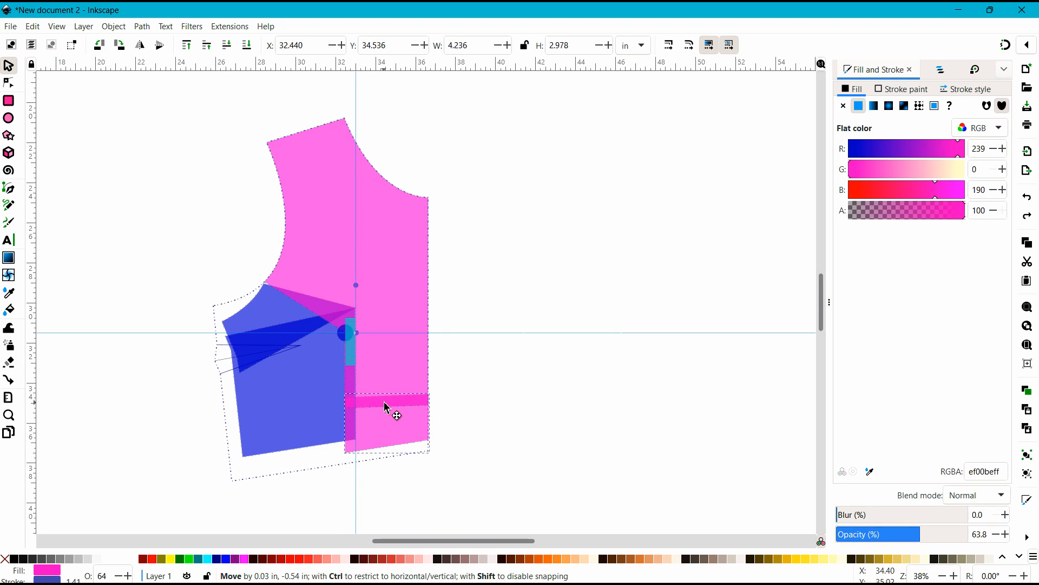
pyautogui.moveTo(388, 408); pyautogui.dragTo(388, 395)
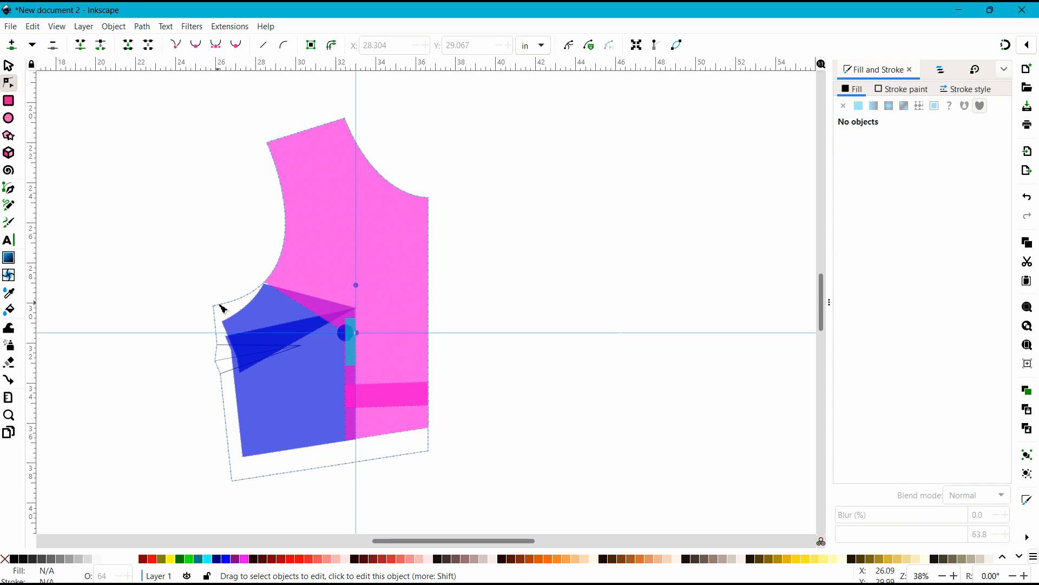
# Drag the outline's underarm node onto the blue side piece's top corner.
pyautogui.click(213, 305)
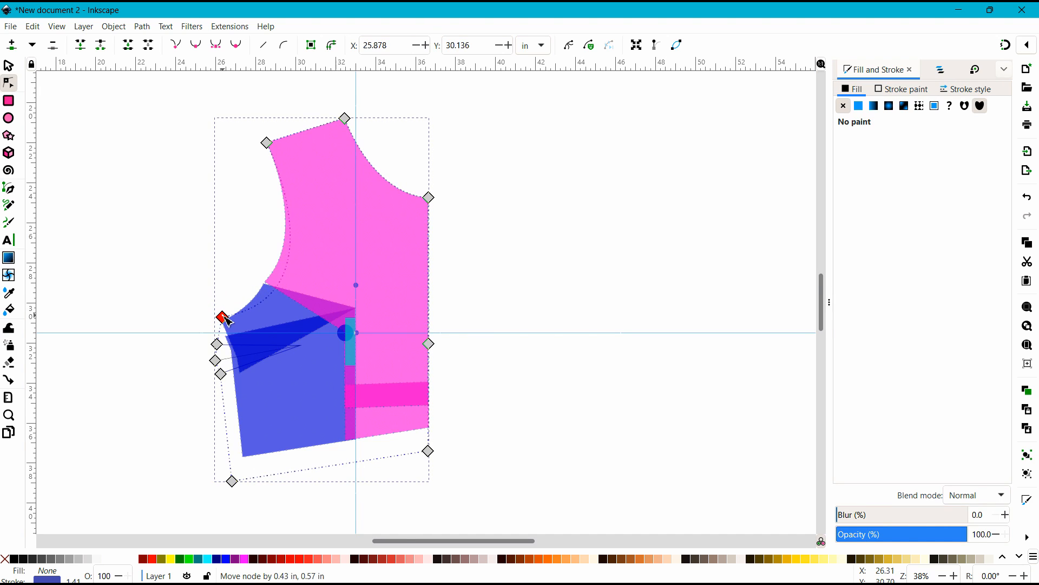
pyautogui.moveTo(220, 317); pyautogui.dragTo(222, 319)
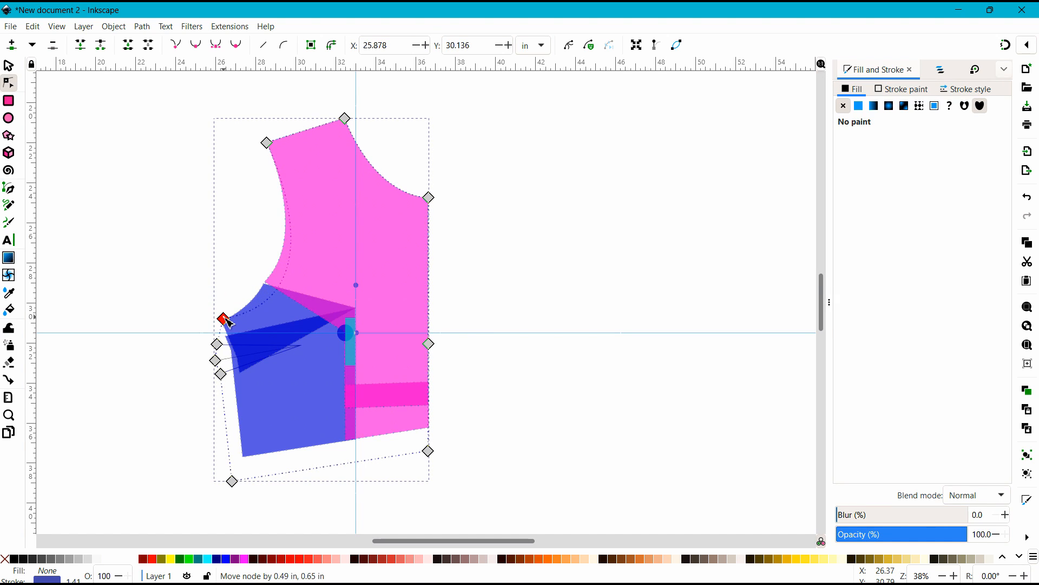
pyautogui.moveTo(221, 318); pyautogui.dragTo(228, 310)
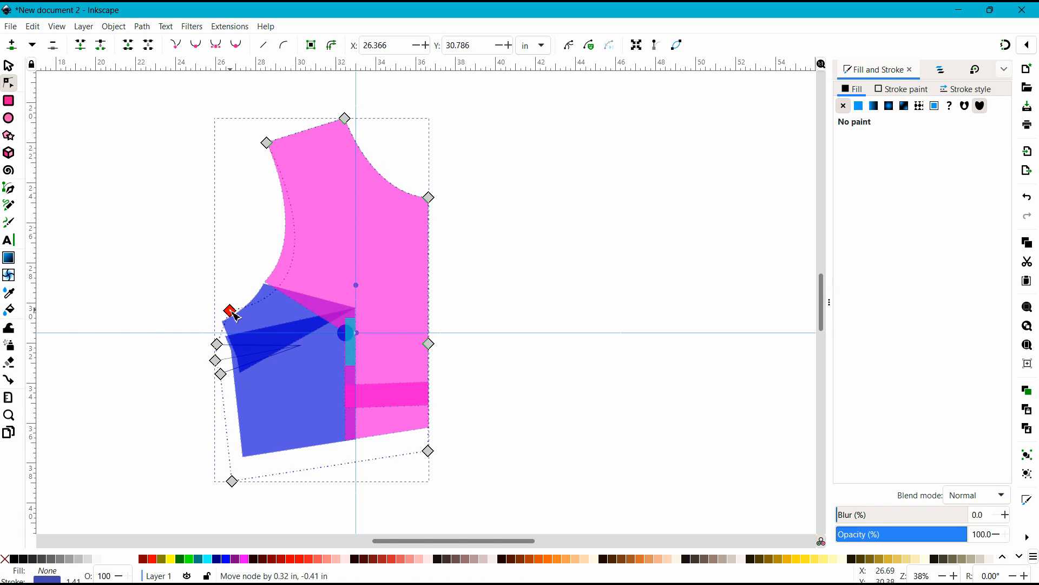
pyautogui.moveTo(228, 310); pyautogui.dragTo(222, 322)
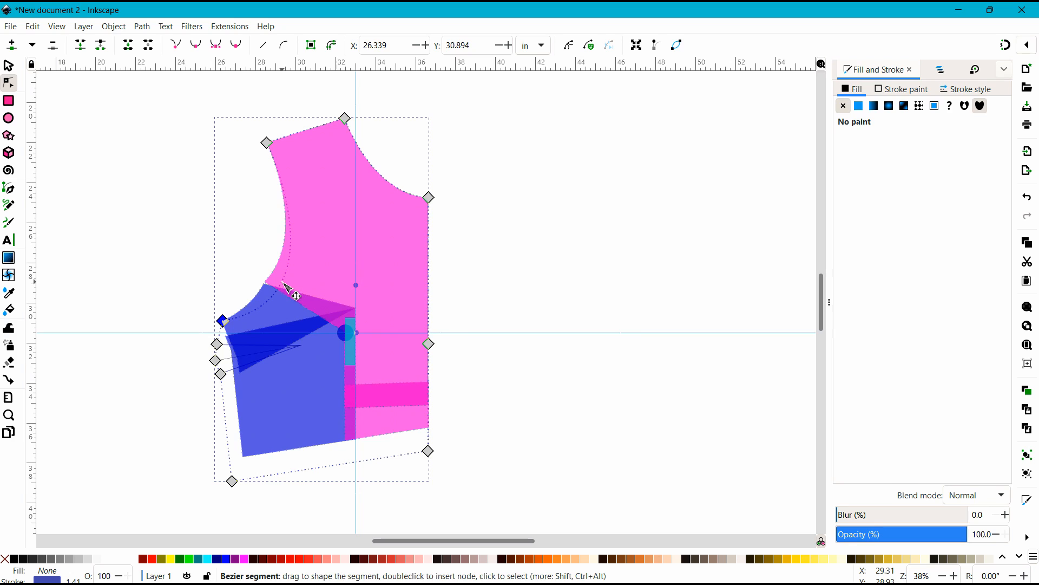
pyautogui.click(221, 344)
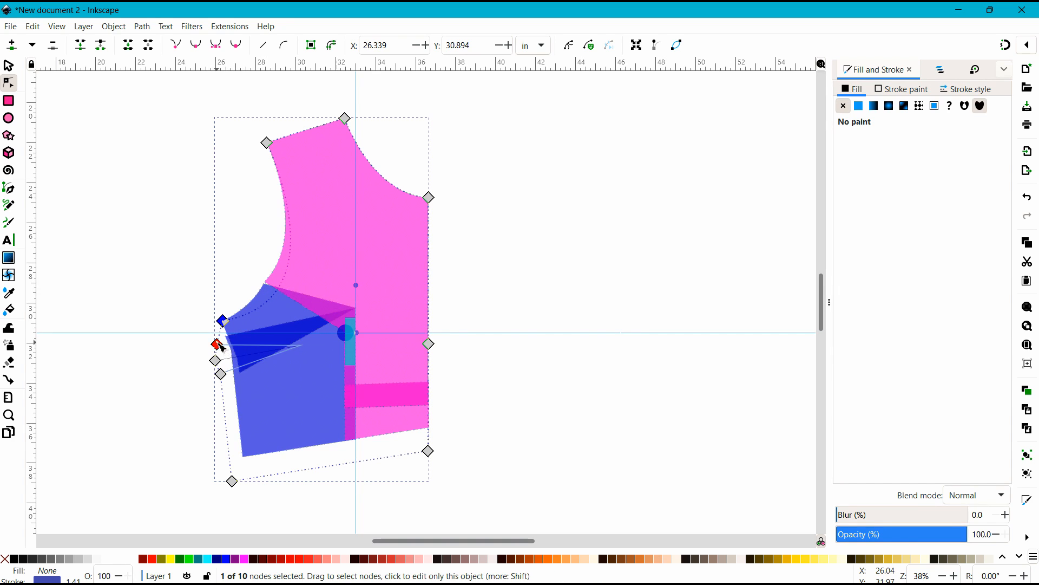
pyautogui.scroll(-3)
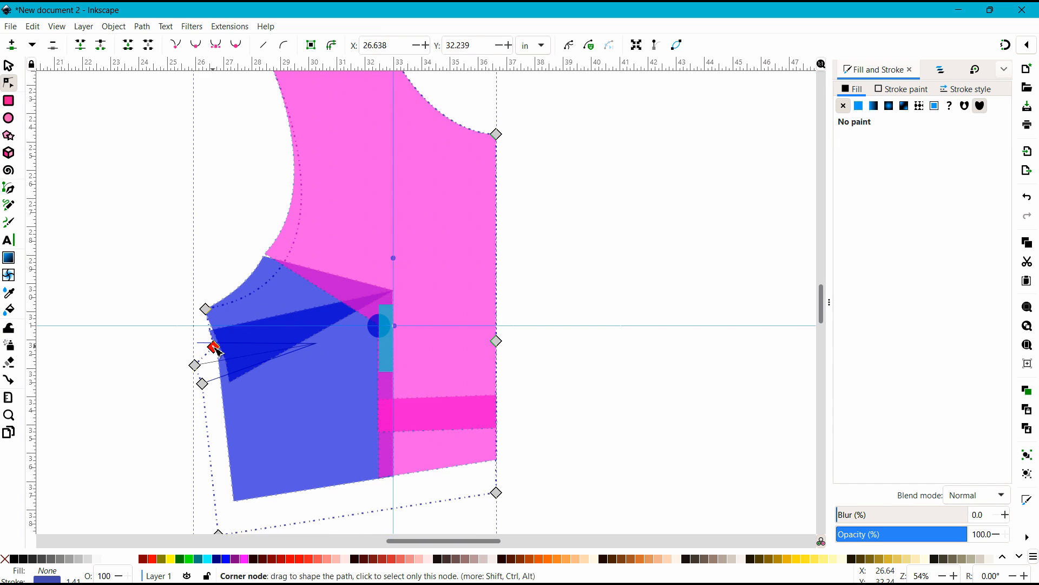
# Drag the outline's side-seam dart nodes onto the rotated blue piece's dart edges.
pyautogui.moveTo(212, 345); pyautogui.dragTo(219, 361)
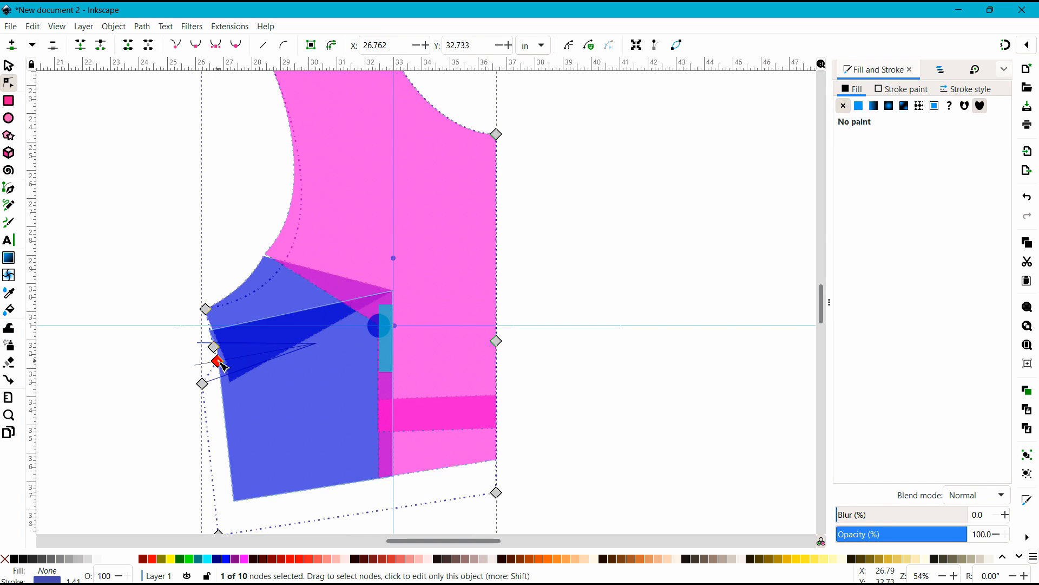
pyautogui.click(202, 384)
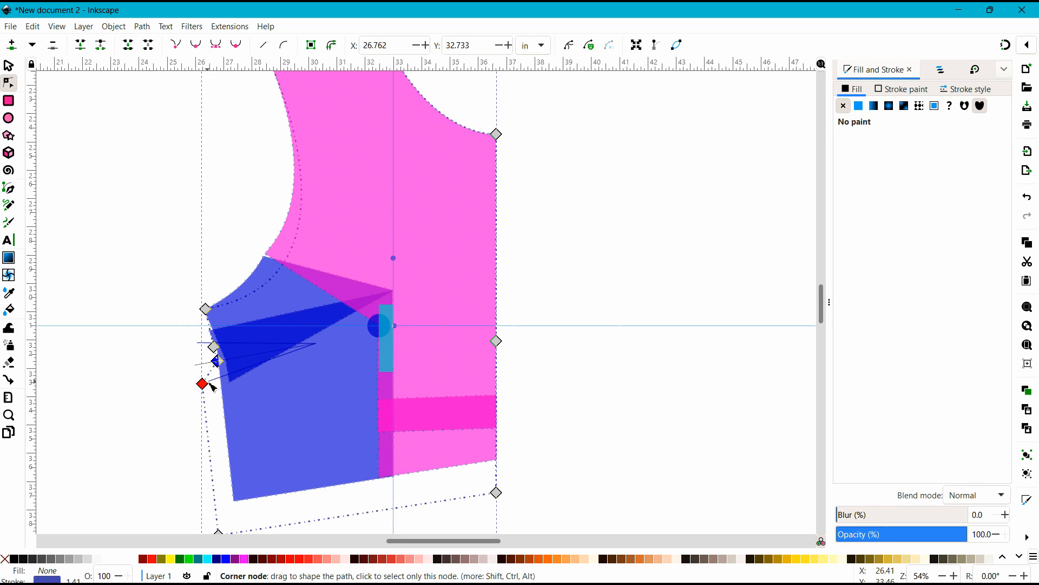
pyautogui.moveTo(201, 384); pyautogui.dragTo(197, 363)
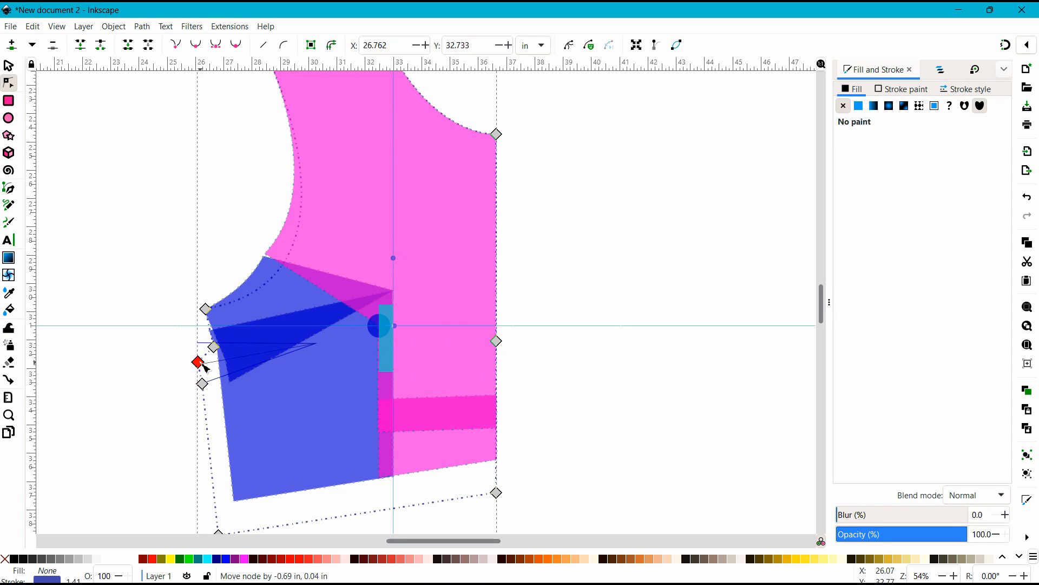
pyautogui.moveTo(195, 362); pyautogui.dragTo(203, 349)
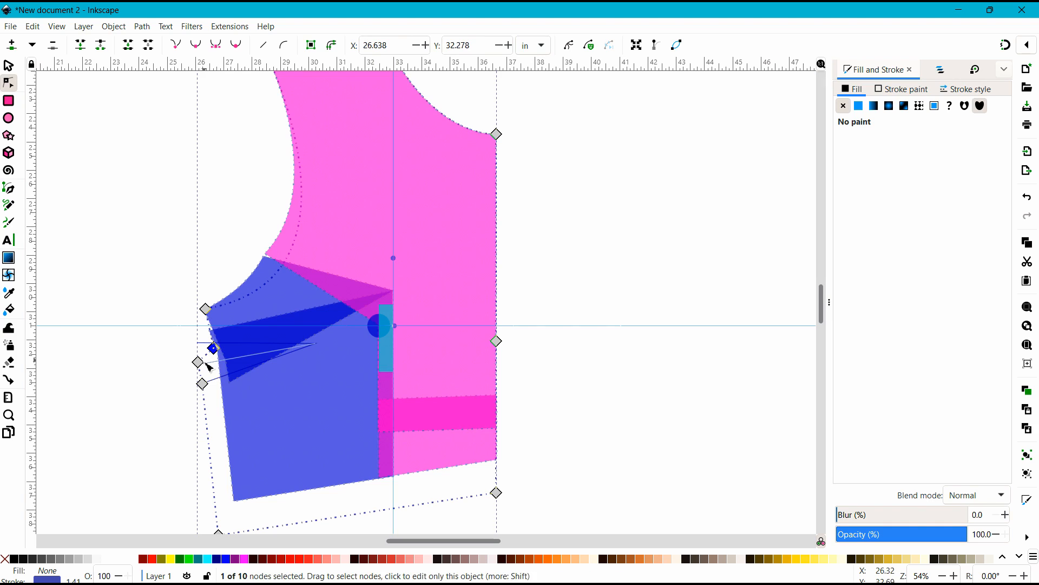
pyautogui.moveTo(213, 348); pyautogui.dragTo(203, 361)
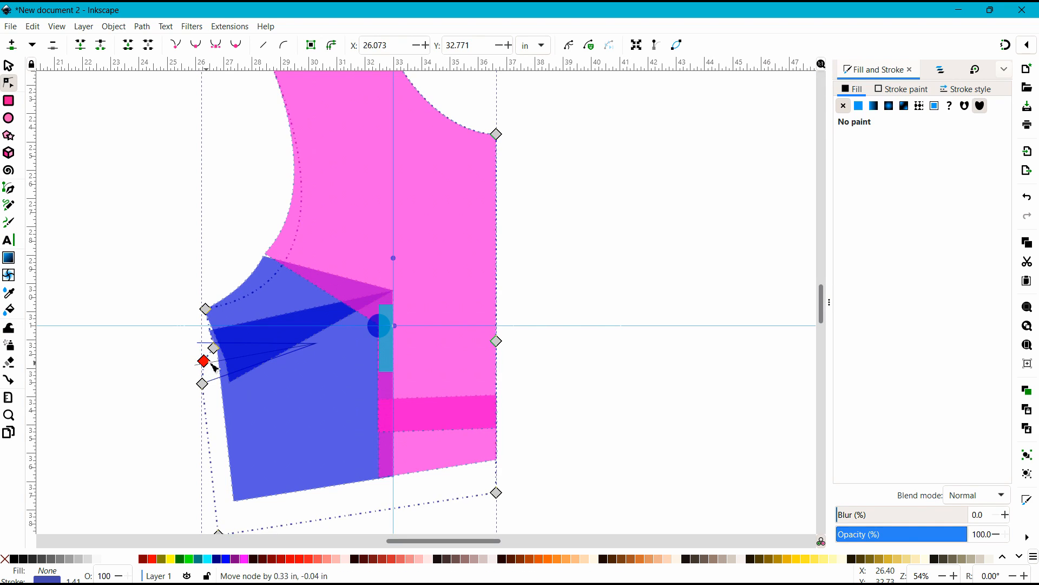
pyautogui.moveTo(202, 361); pyautogui.dragTo(218, 361)
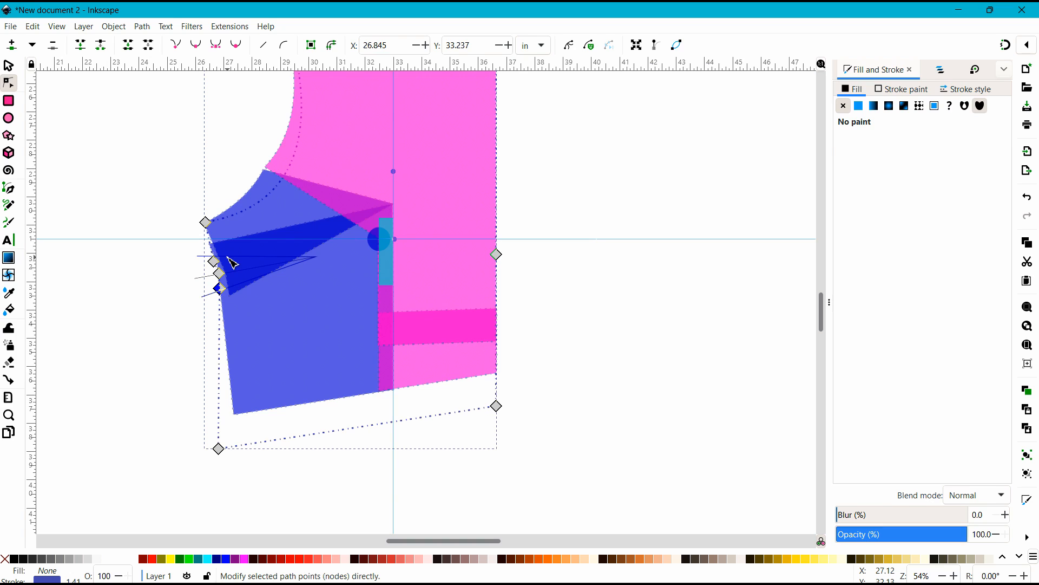
pyautogui.moveTo(497, 407)
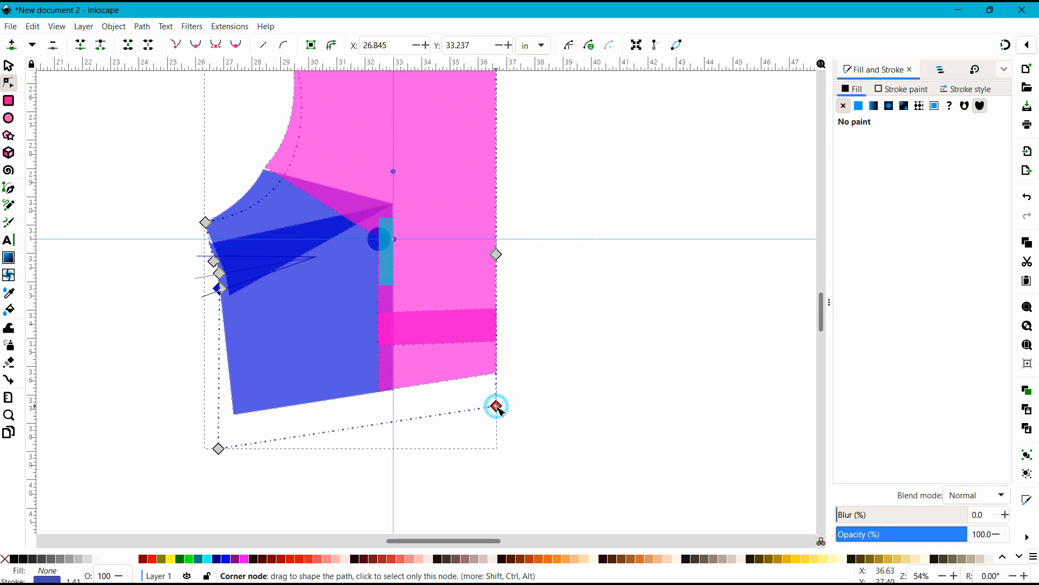
# Raise the outline's lower right and lower left corners to the pink and blue hem corners.
pyautogui.moveTo(496, 406); pyautogui.dragTo(498, 380)
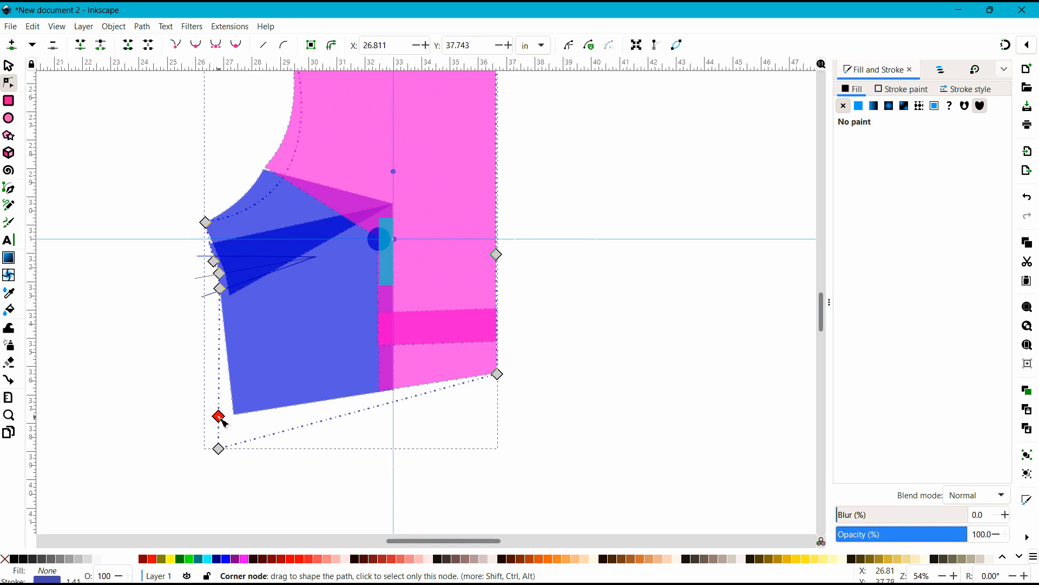
pyautogui.moveTo(219, 417); pyautogui.dragTo(219, 449)
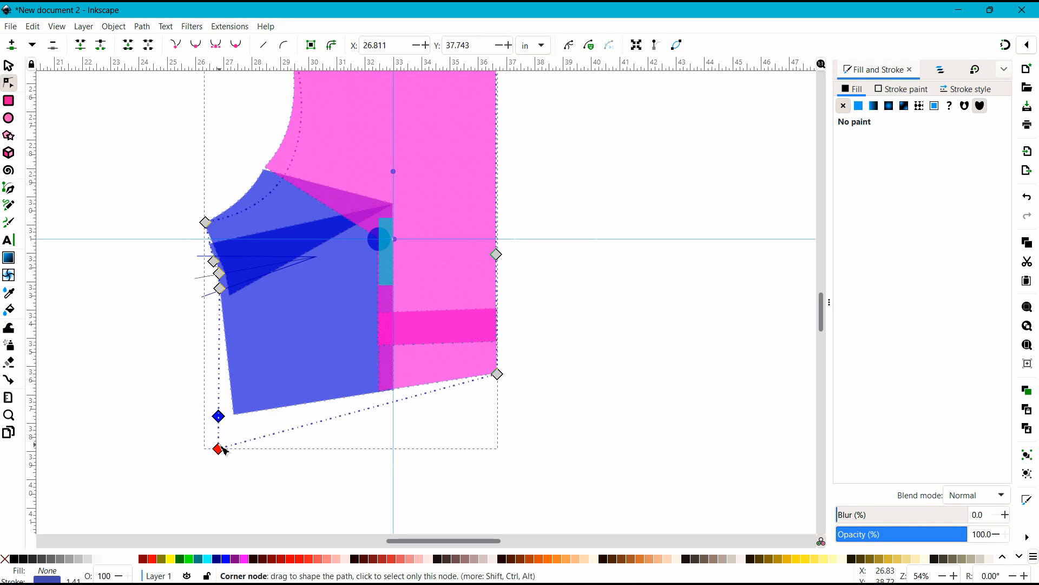
pyautogui.moveTo(219, 416); pyautogui.dragTo(218, 440)
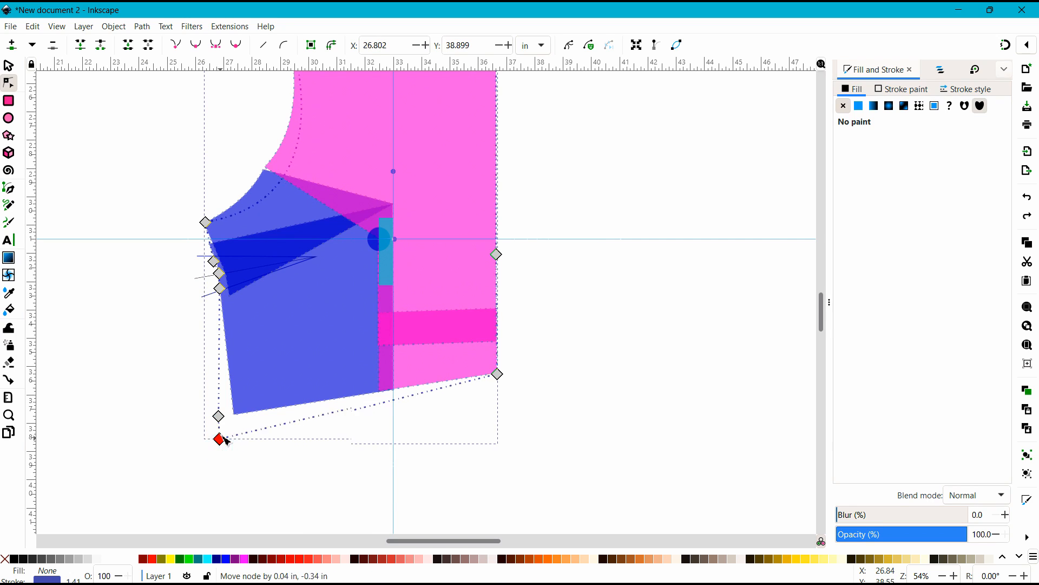
pyautogui.moveTo(219, 440); pyautogui.dragTo(218, 417)
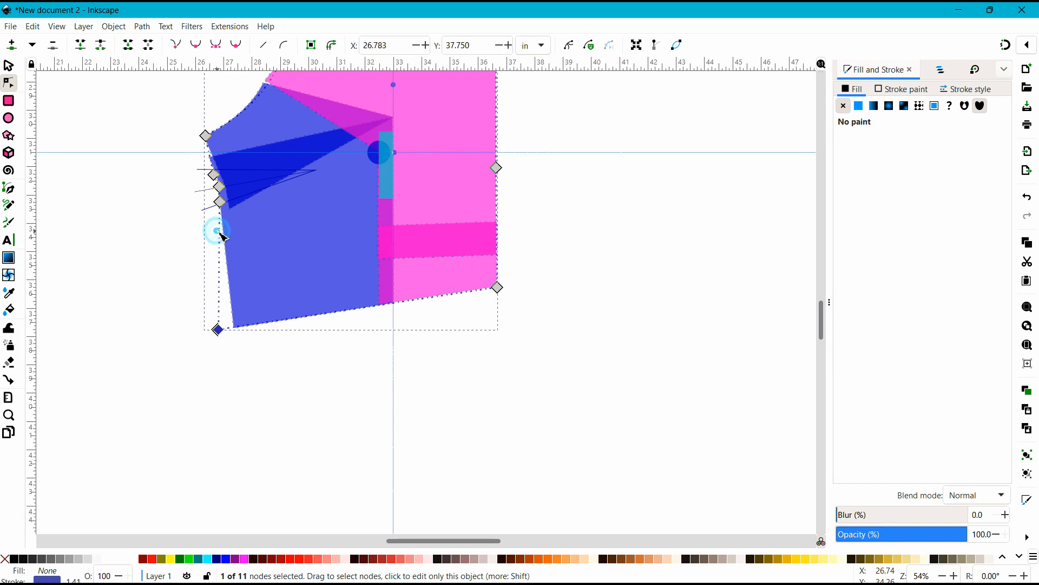
# Move the side-seam dart node so the seam runs straight from underarm to hem.
pyautogui.click(219, 202)
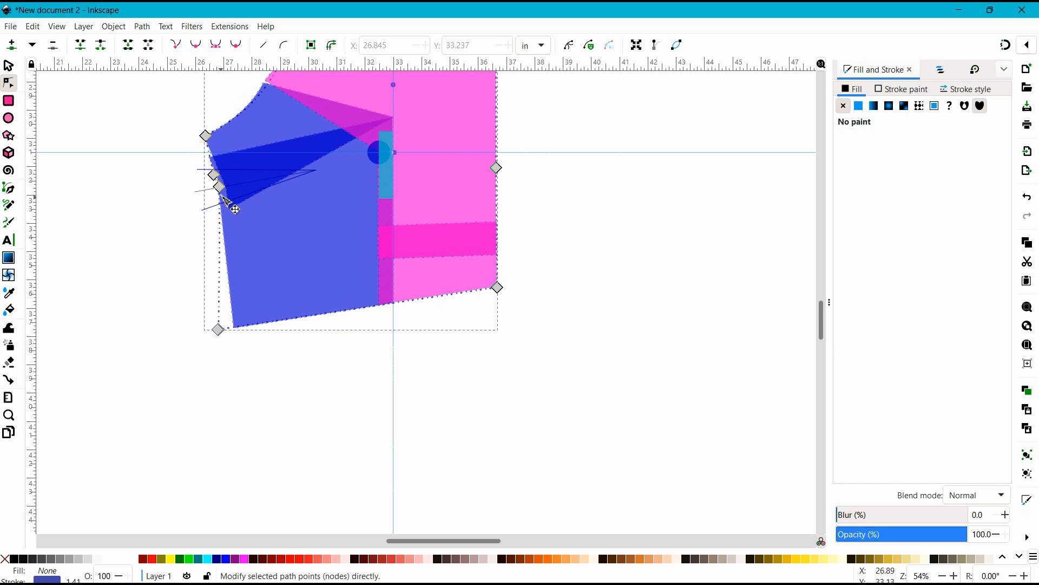
pyautogui.click(213, 175)
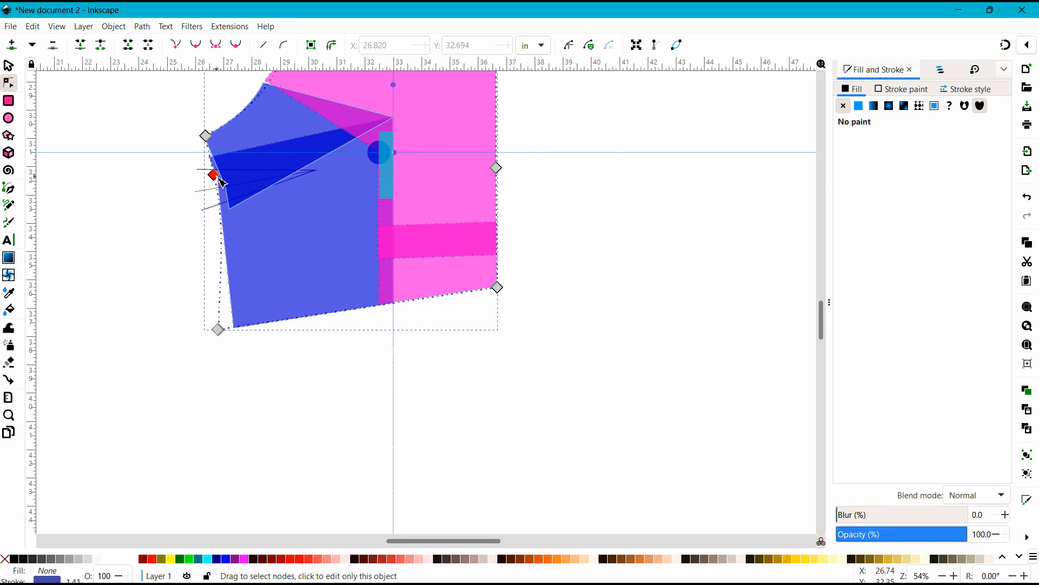
pyautogui.moveTo(212, 175); pyautogui.dragTo(228, 212)
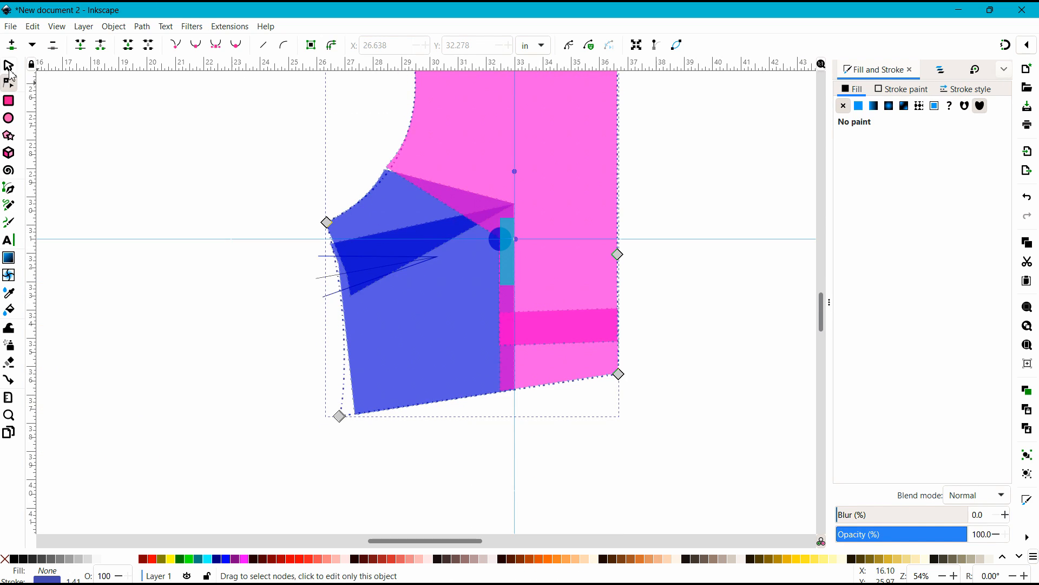
# Move the dotted outline left, clear of the coloured pieces, and deselect everything.
pyautogui.click(9, 65)
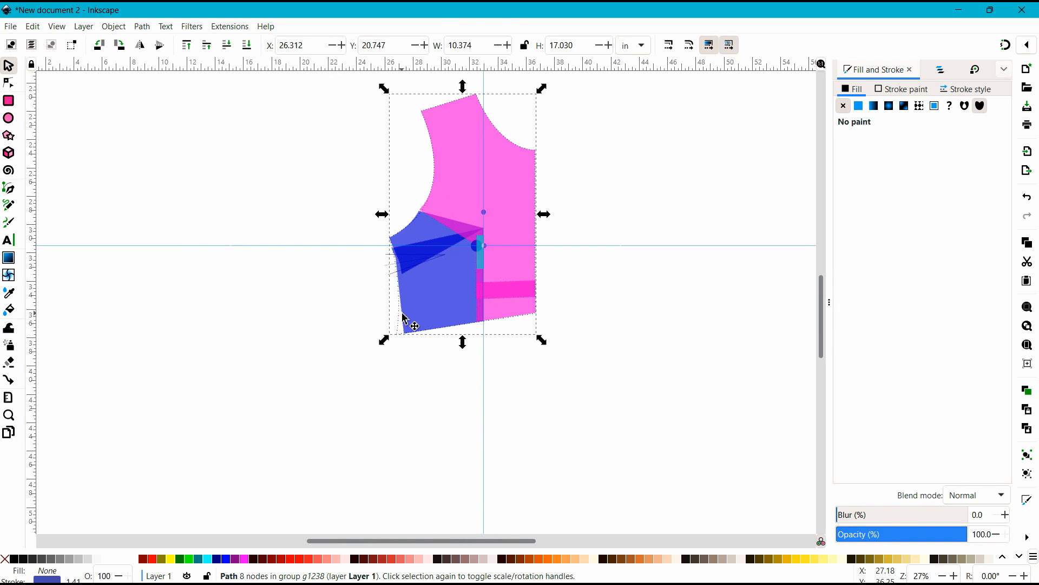
pyautogui.moveTo(402, 322)
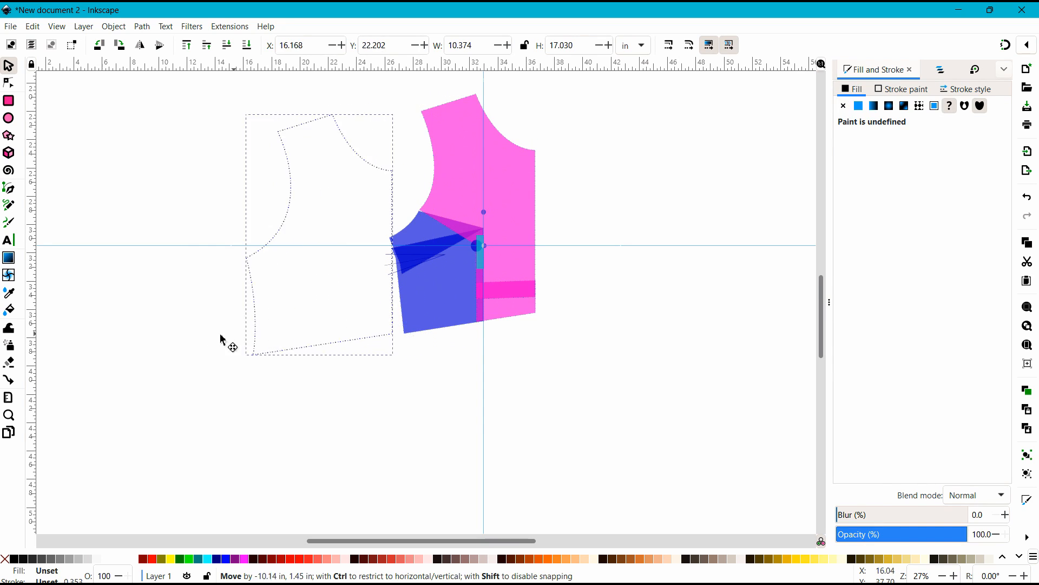
pyautogui.moveTo(222, 338); pyautogui.dragTo(139, 342)
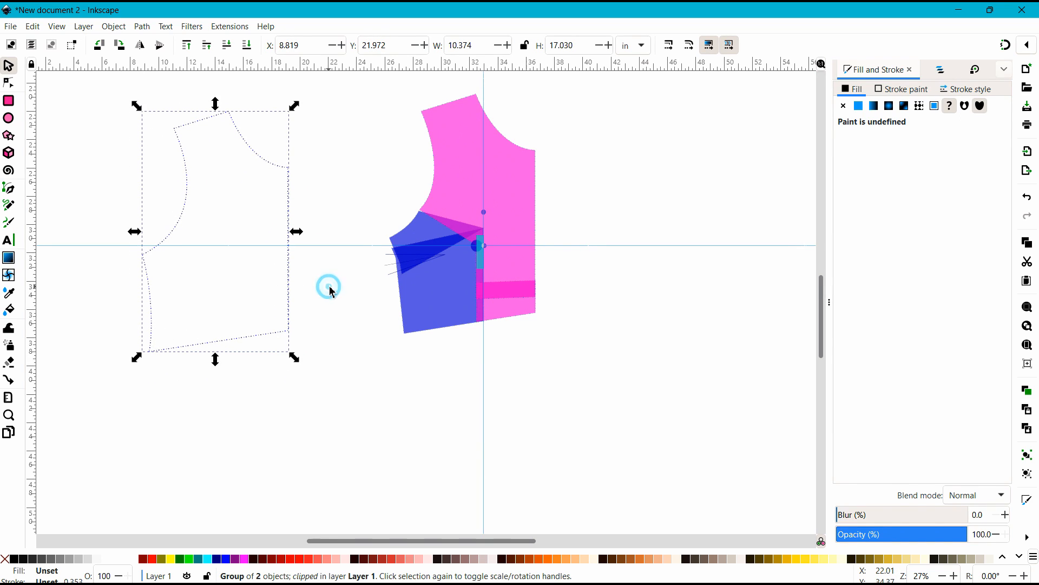
pyautogui.click(330, 287)
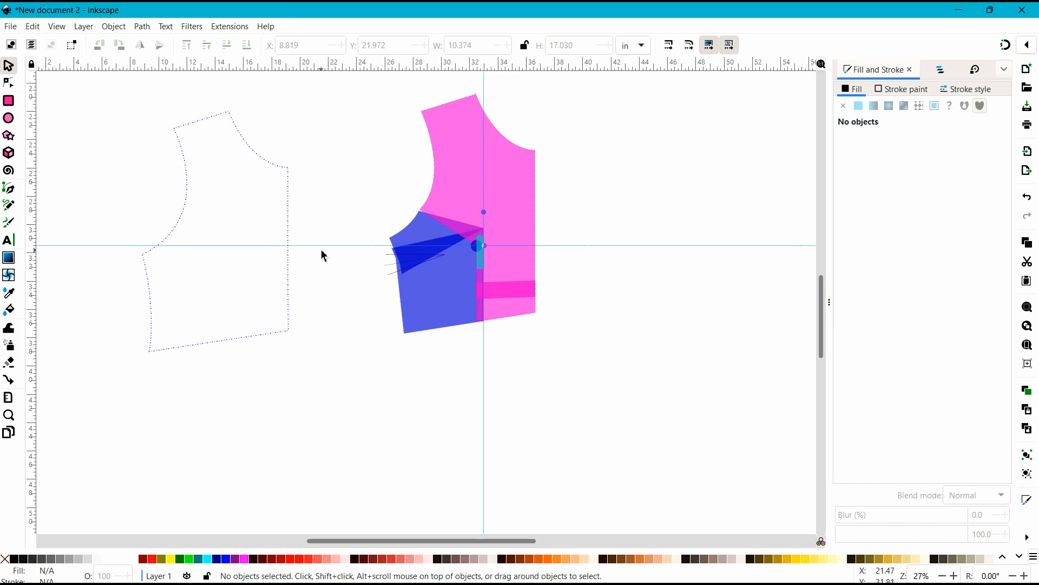
pyautogui.moveTo(487, 544)
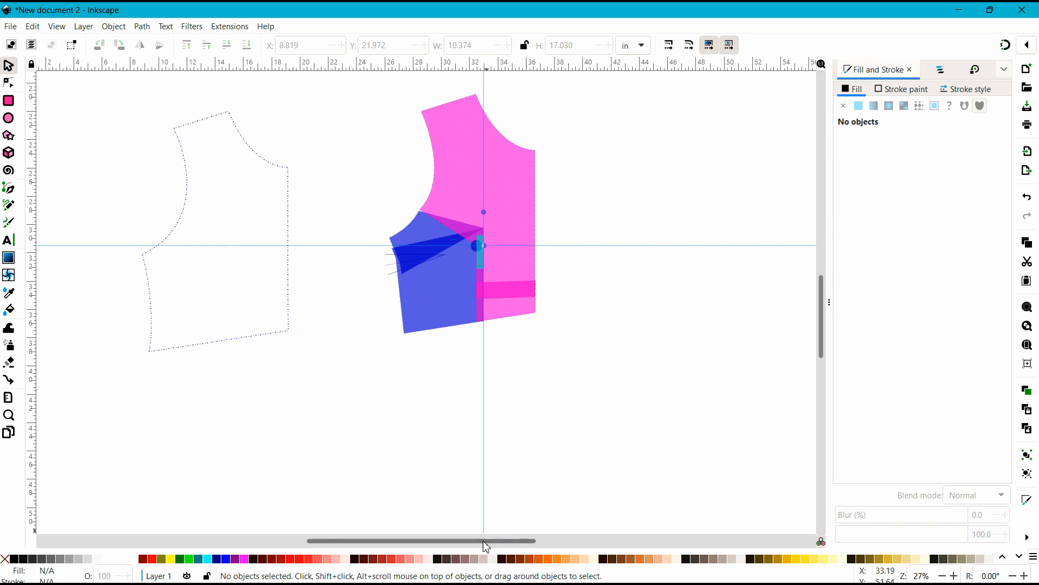
pyautogui.moveTo(487, 540); pyautogui.dragTo(401, 540)
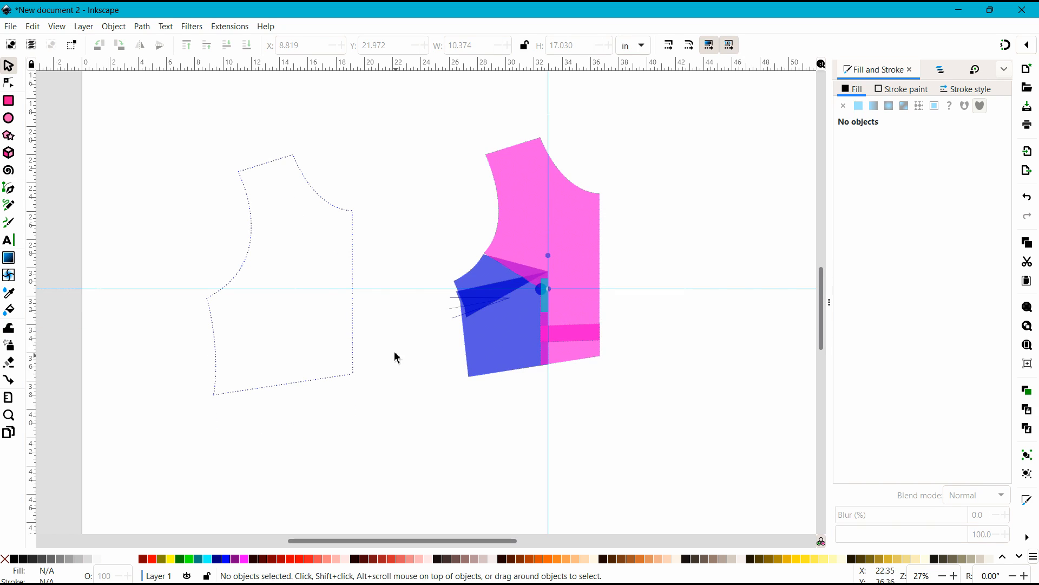
pyautogui.moveTo(406, 351)
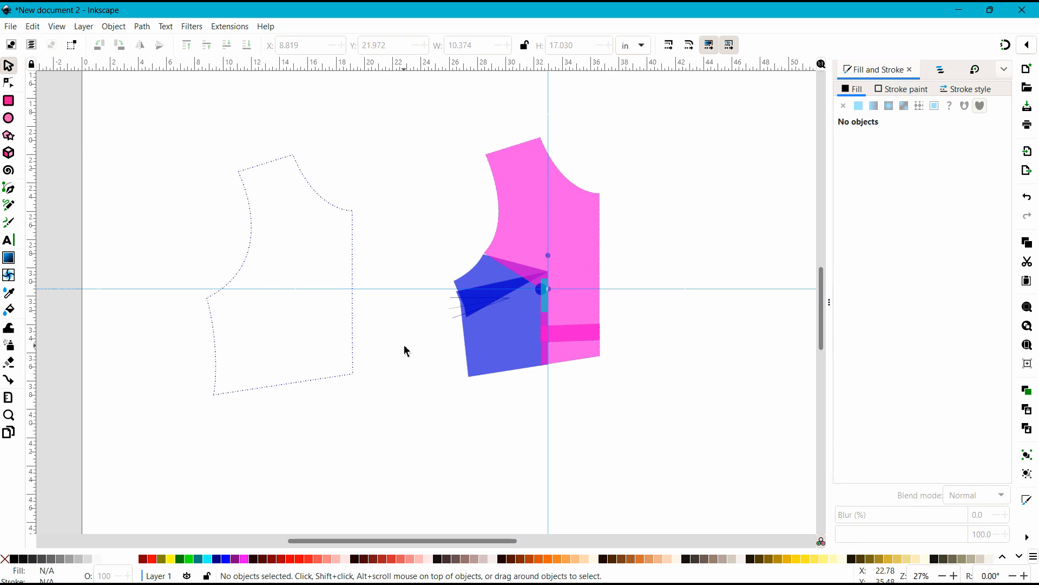
pyautogui.moveTo(222, 118)
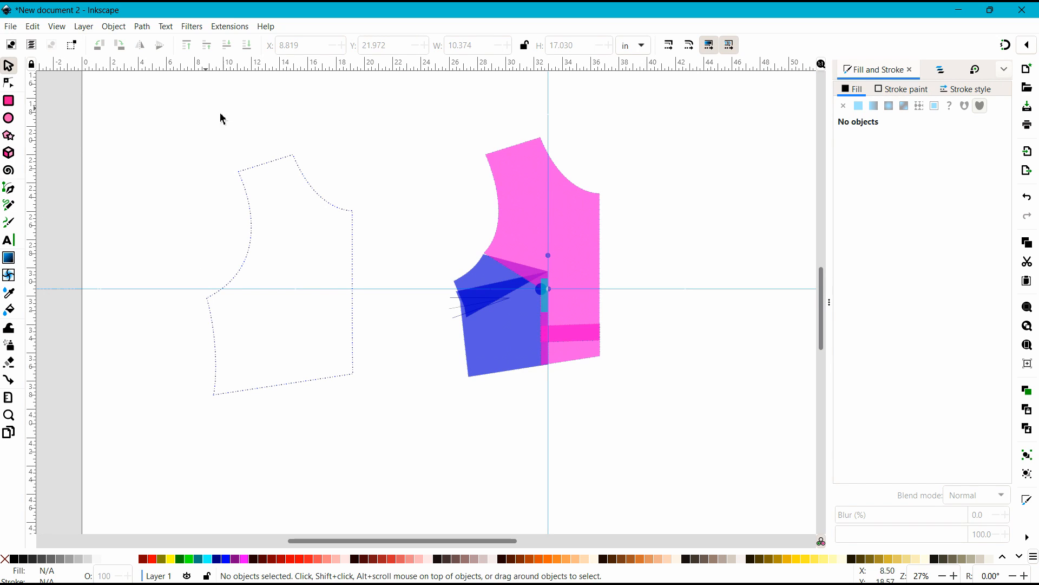